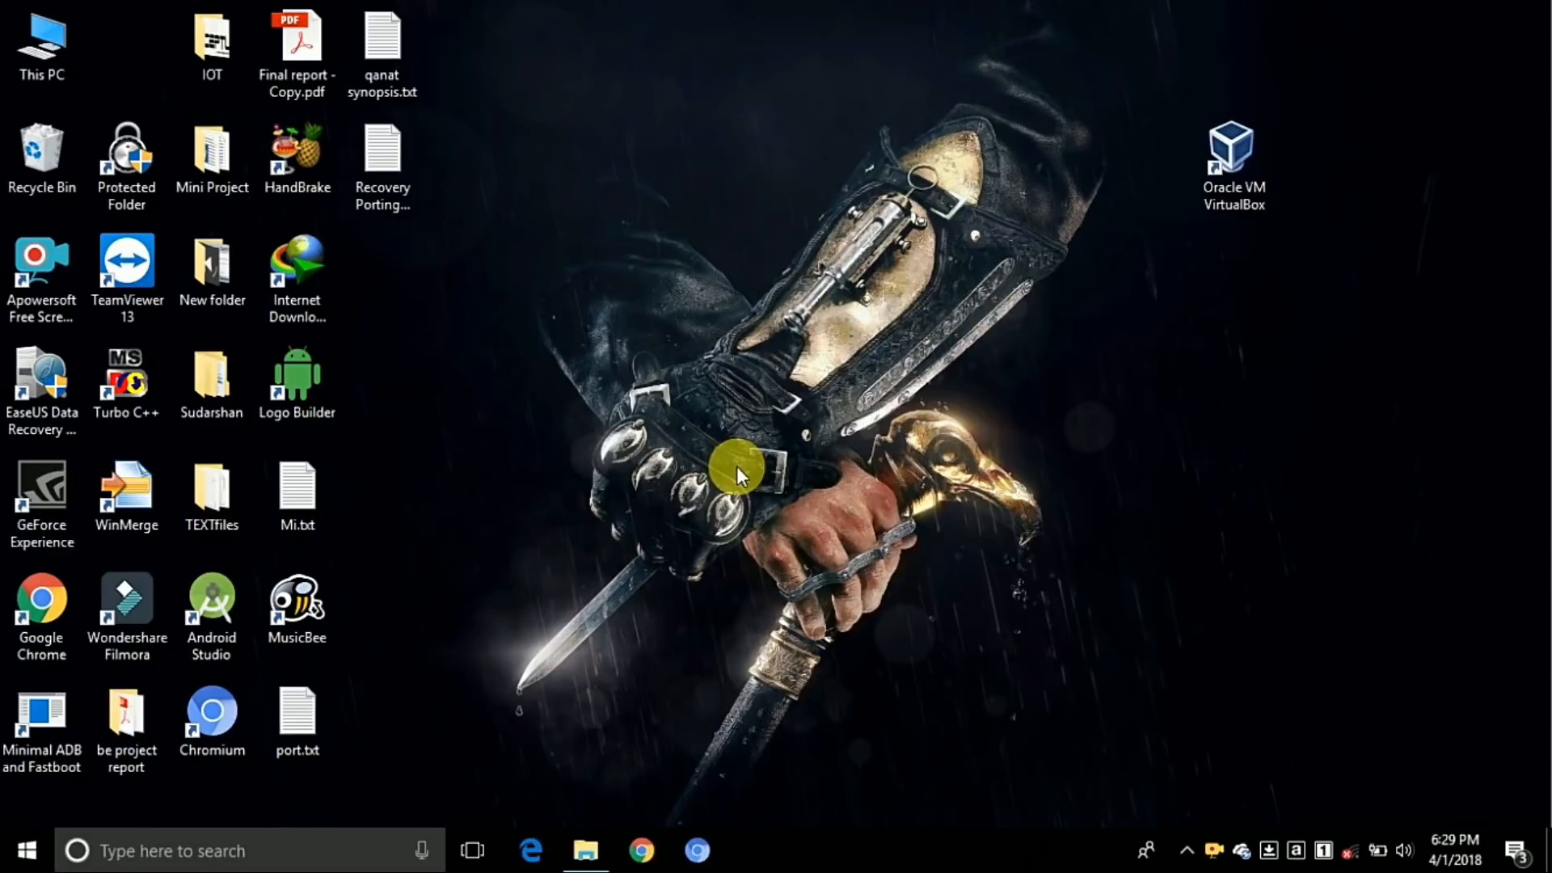
mouse_move(916, 411)
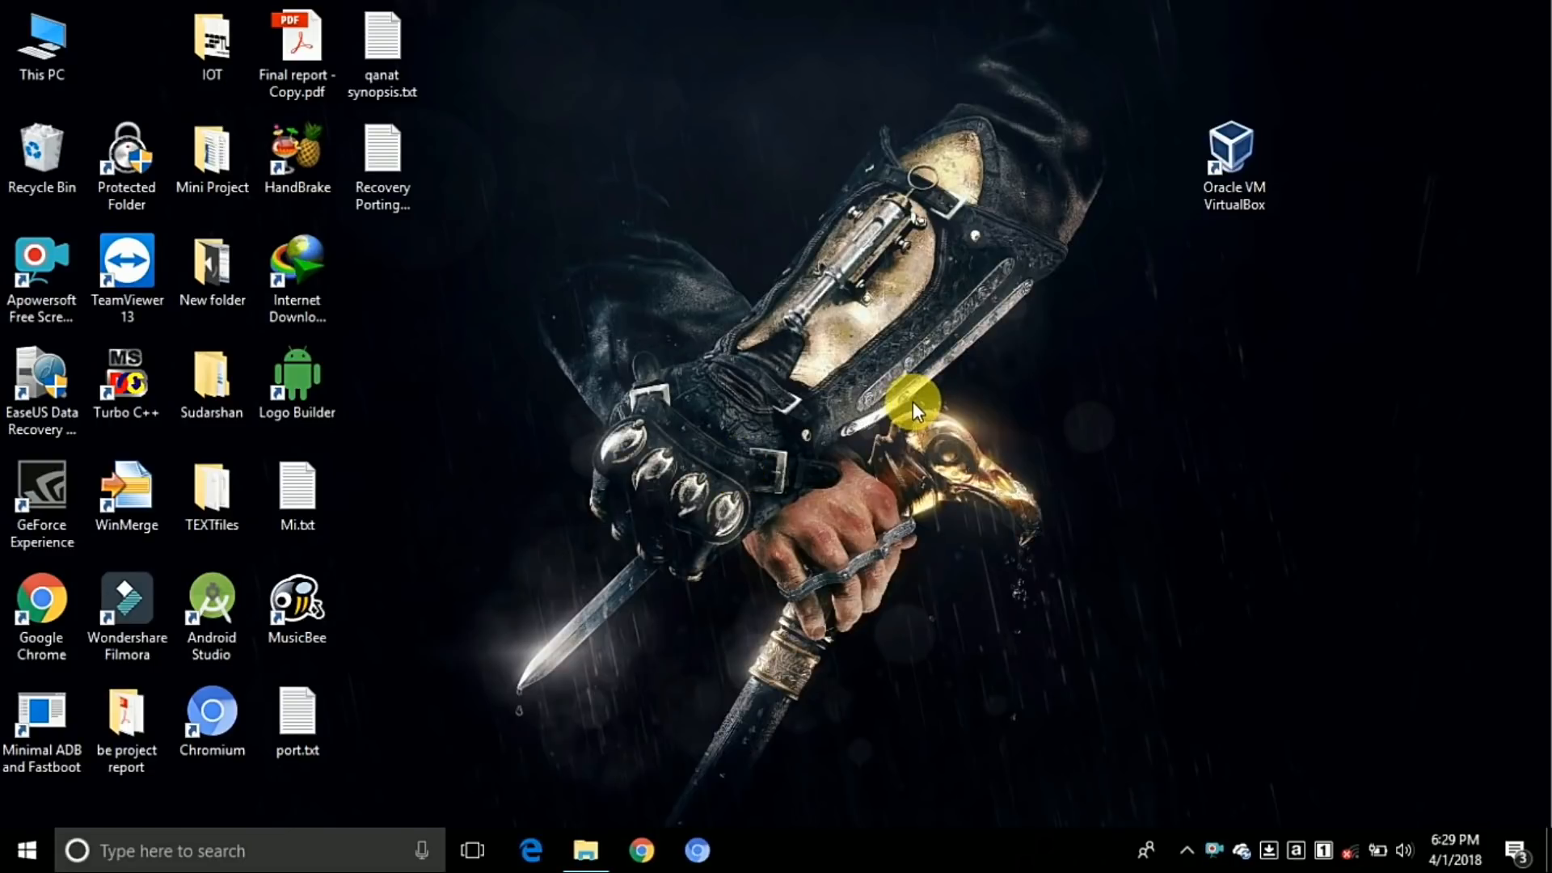
mouse_move(928, 445)
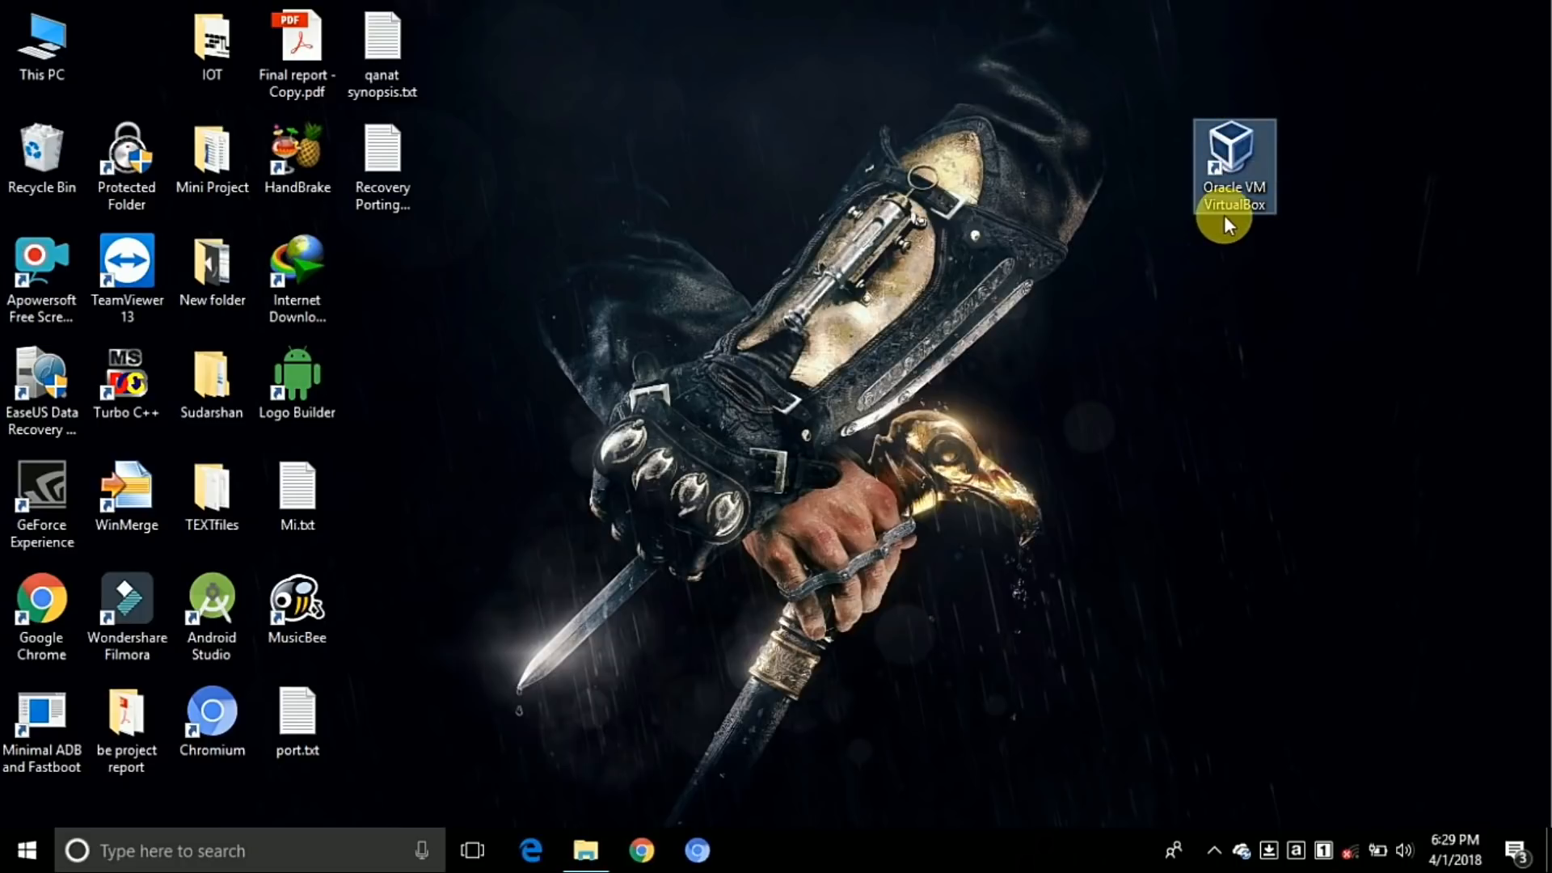
Launch VirtualBox and start a new machine named 'Kali' with type Linux, version Debian (64-bit)
double_click(1232, 167)
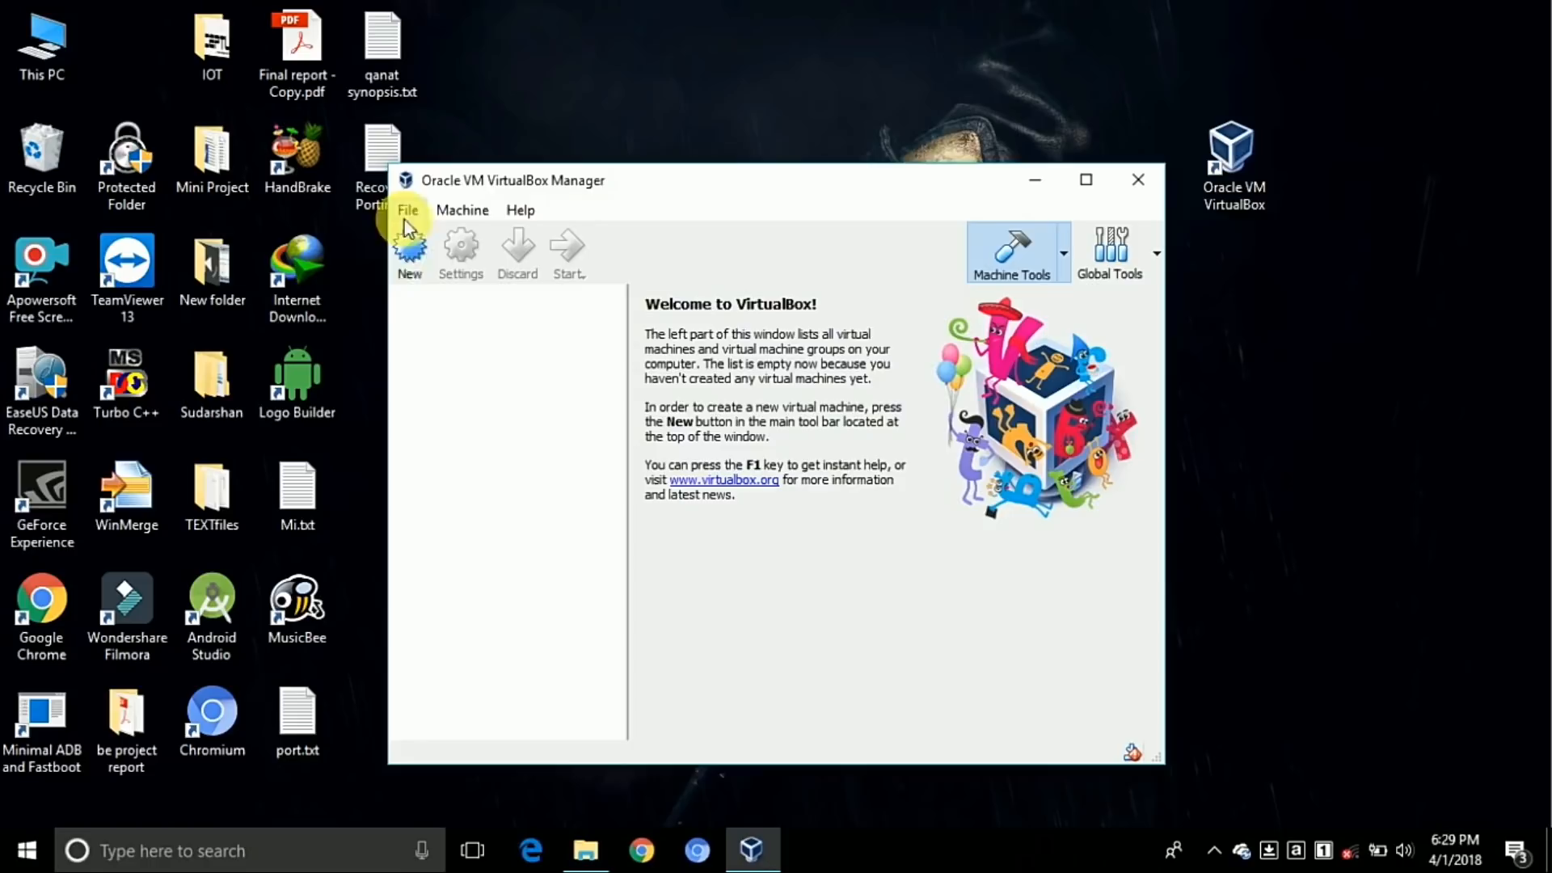
left_click(409, 252)
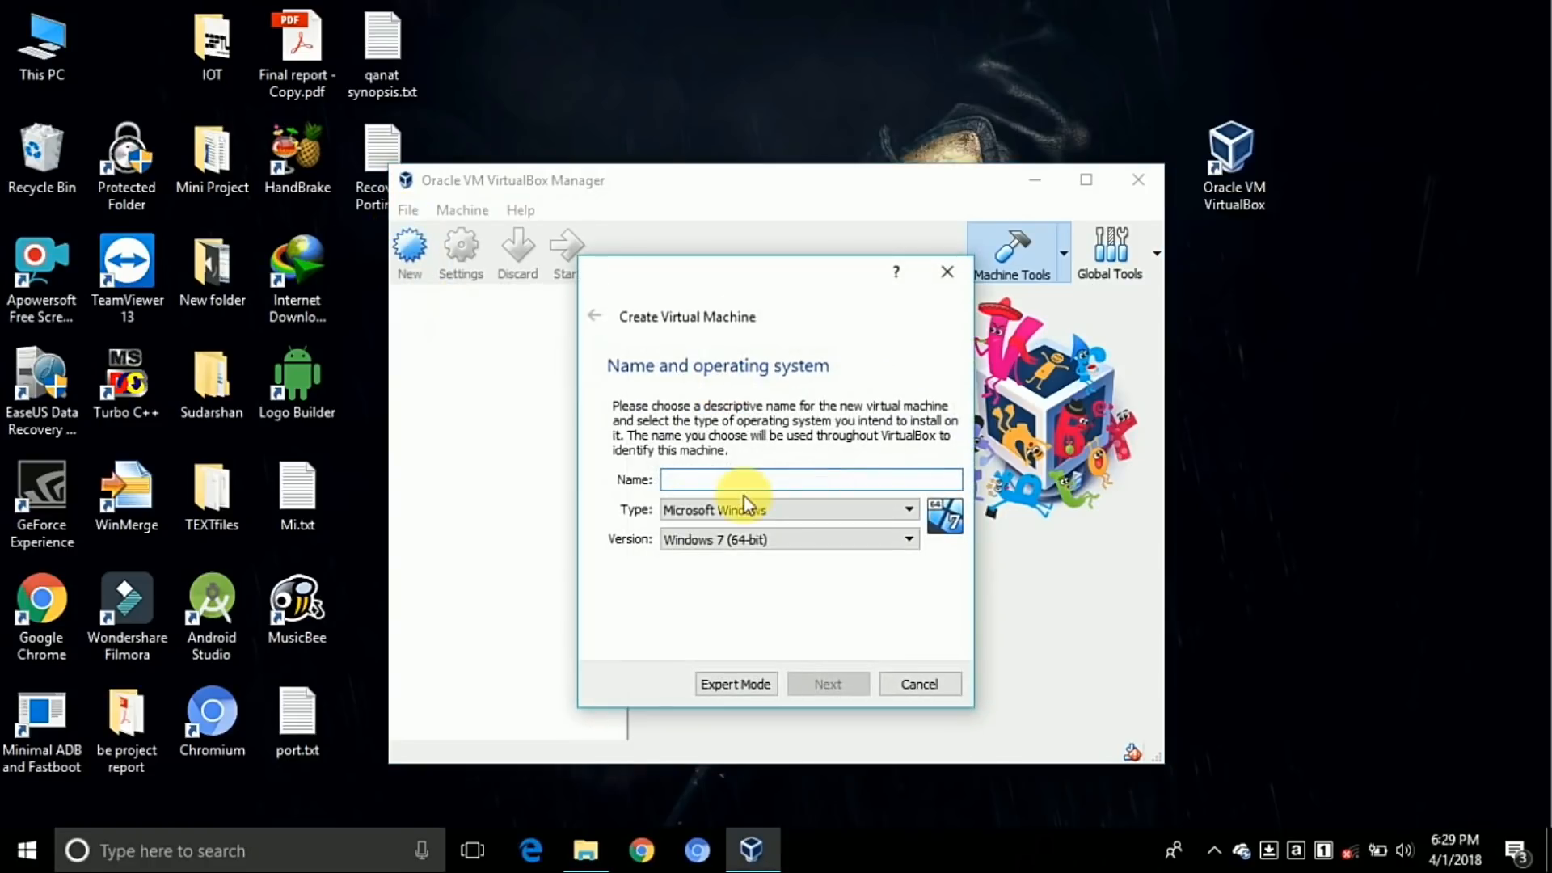
type("Kali")
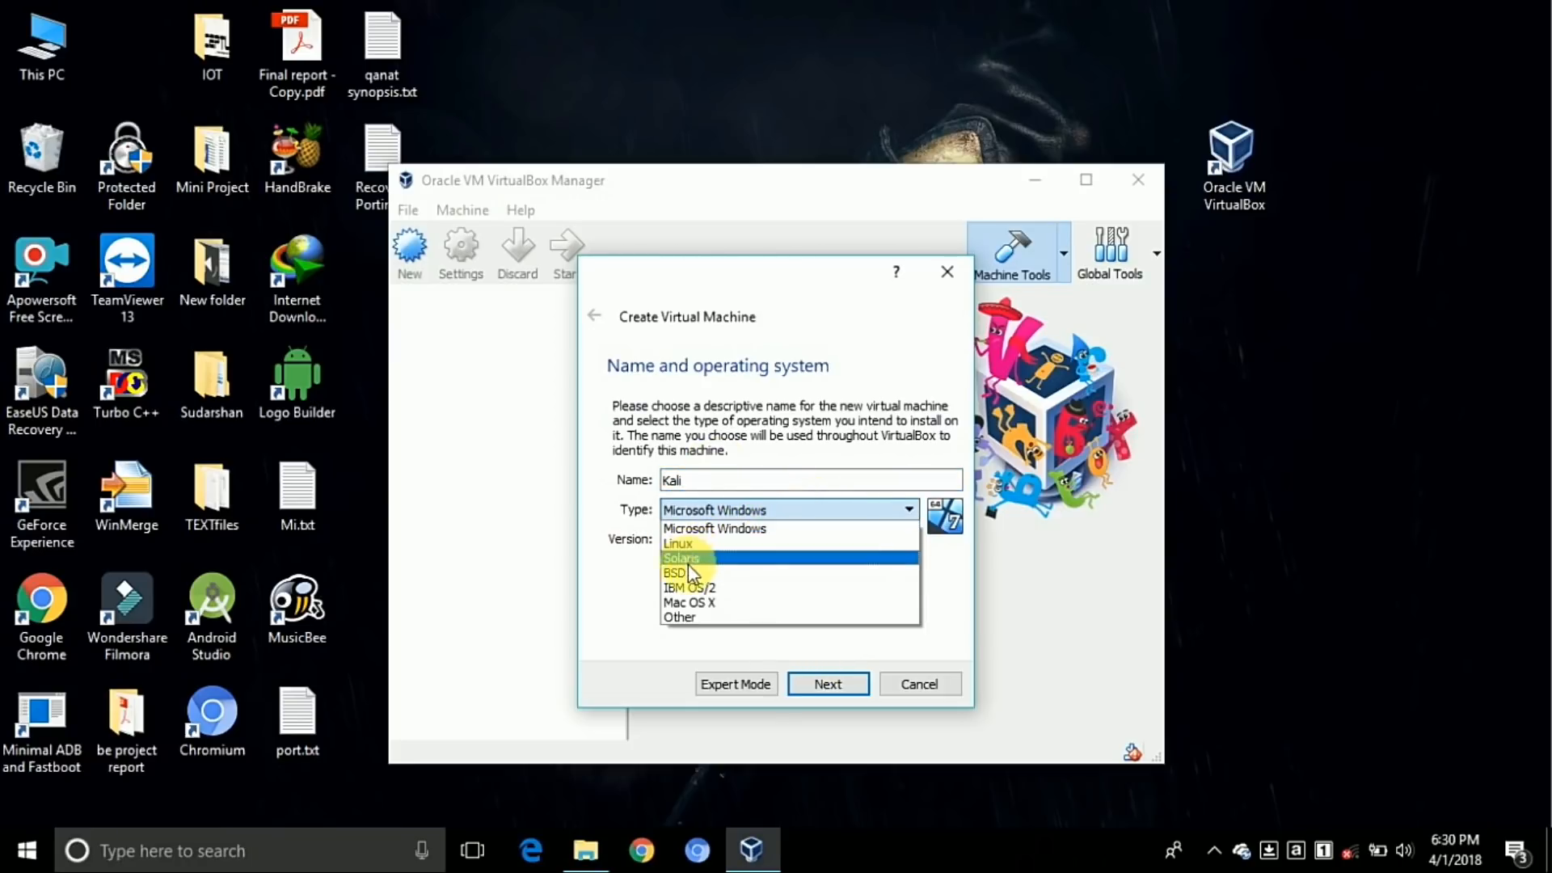
left_click(680, 542)
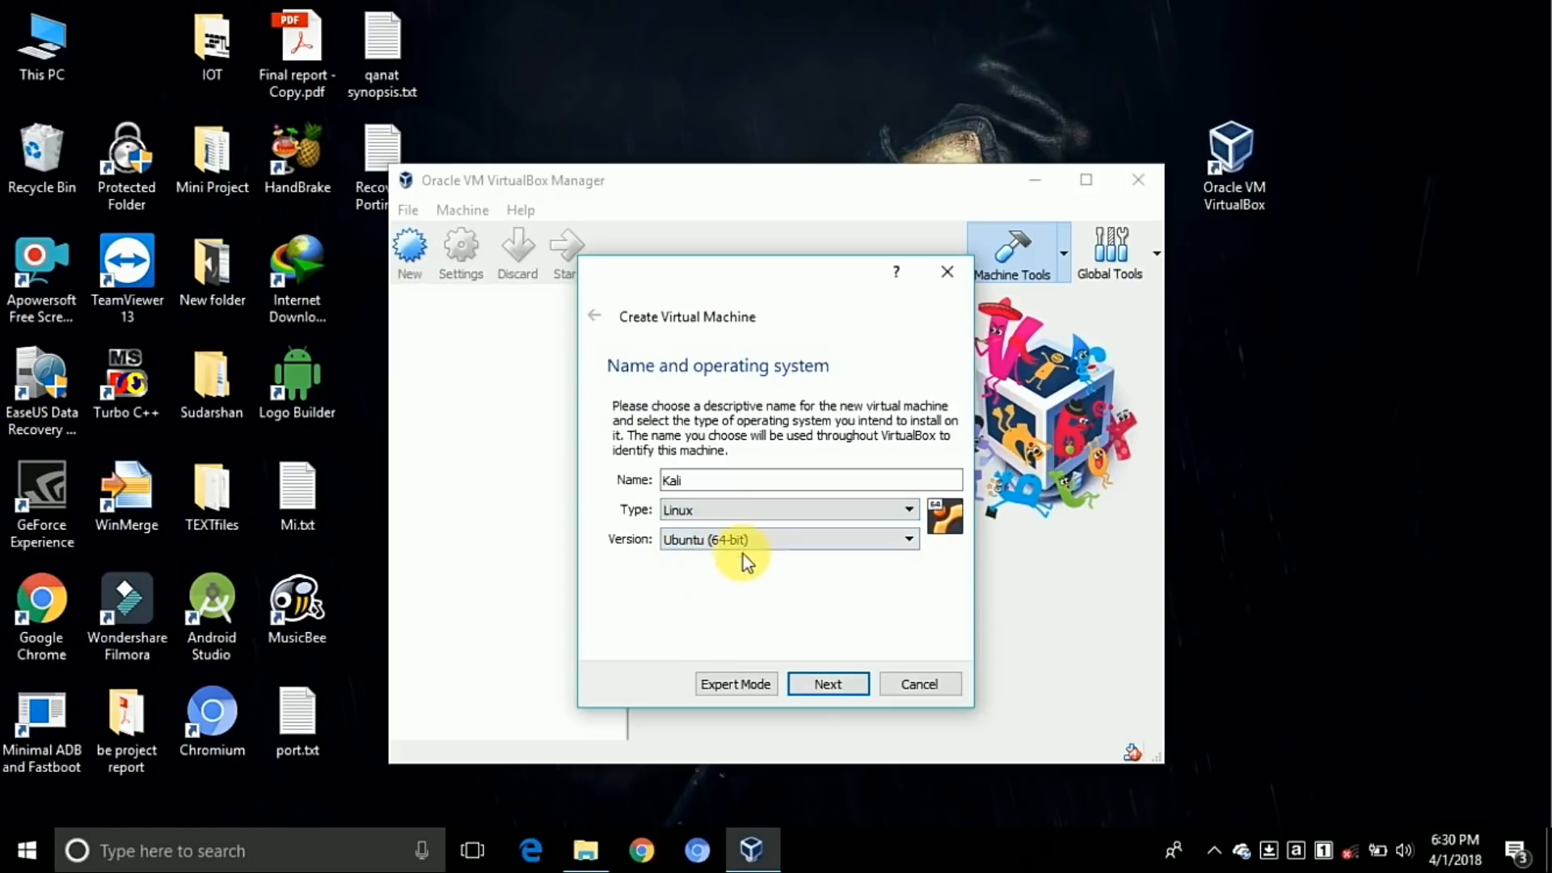
left_click(787, 539)
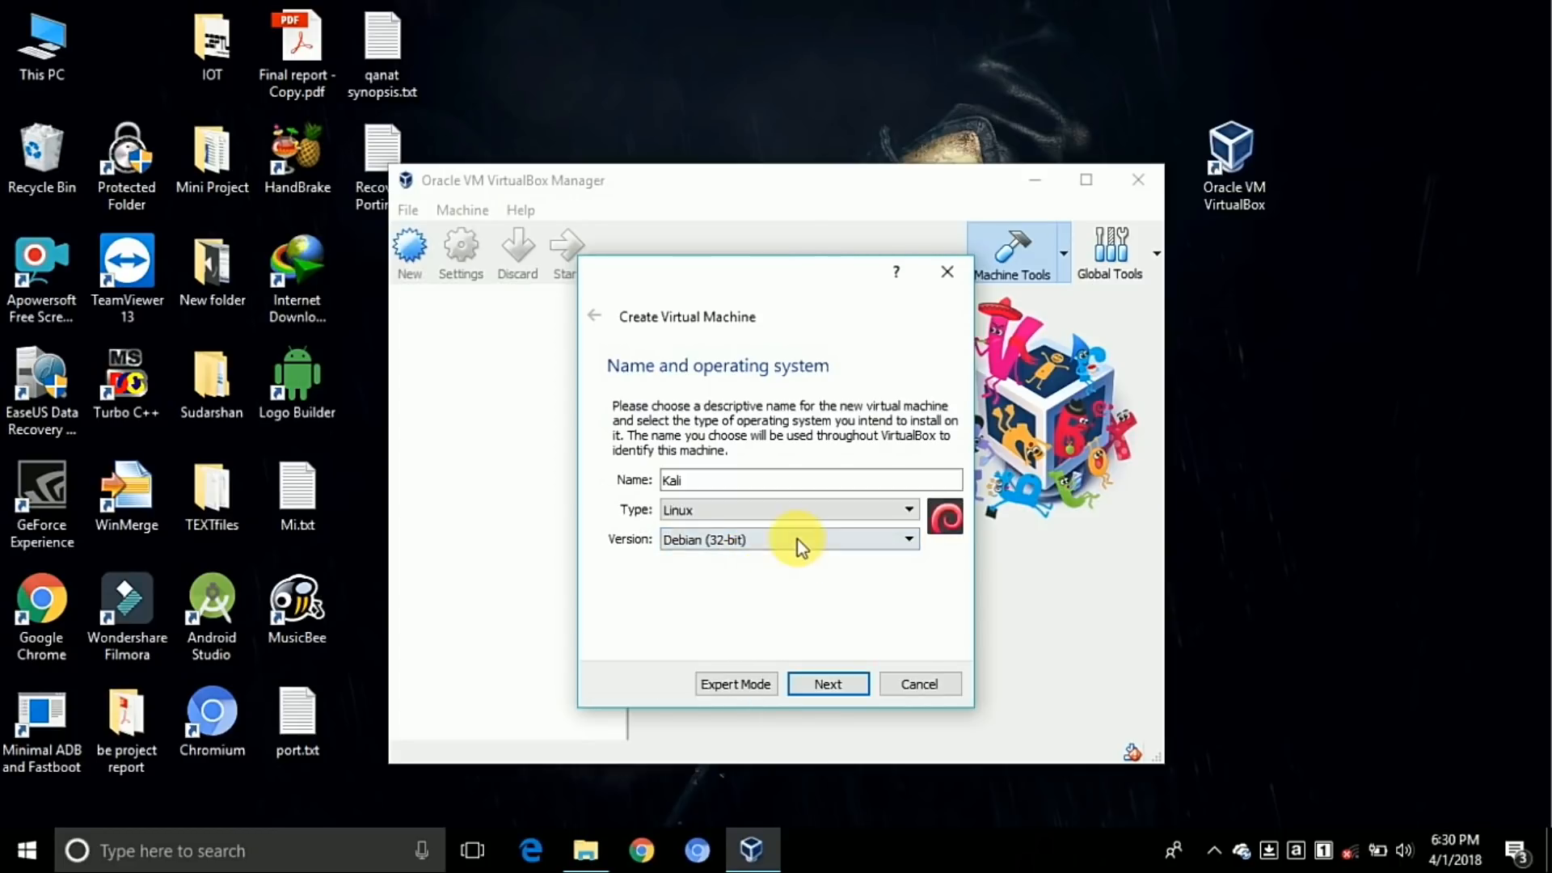
left_click(787, 538)
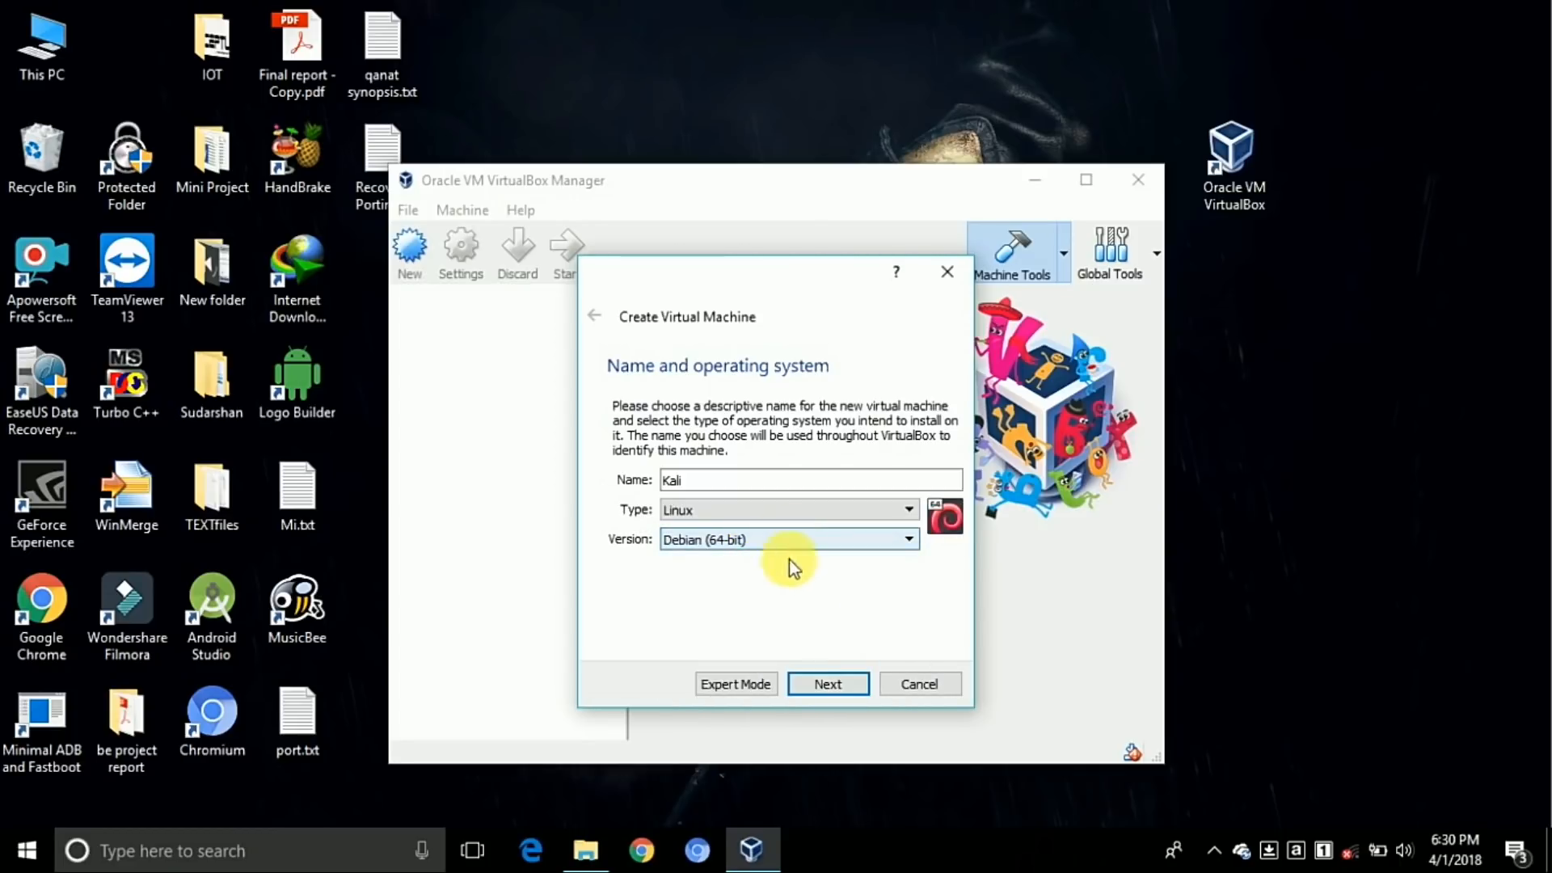
left_click(828, 684)
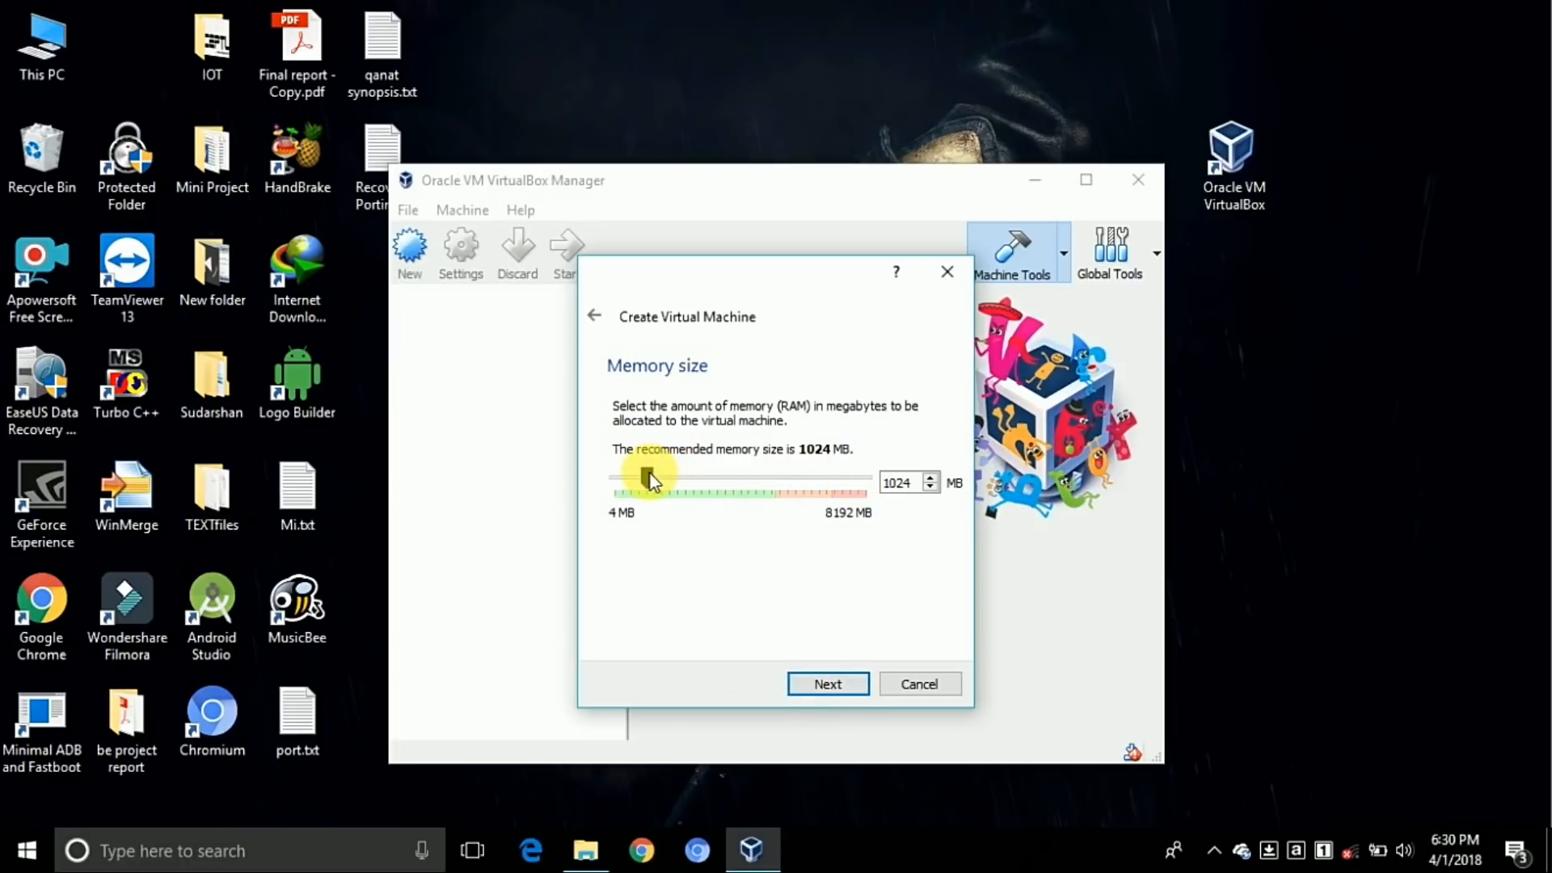
Give Kali 4096 MB of memory and a new dynamically allocated 20 GB VDI disk
left_click_drag(651, 478, 737, 482)
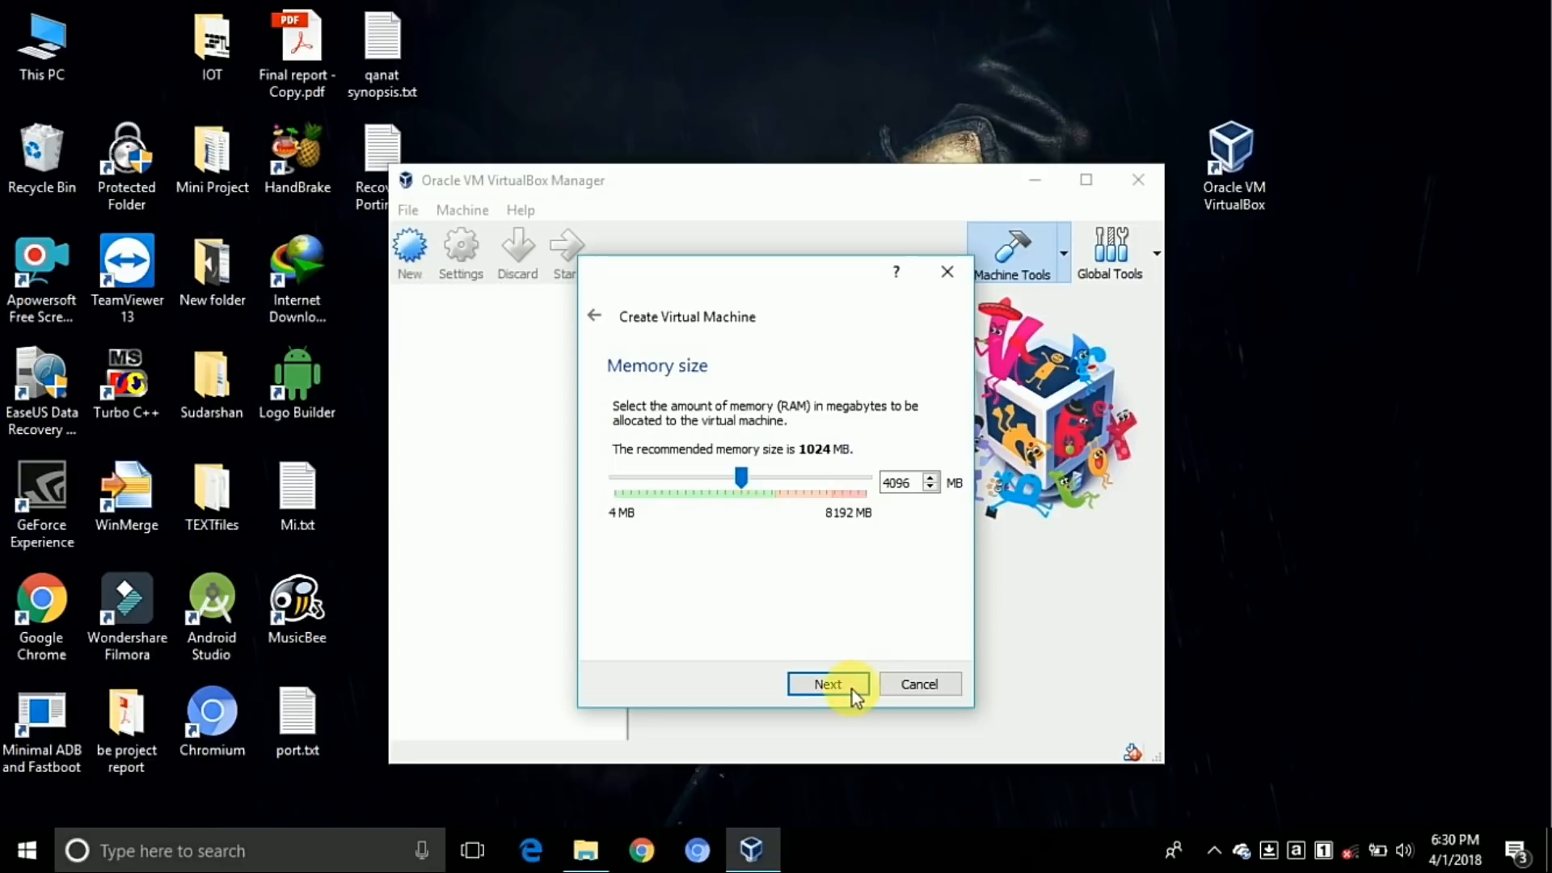
left_click(827, 684)
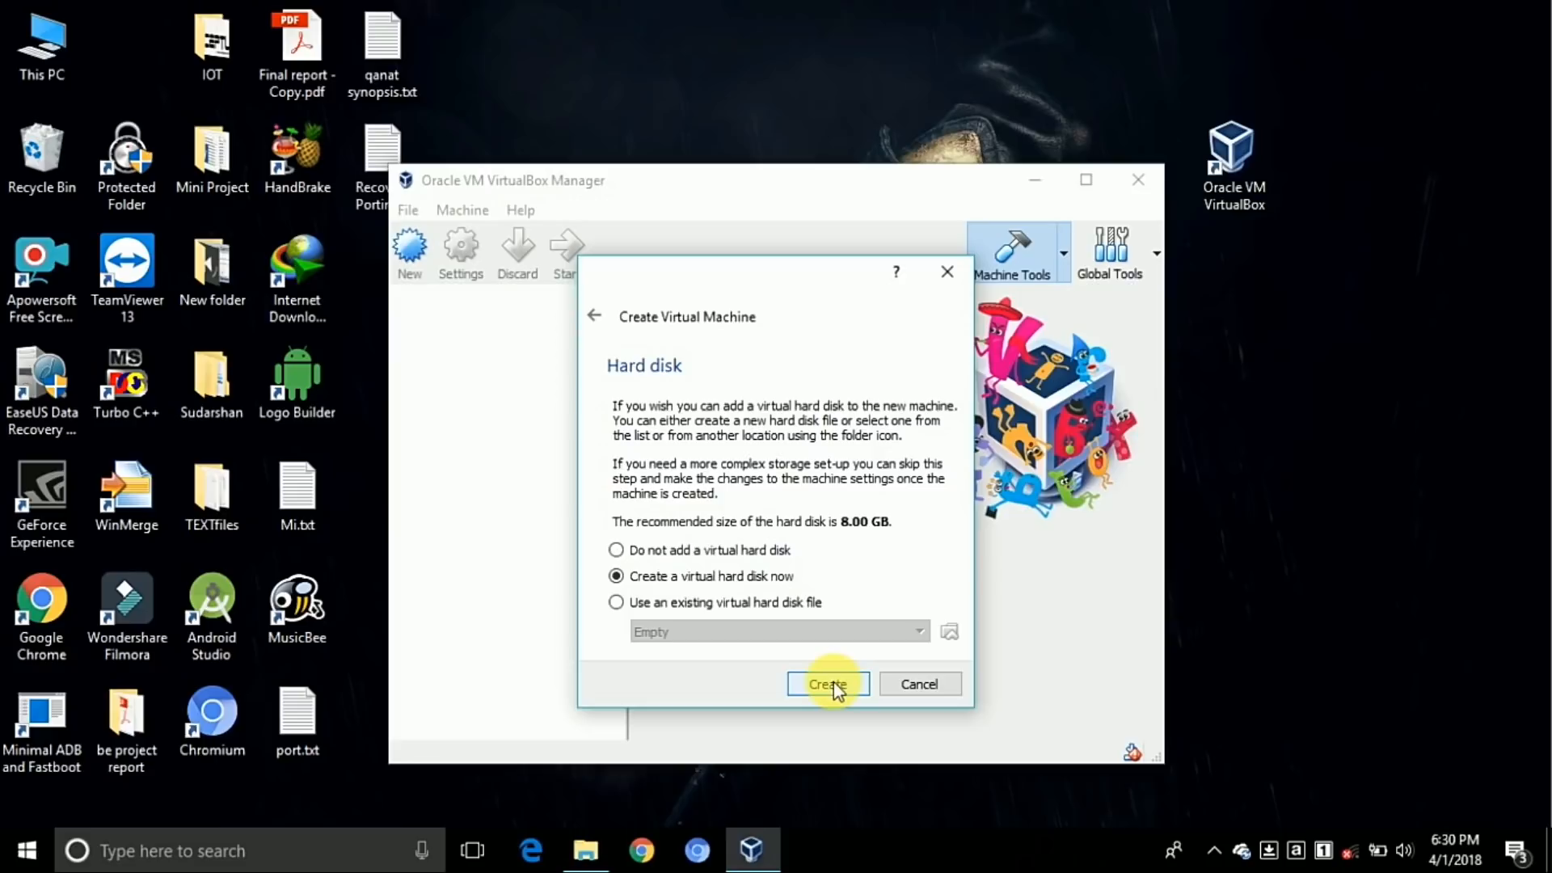
left_click(828, 684)
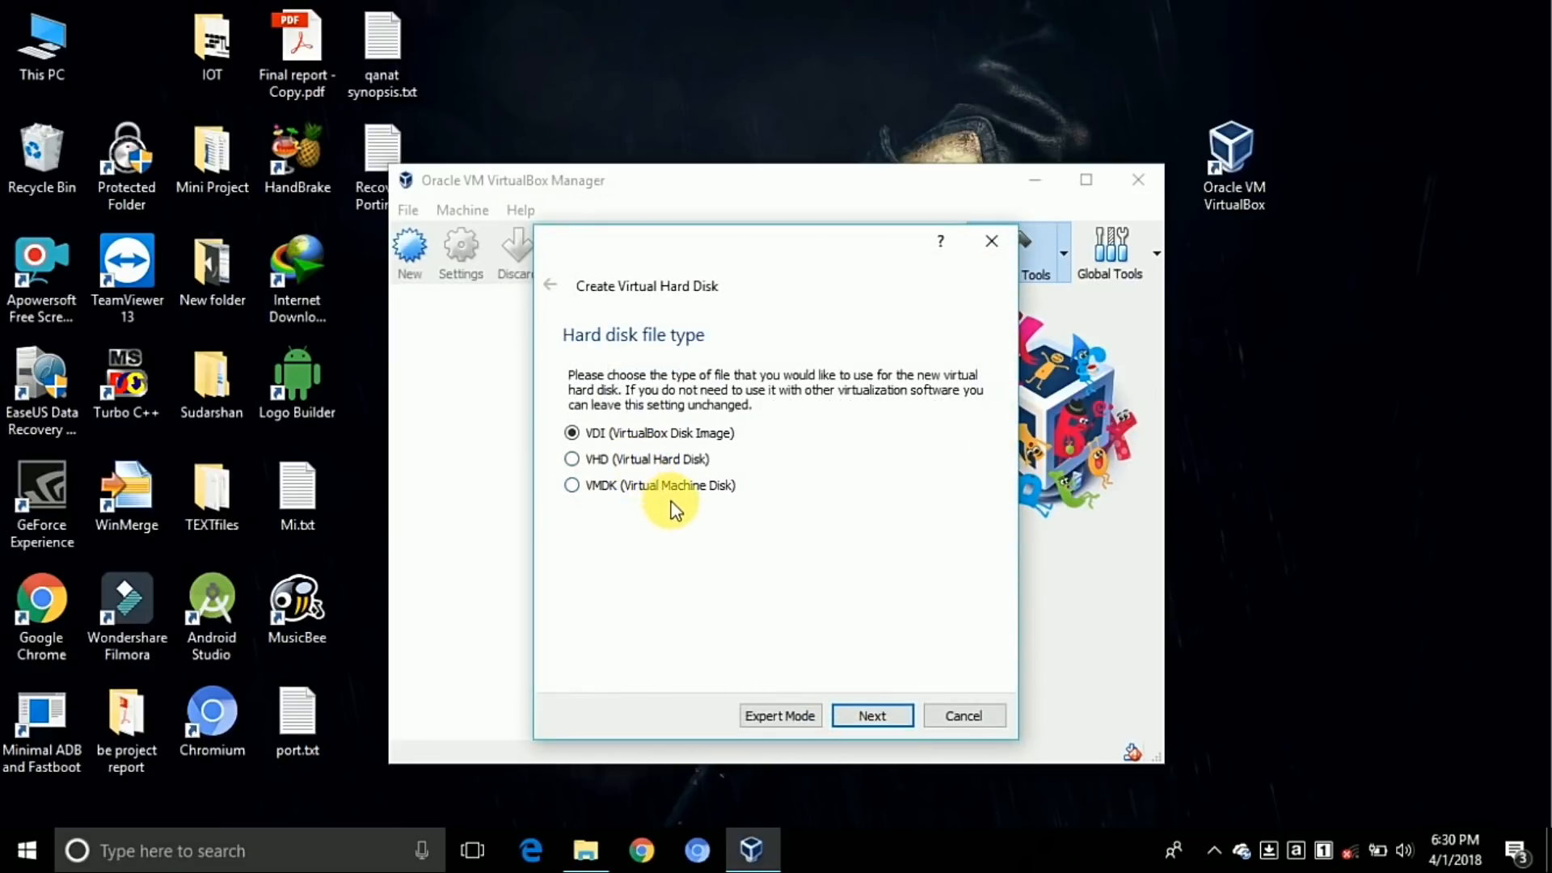
left_click(871, 715)
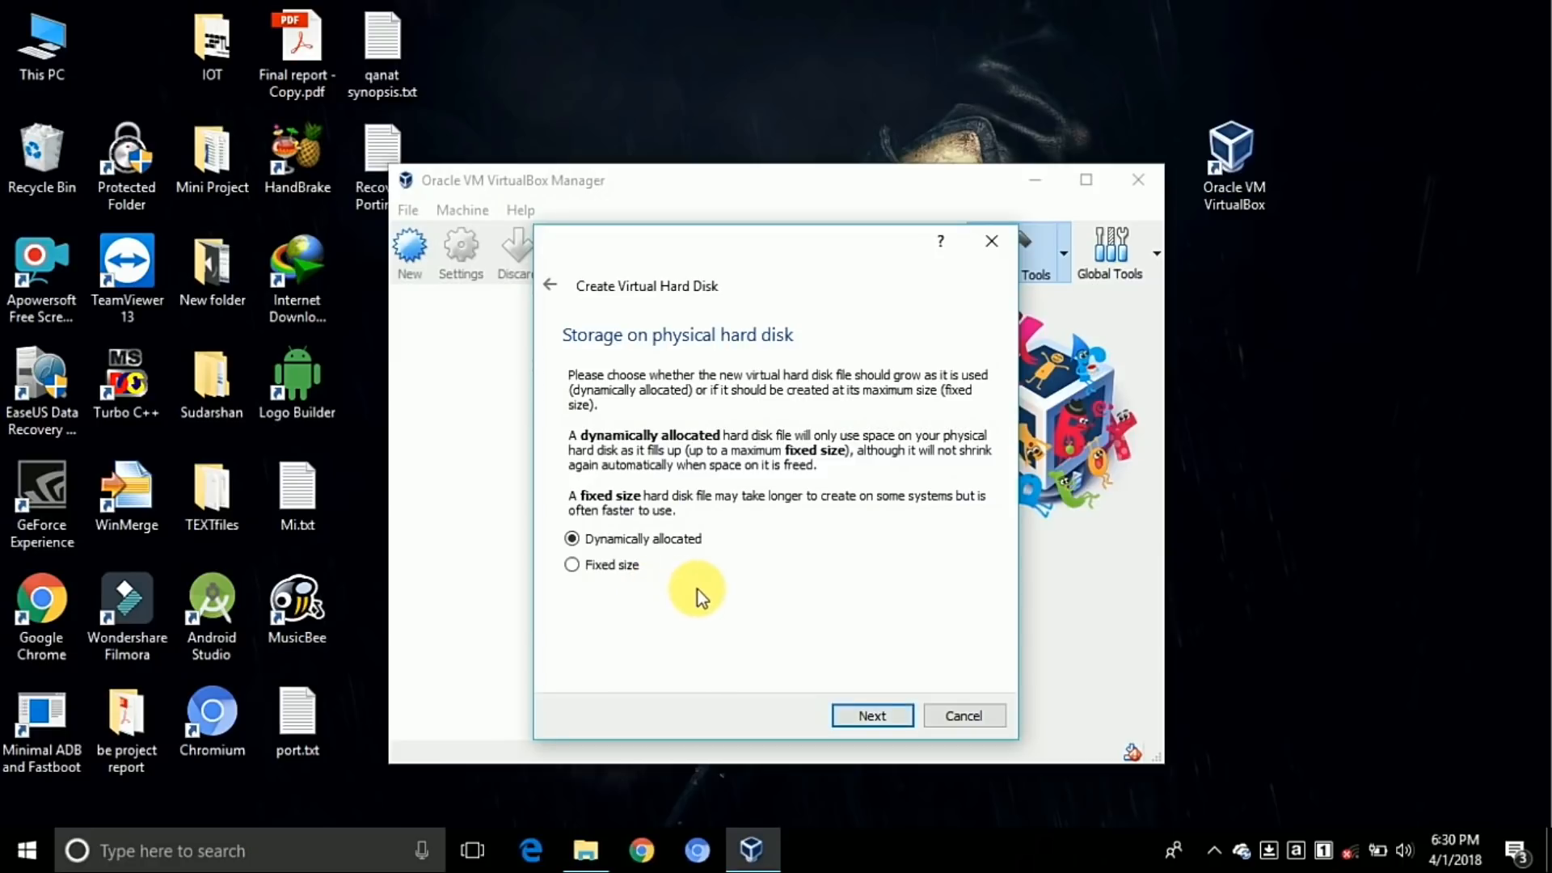
left_click(871, 715)
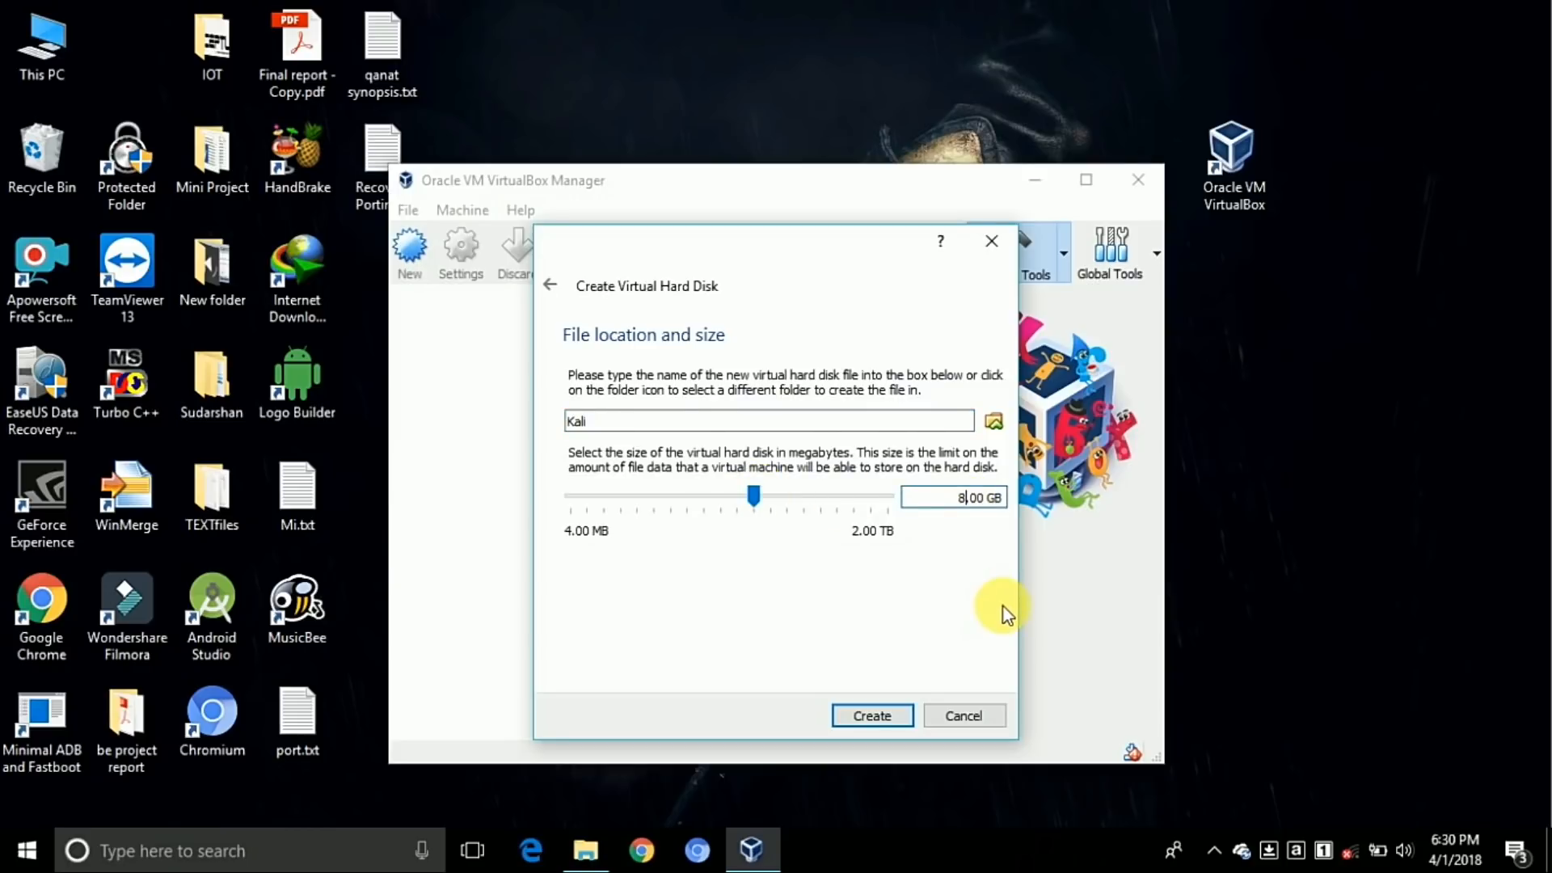
left_click_drag(752, 495, 775, 496)
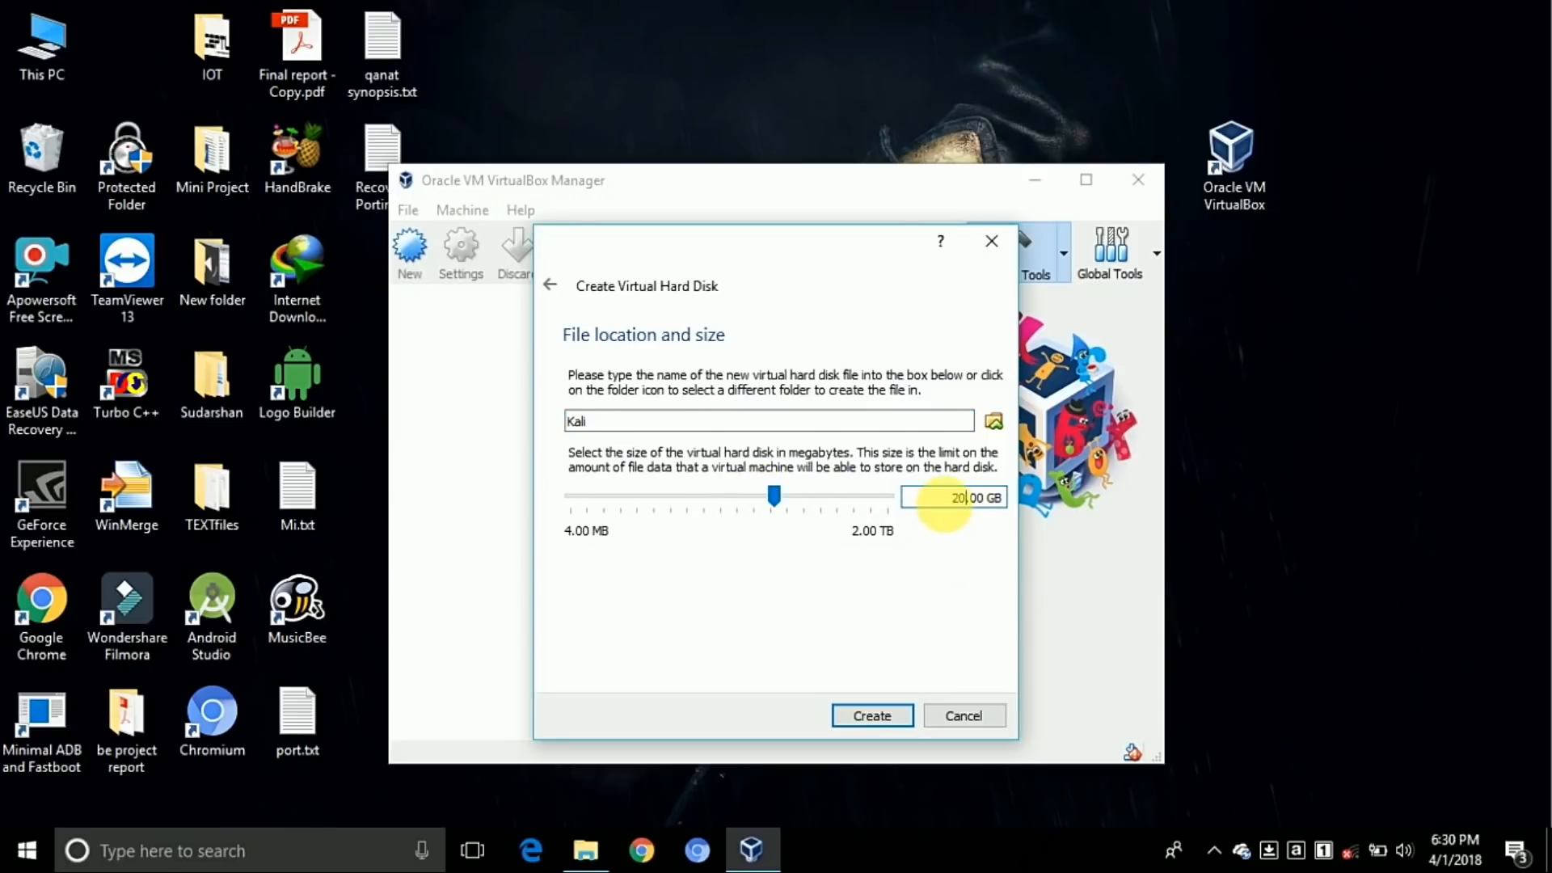
left_click(871, 714)
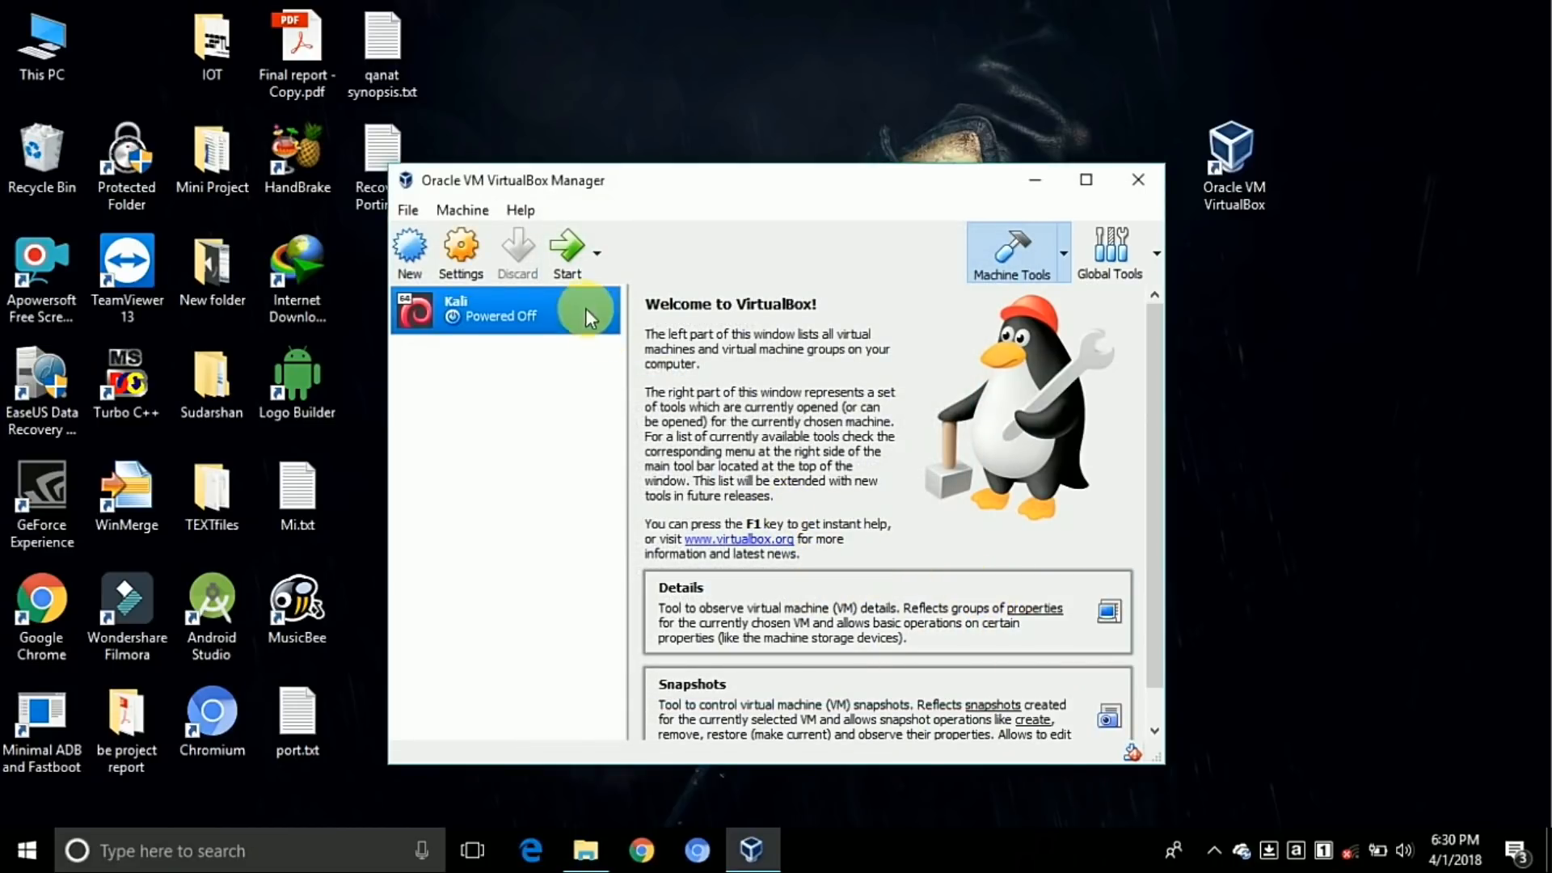
mouse_move(532, 339)
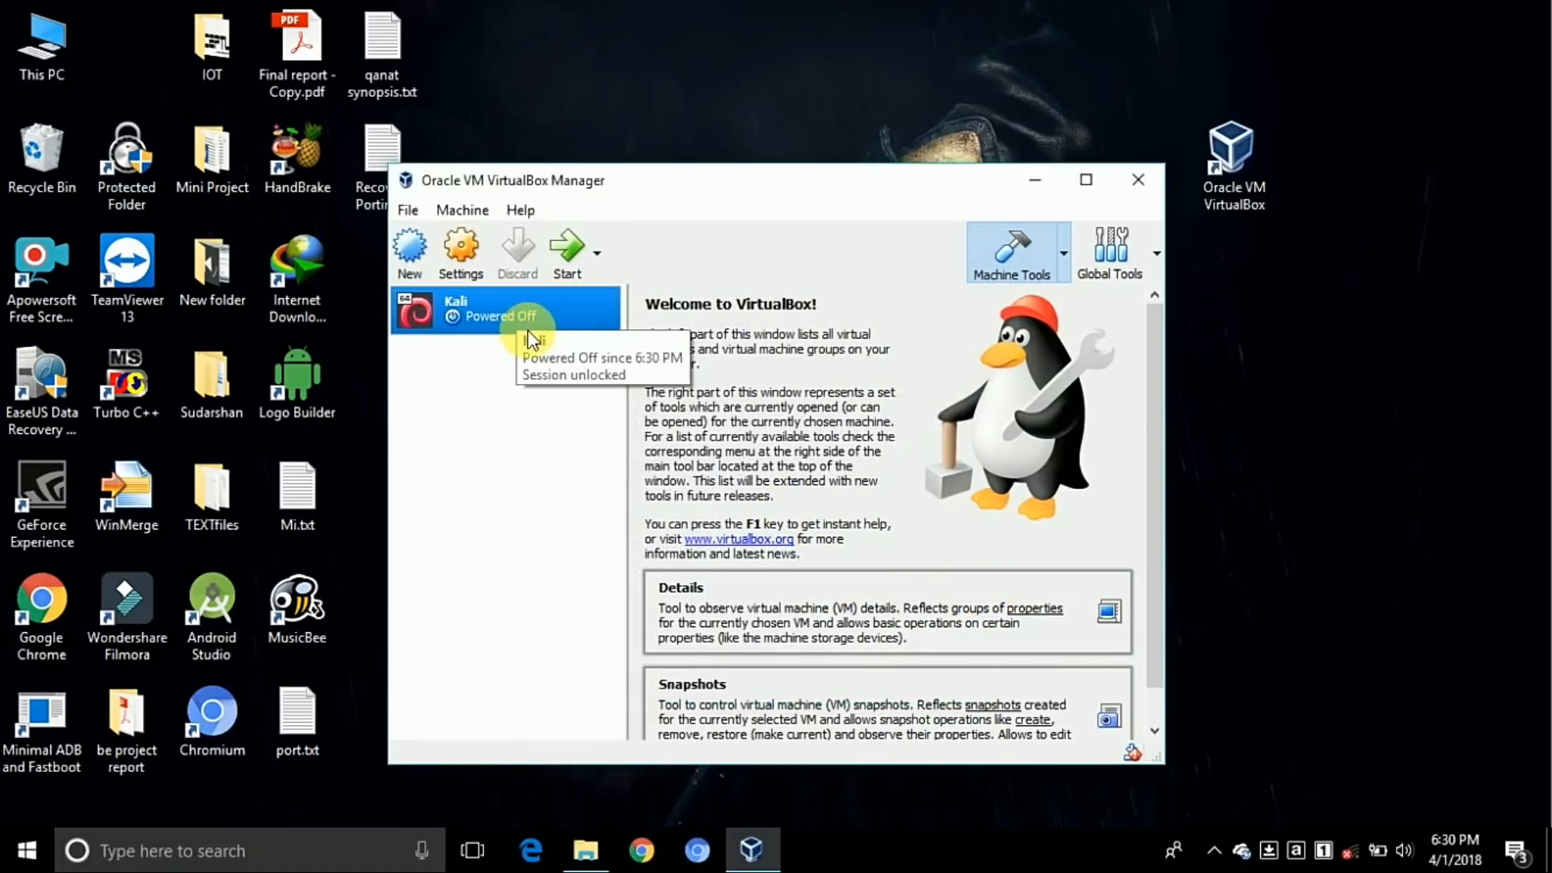
Raise the Kali machine's processor count to 4 under Settings > System > Processor
right_click(520, 312)
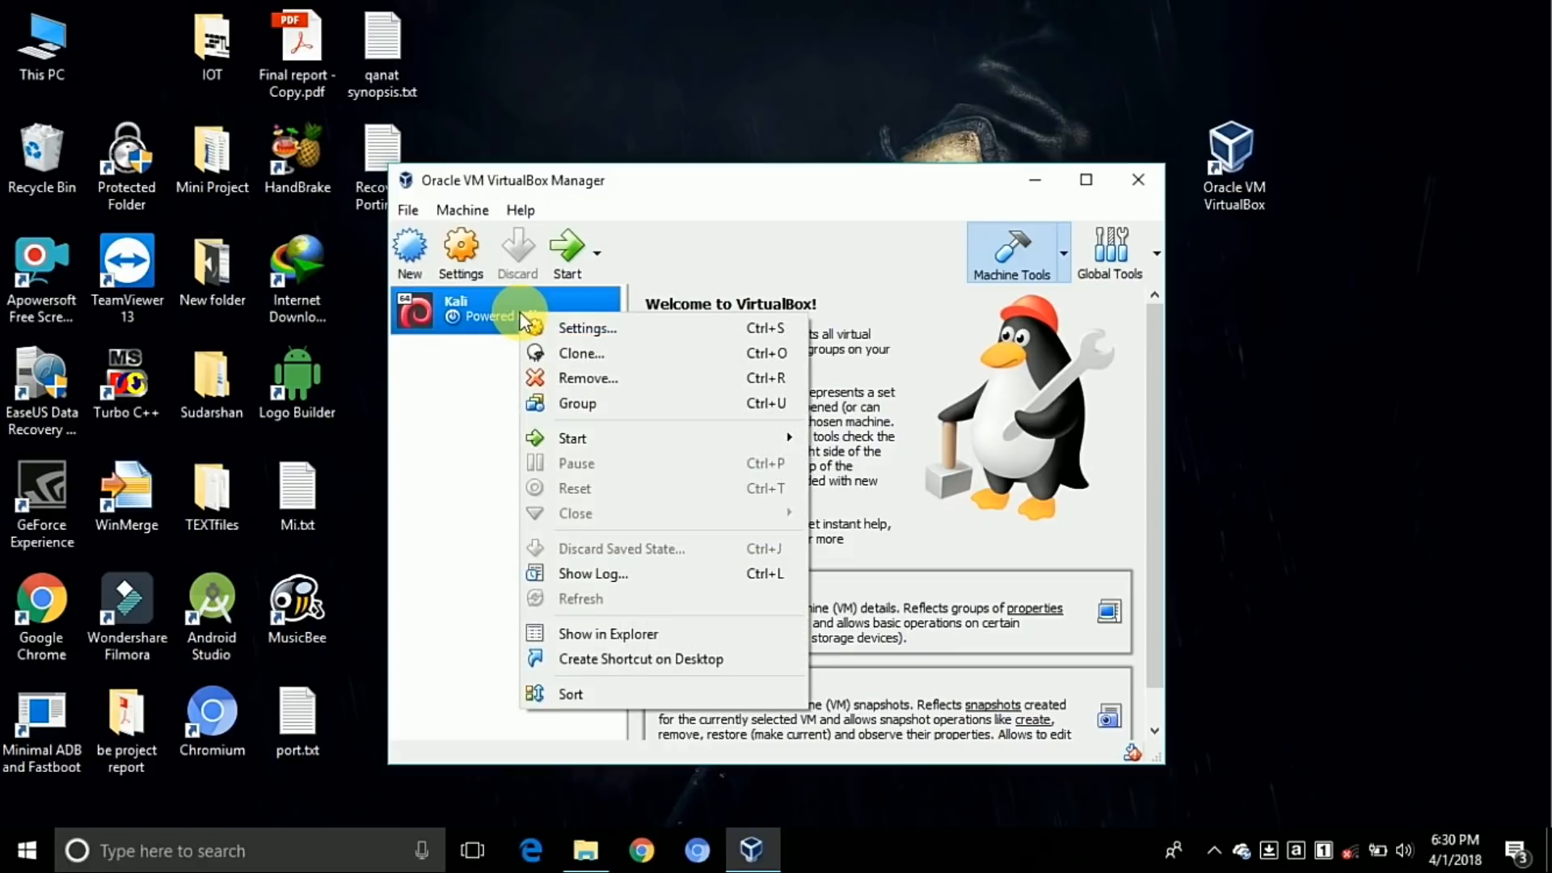
mouse_move(594, 347)
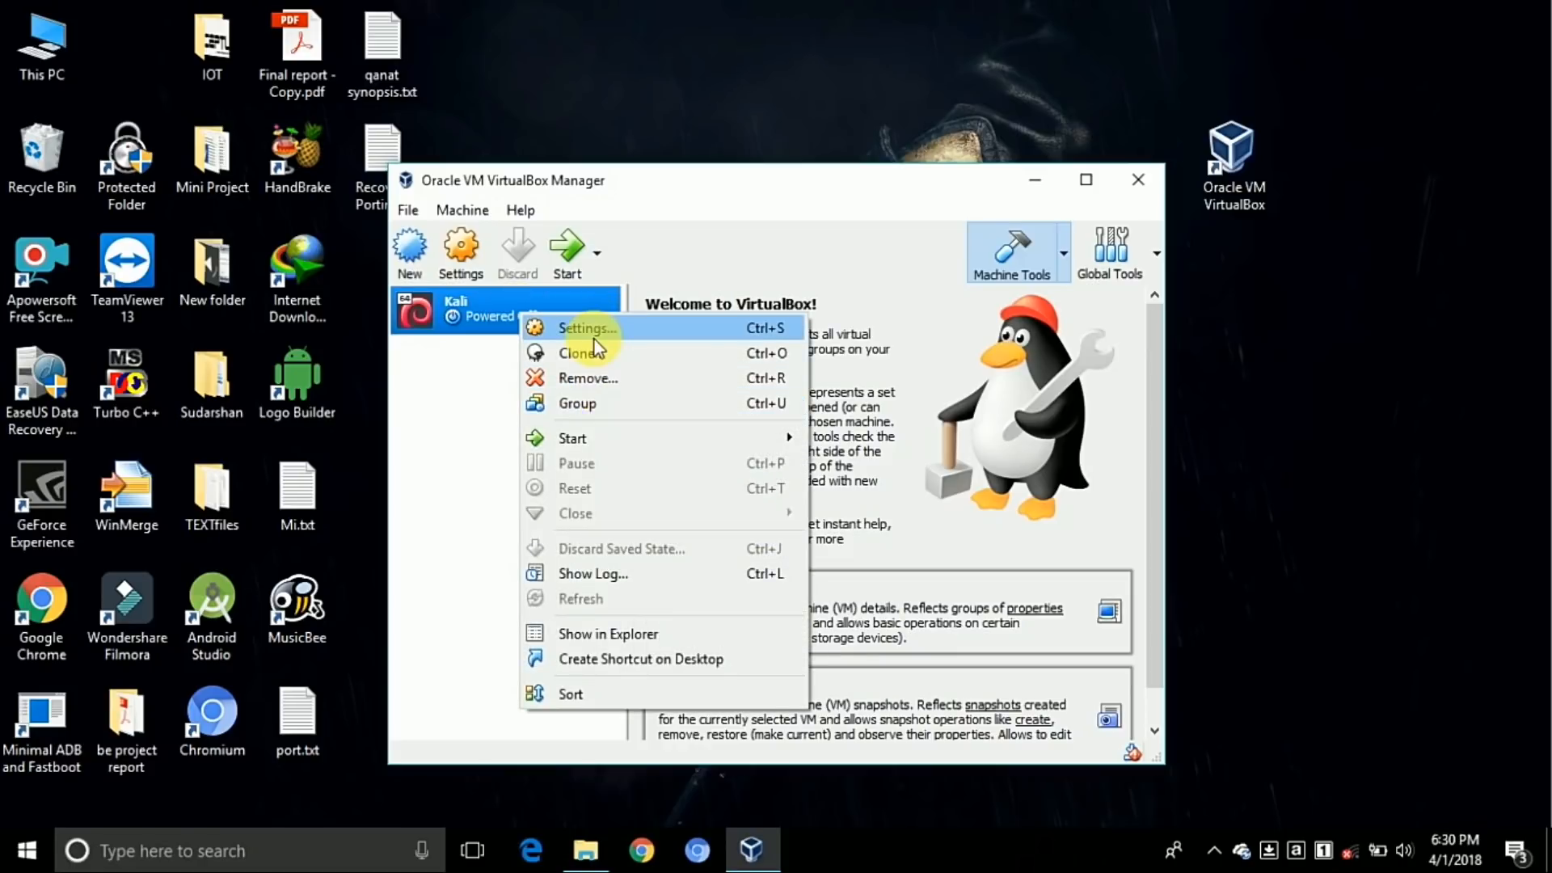
left_click(585, 327)
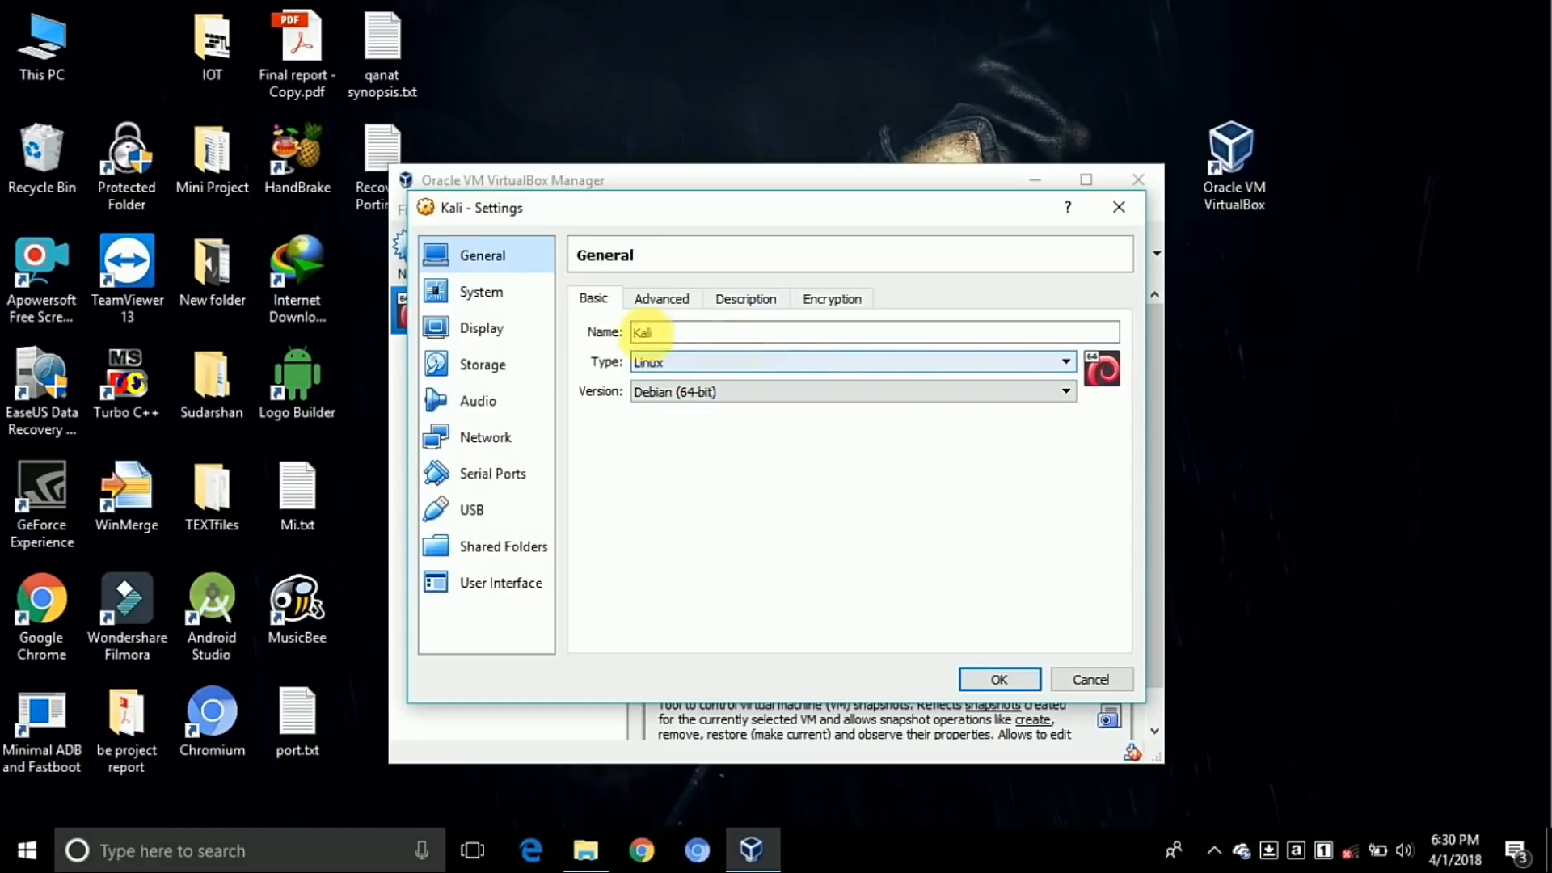
left_click(481, 291)
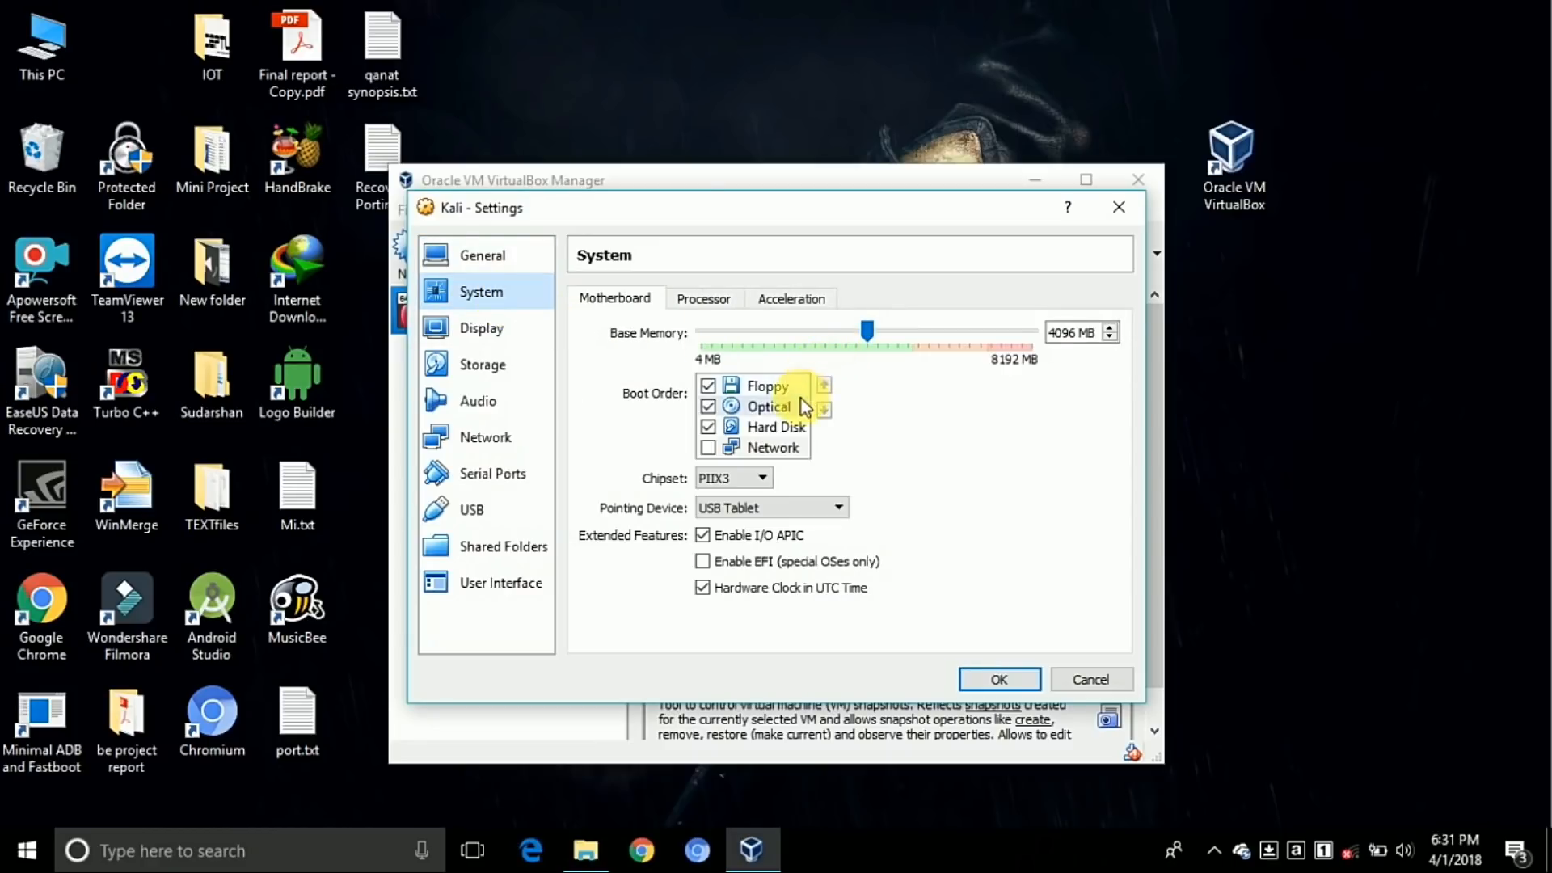
left_click(703, 298)
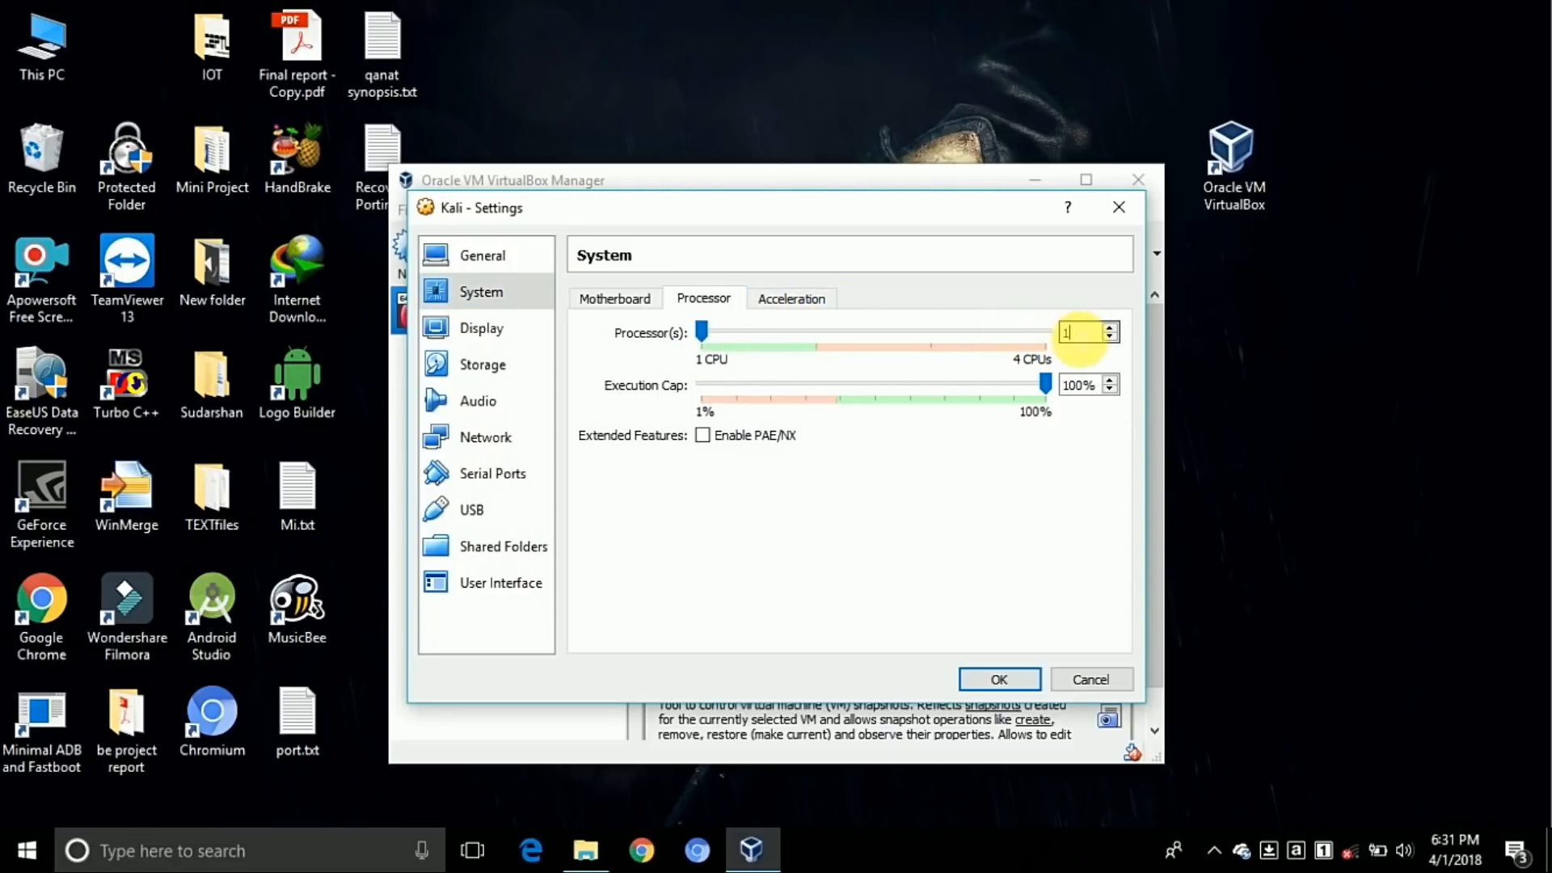
left_click_drag(702, 329, 1046, 329)
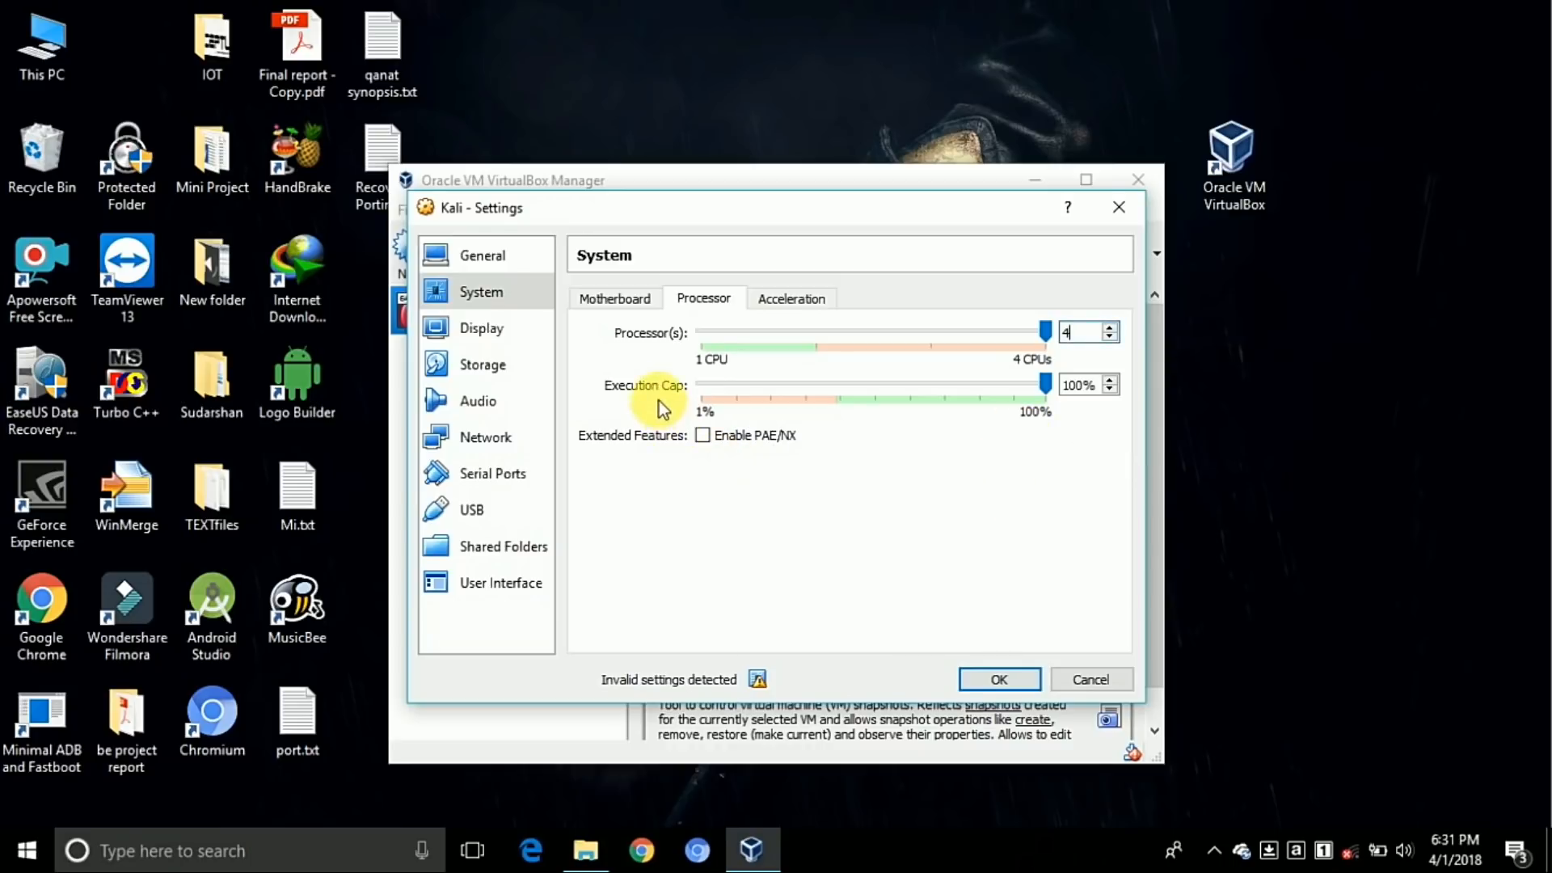
left_click(484, 365)
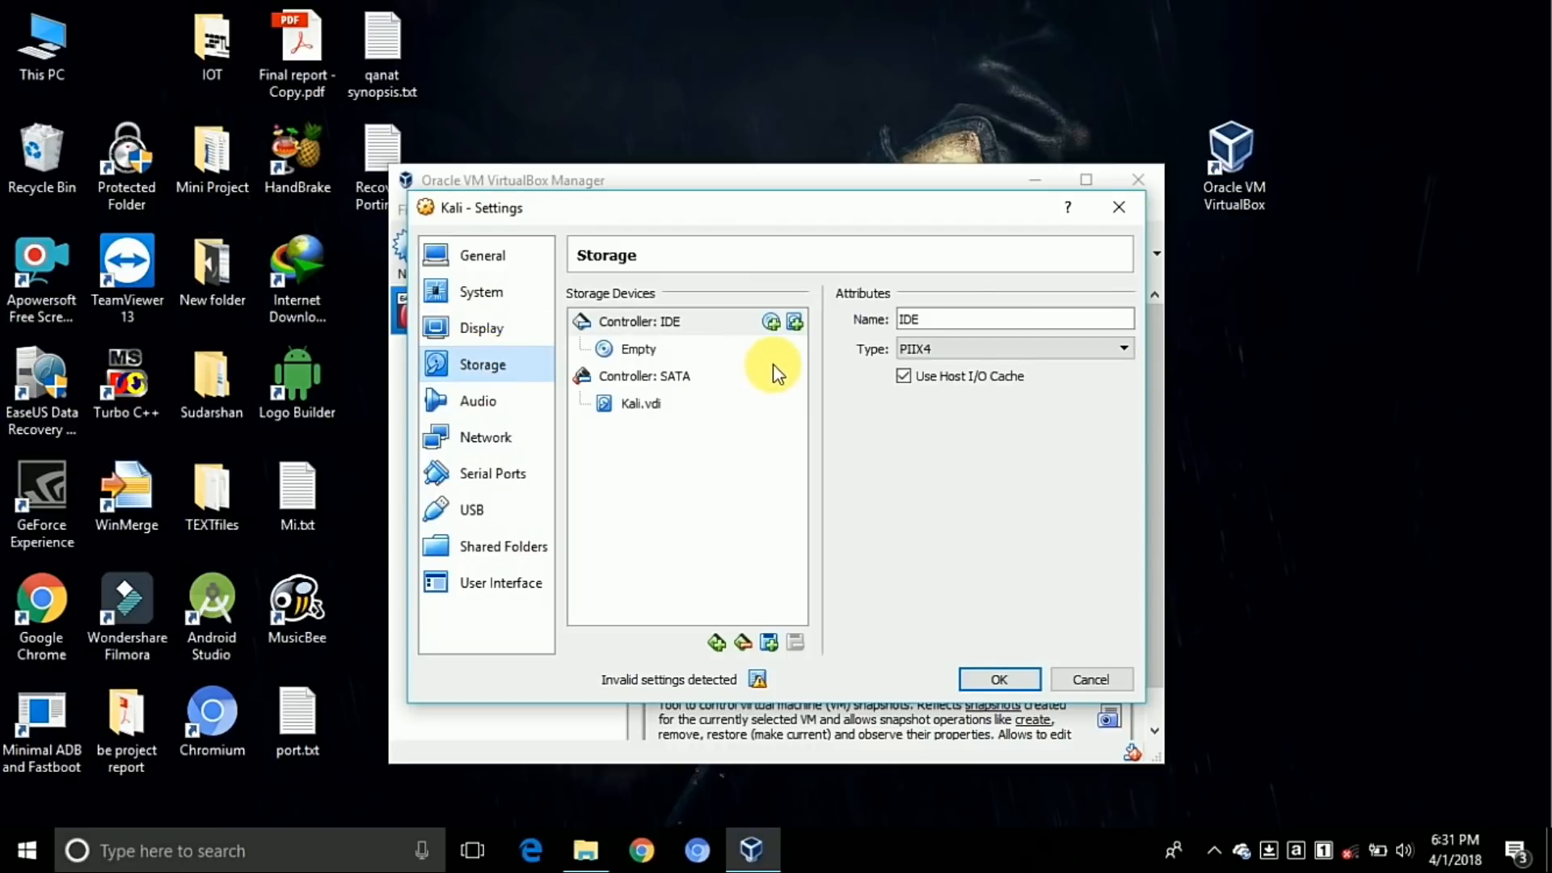
Load kali-linux-2018.1-amd64.iso into Kali's empty optical drive and save the settings
left_click(639, 349)
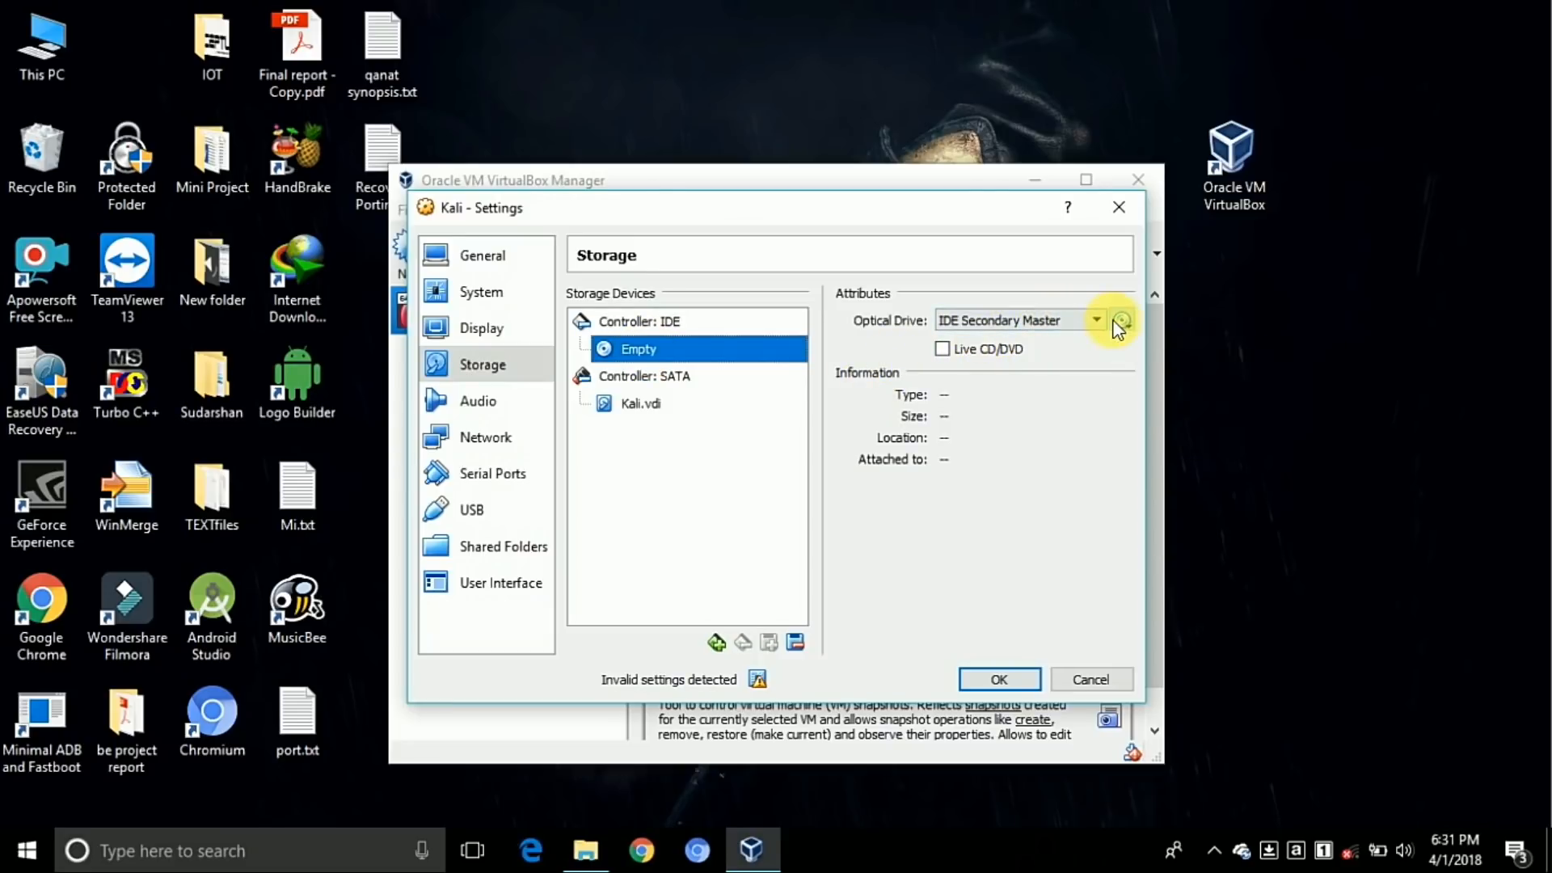
left_click(1120, 320)
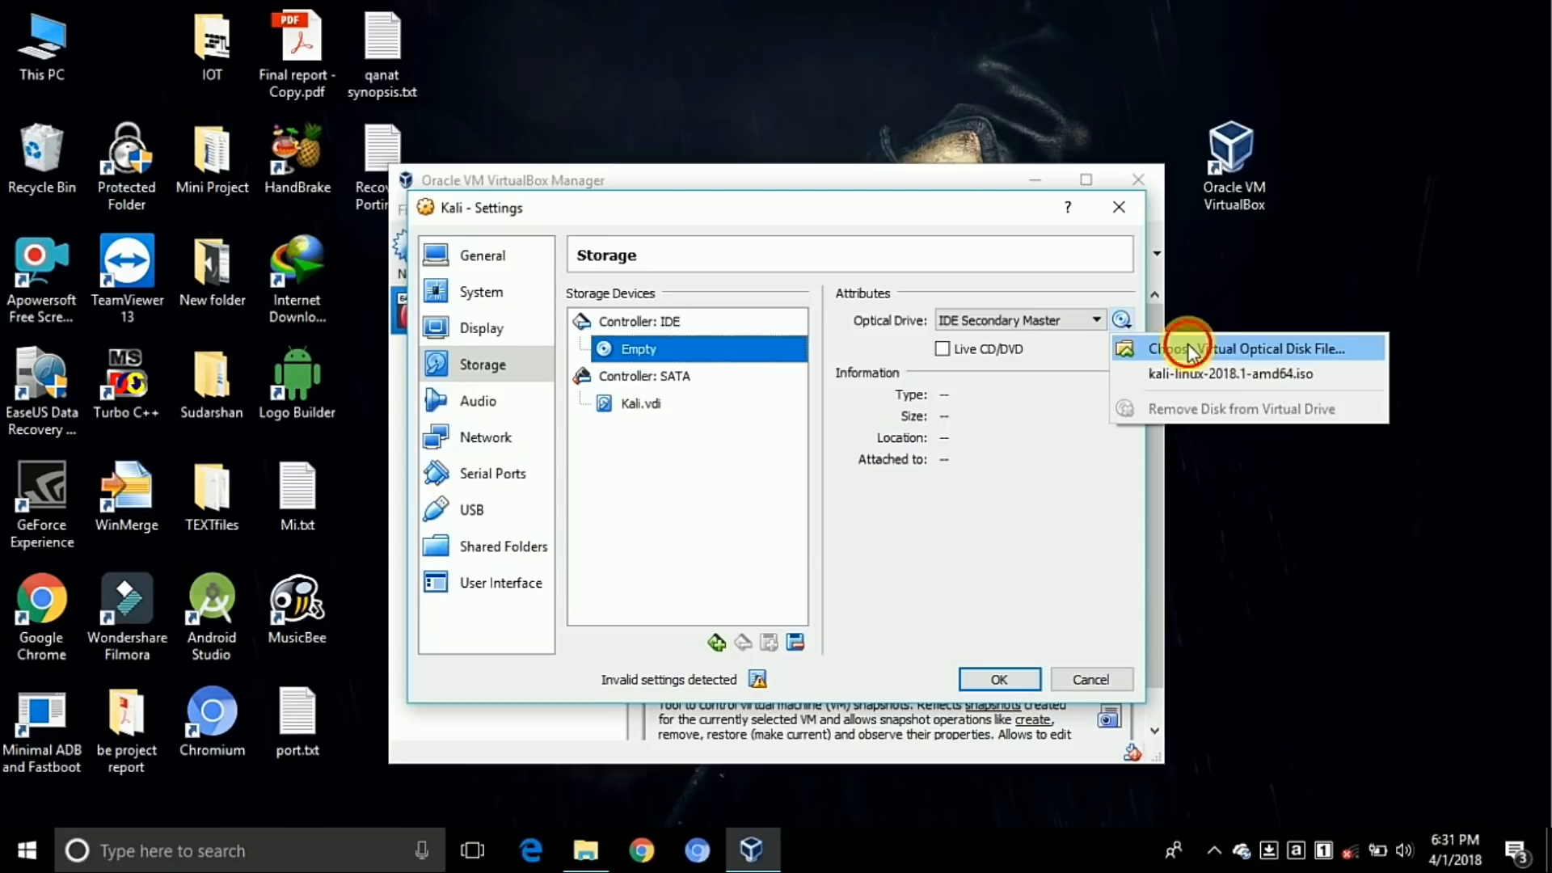
left_click(1249, 347)
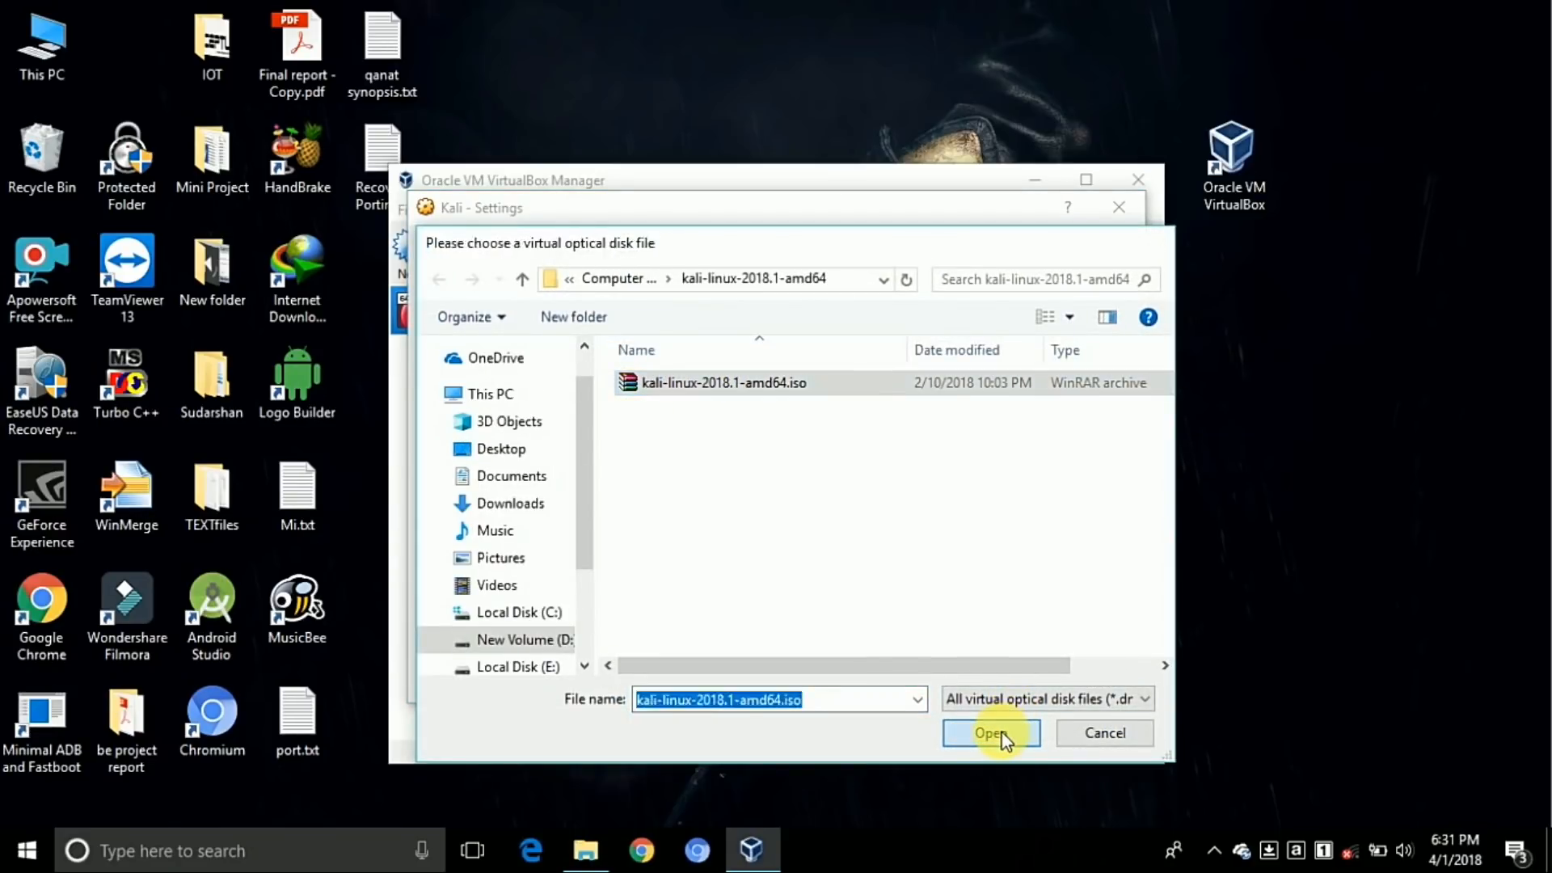
left_click(991, 732)
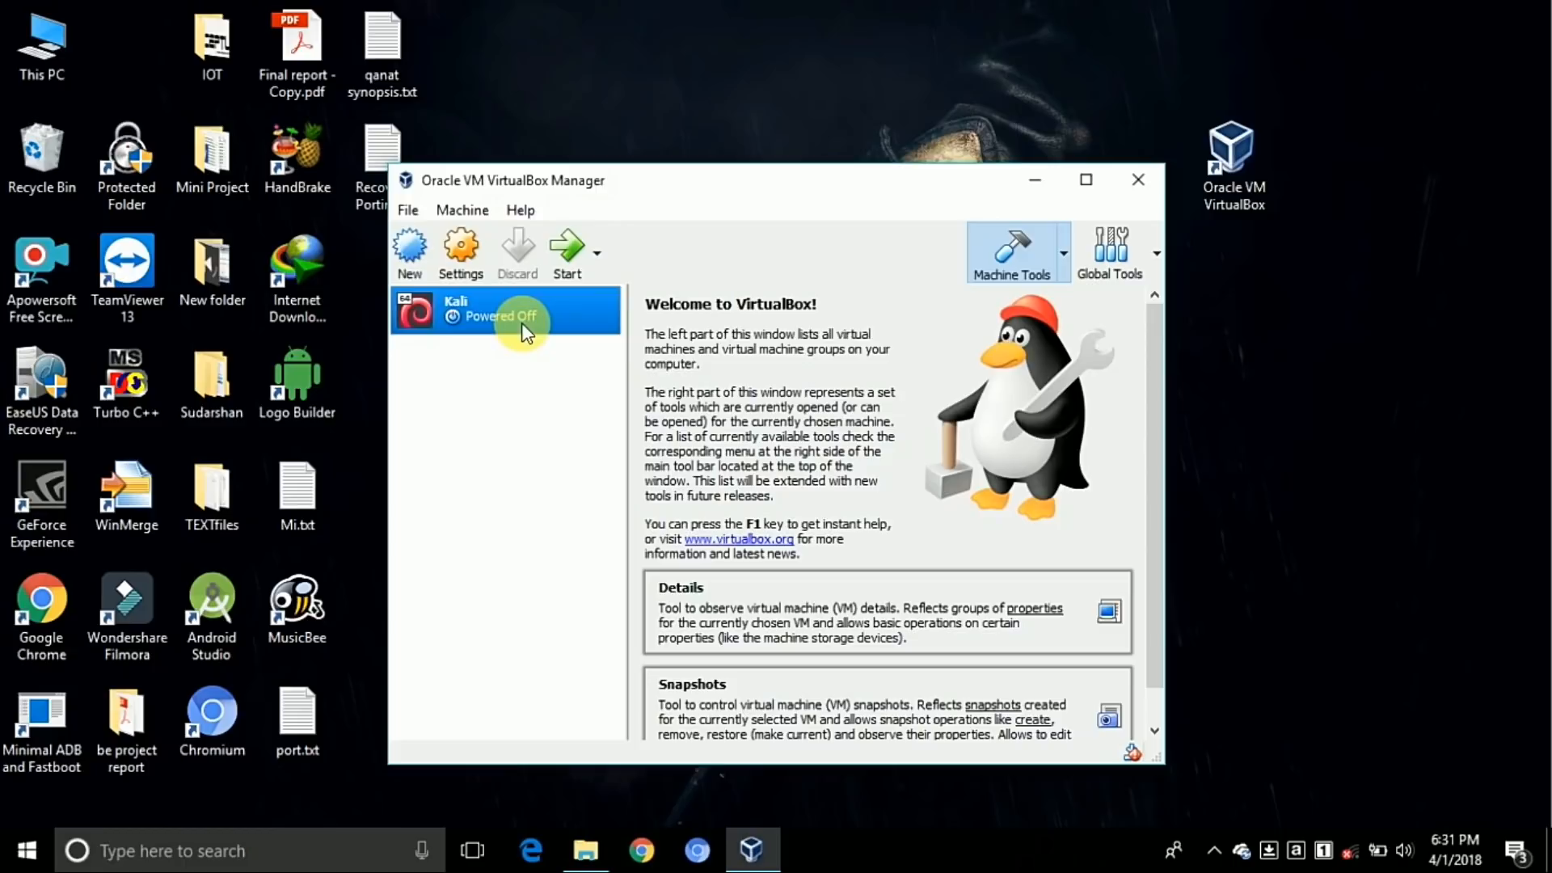
mouse_move(568, 248)
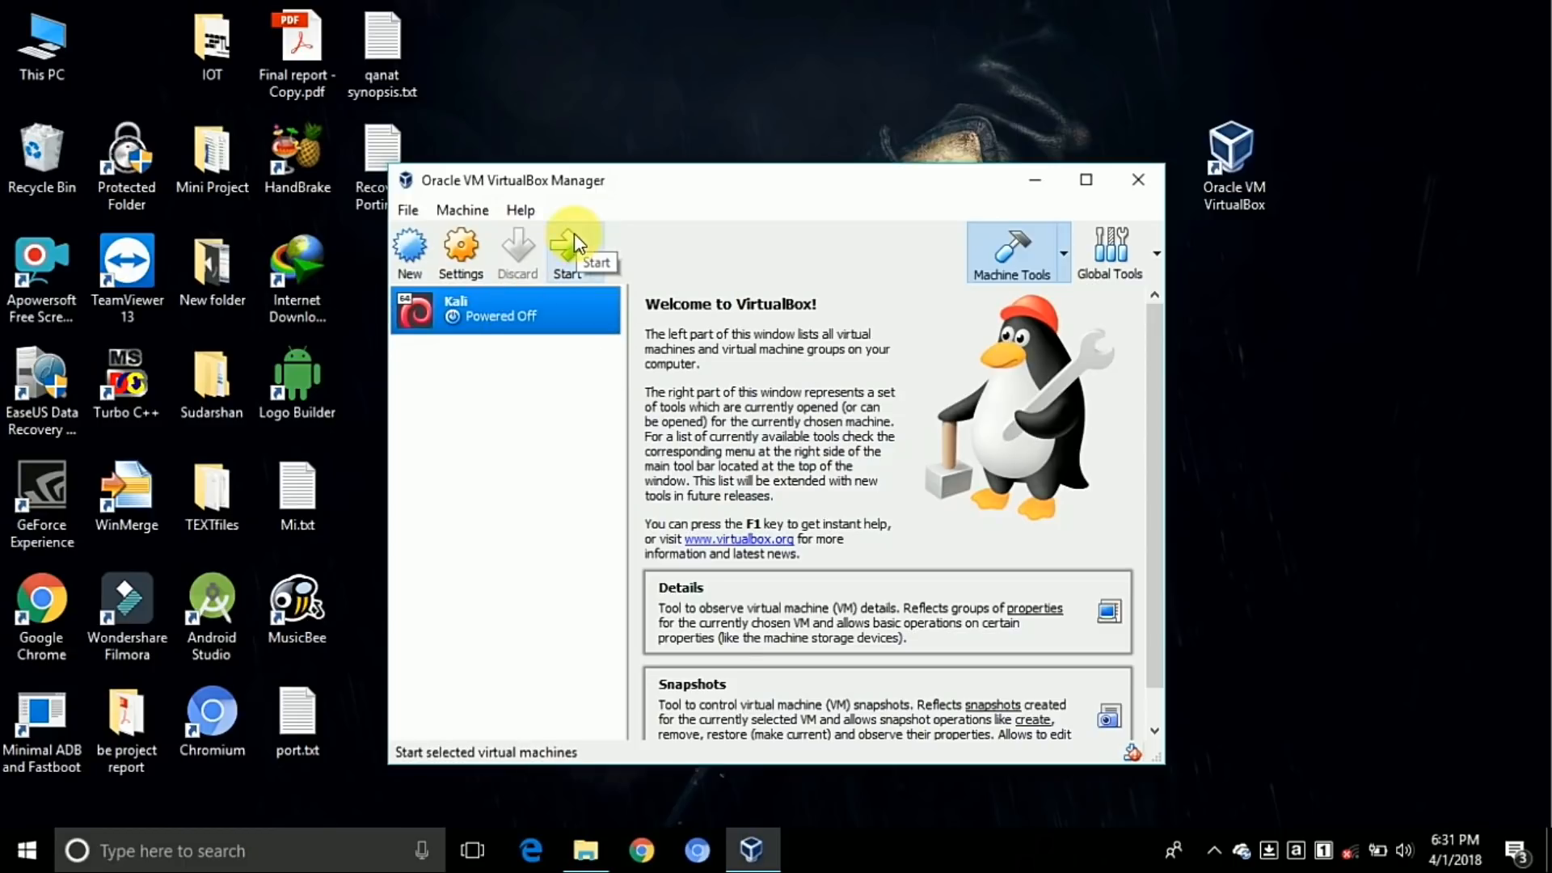
mouse_move(945, 387)
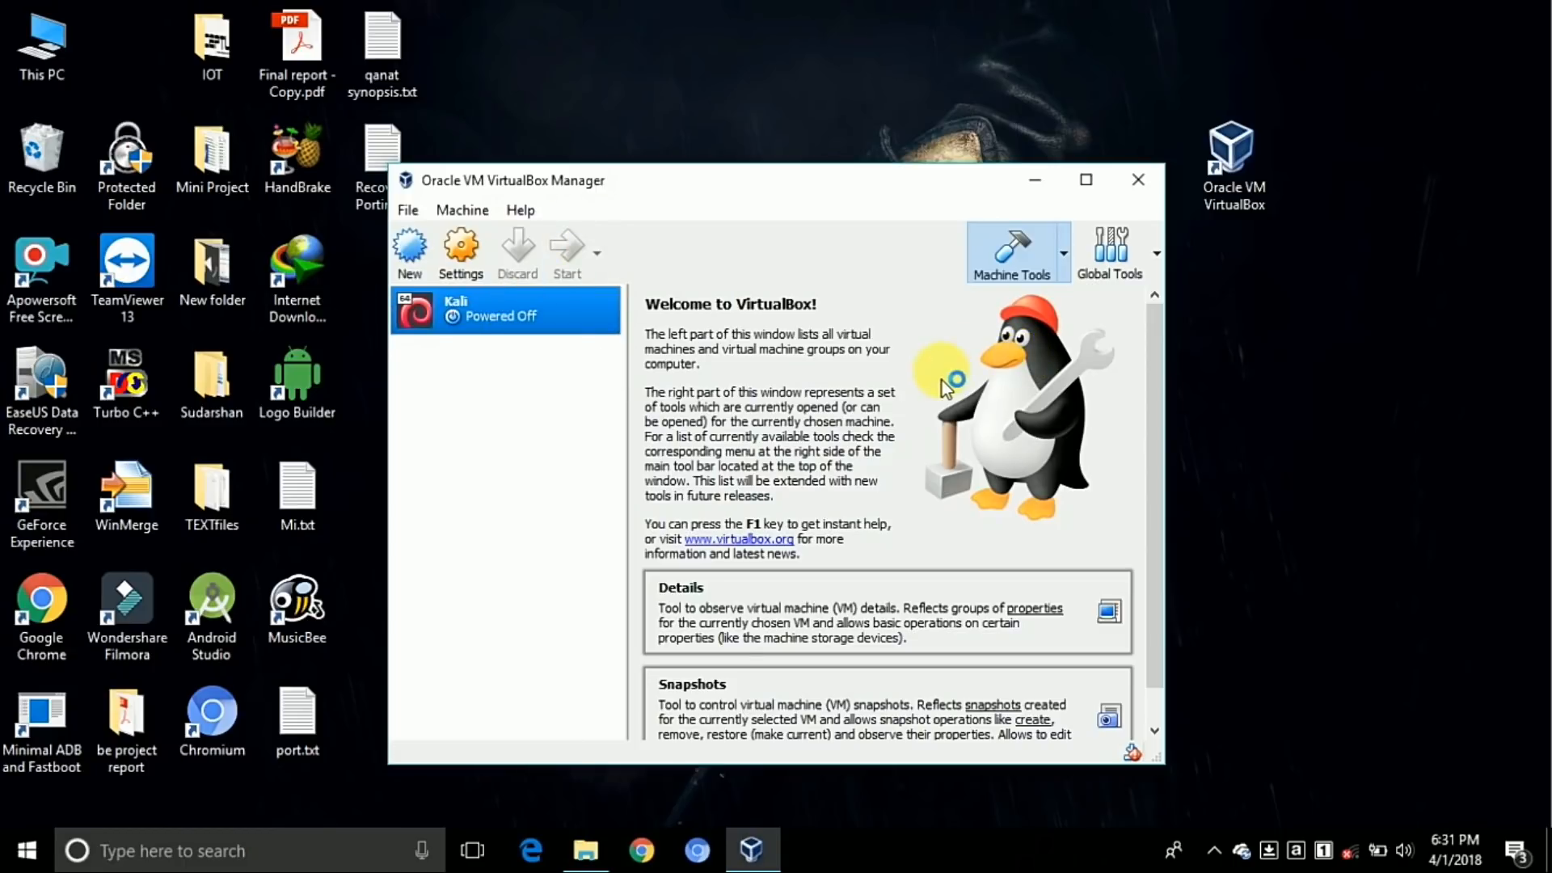
mouse_move(940, 441)
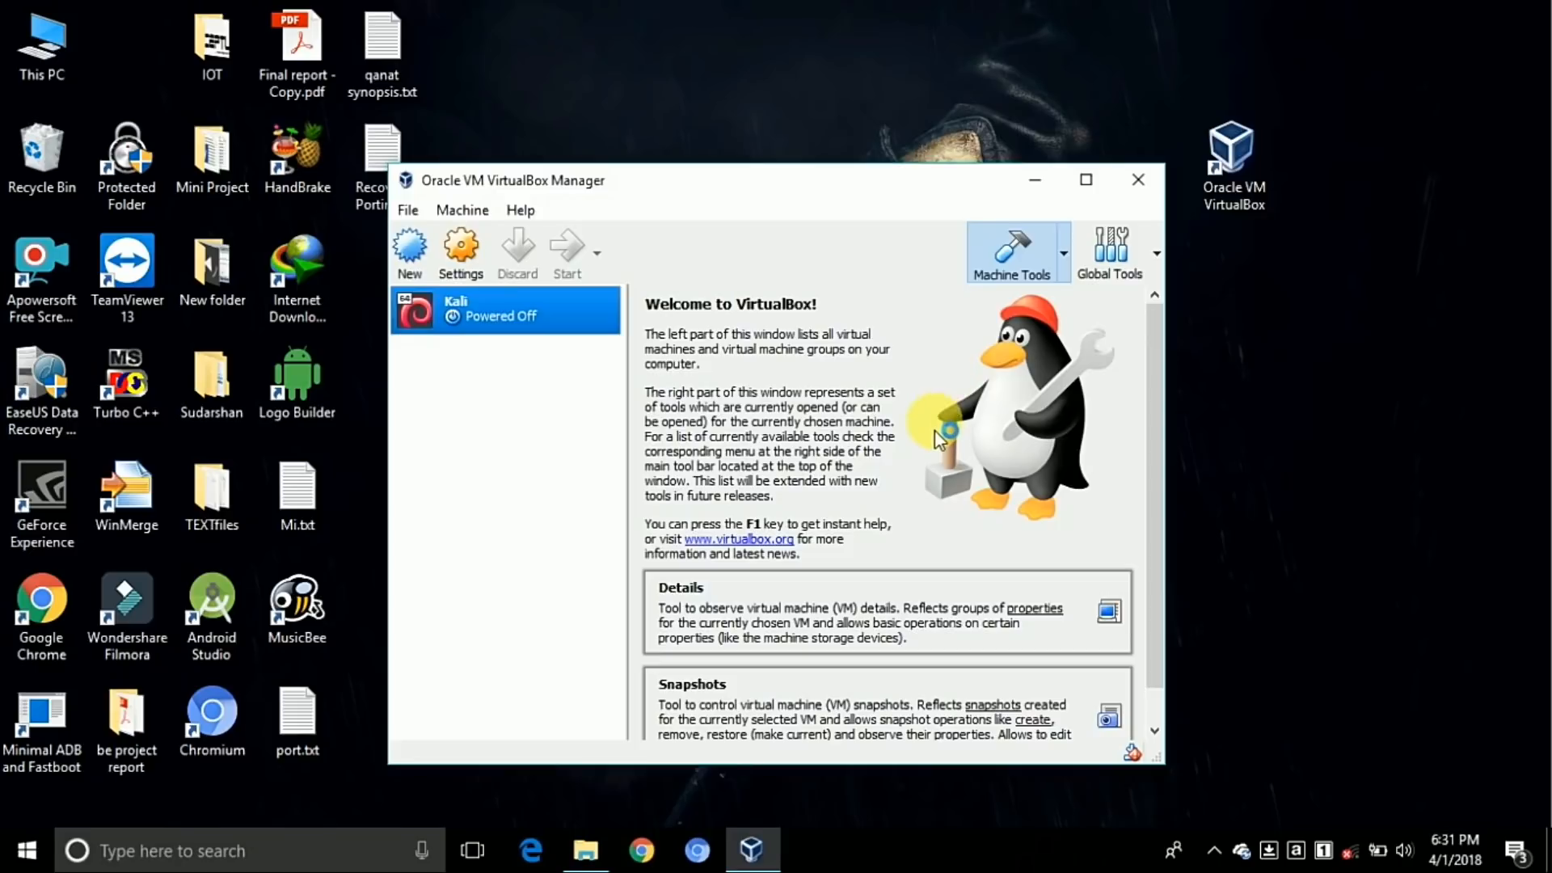
Start the Kali VM so it boots from the ISO to the Kali boot menu
left_click(566, 252)
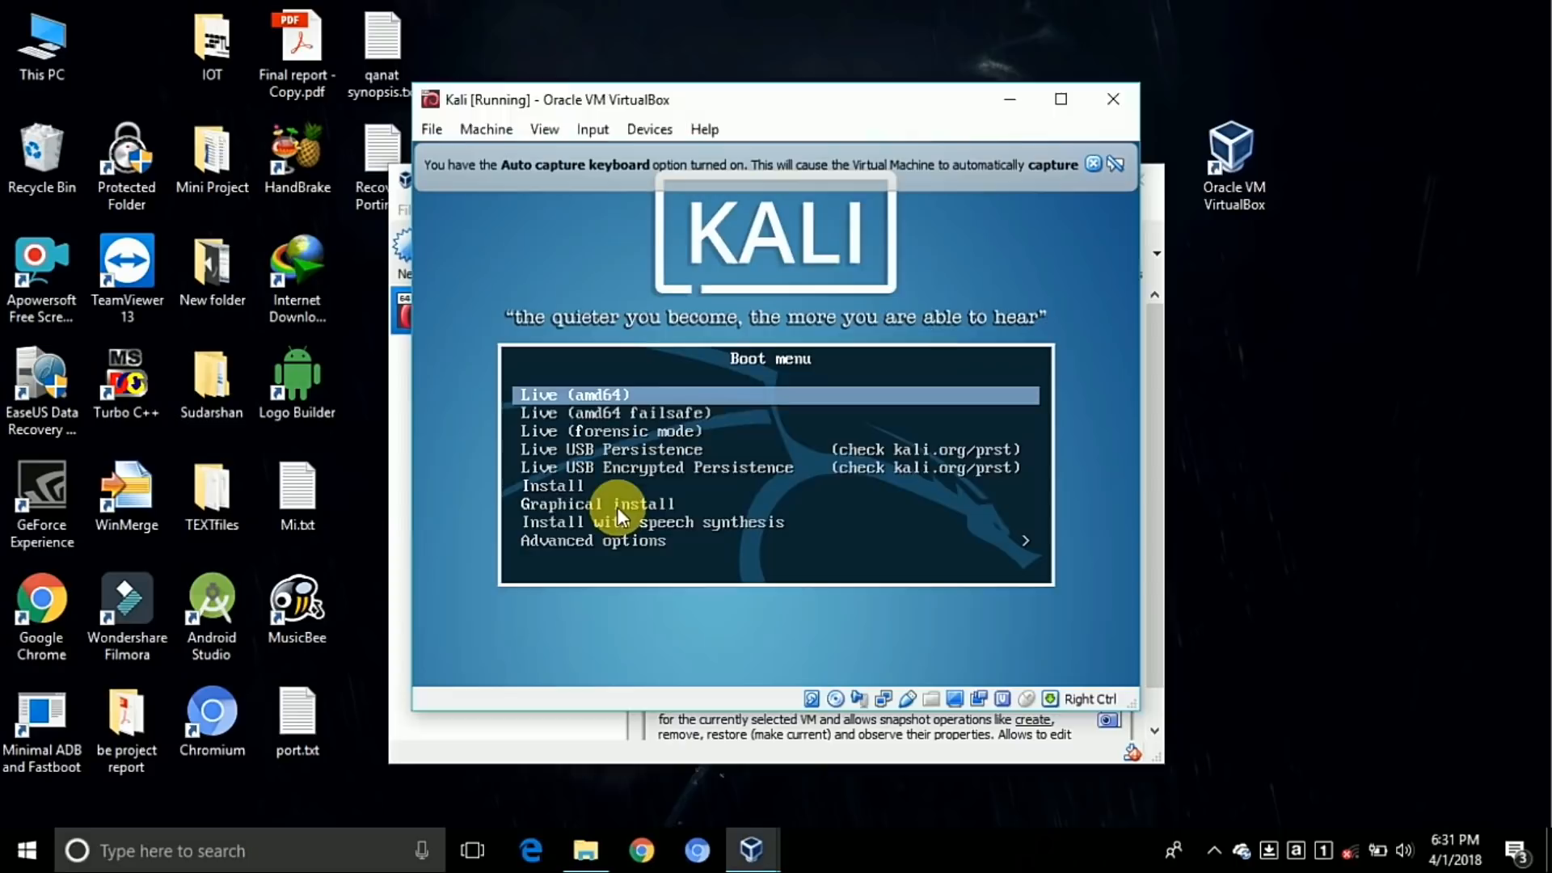
Capture input in the VM, dismiss the capture notice, and select Graphical install
left_click(619, 504)
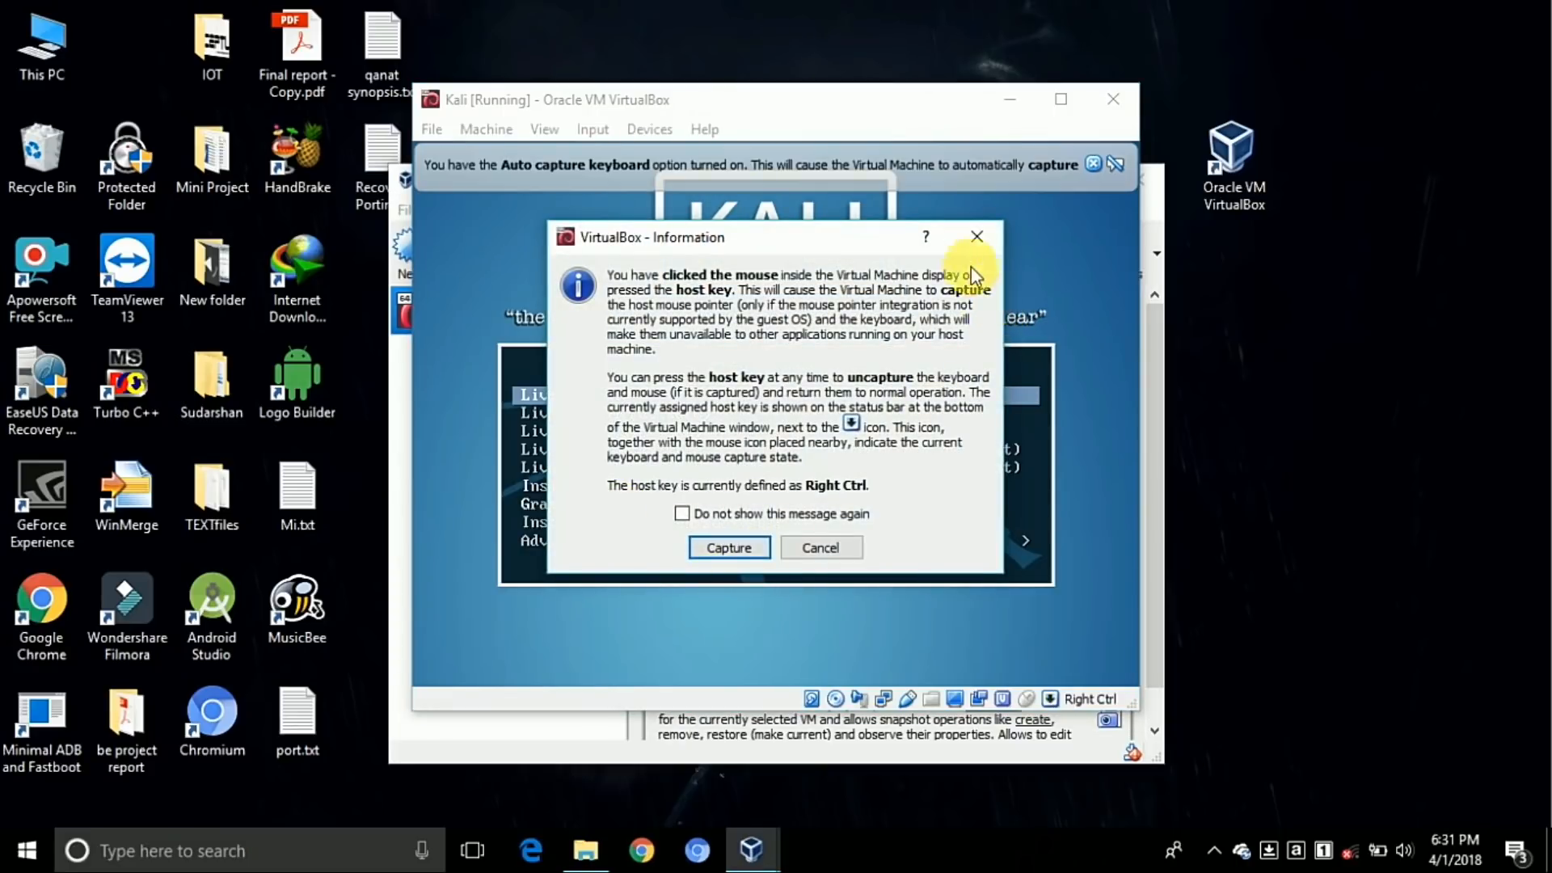
left_click(729, 547)
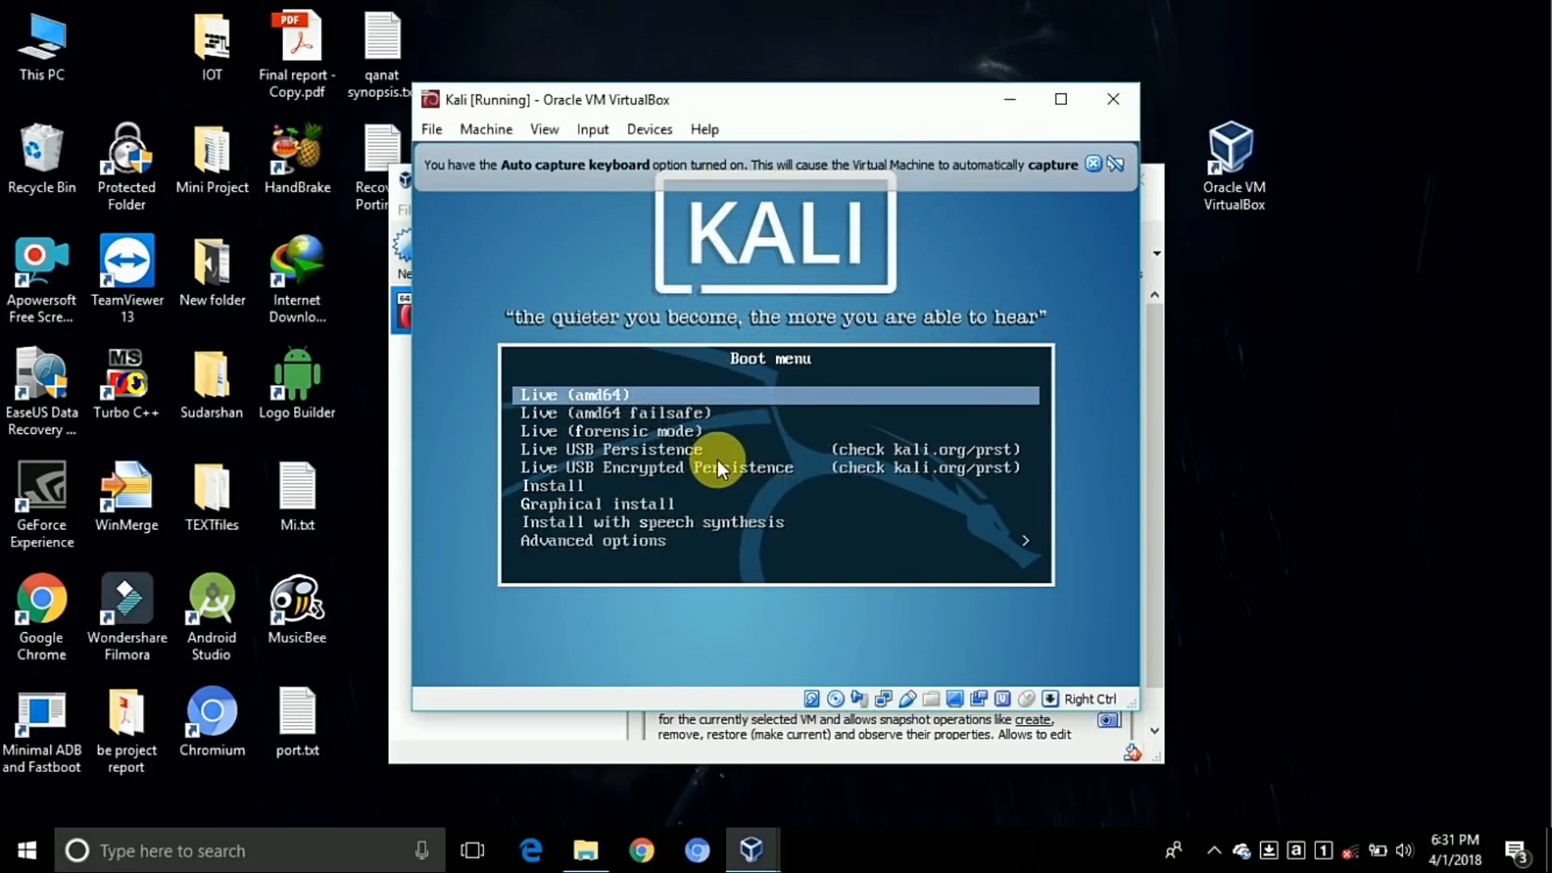
key("down")
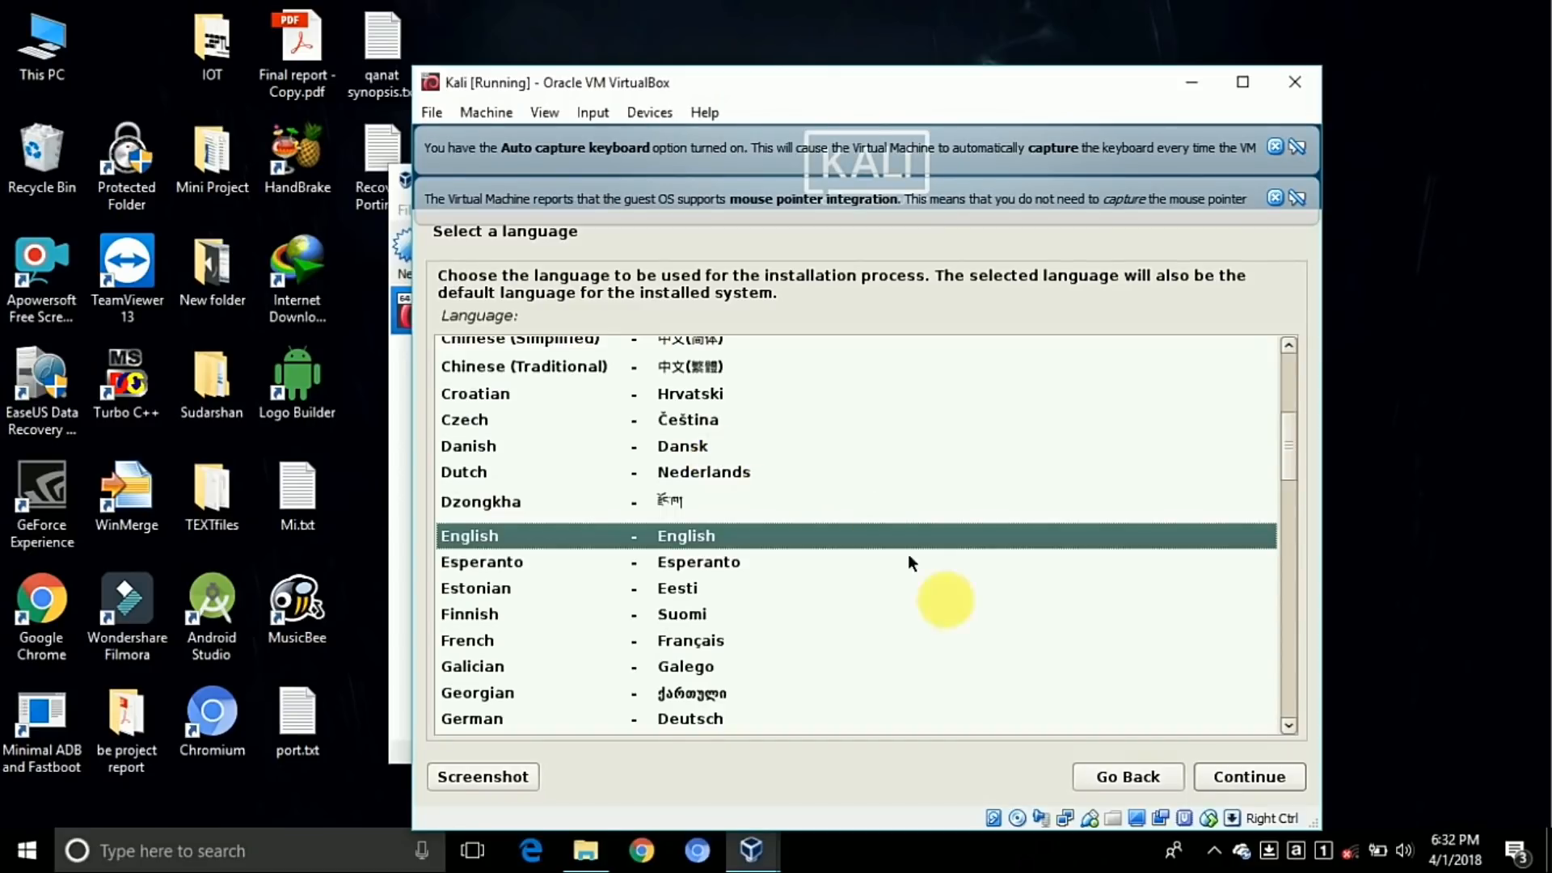
Accept English, India, American English keymap, blank name servers, and hostname 'kali'
left_click(1248, 776)
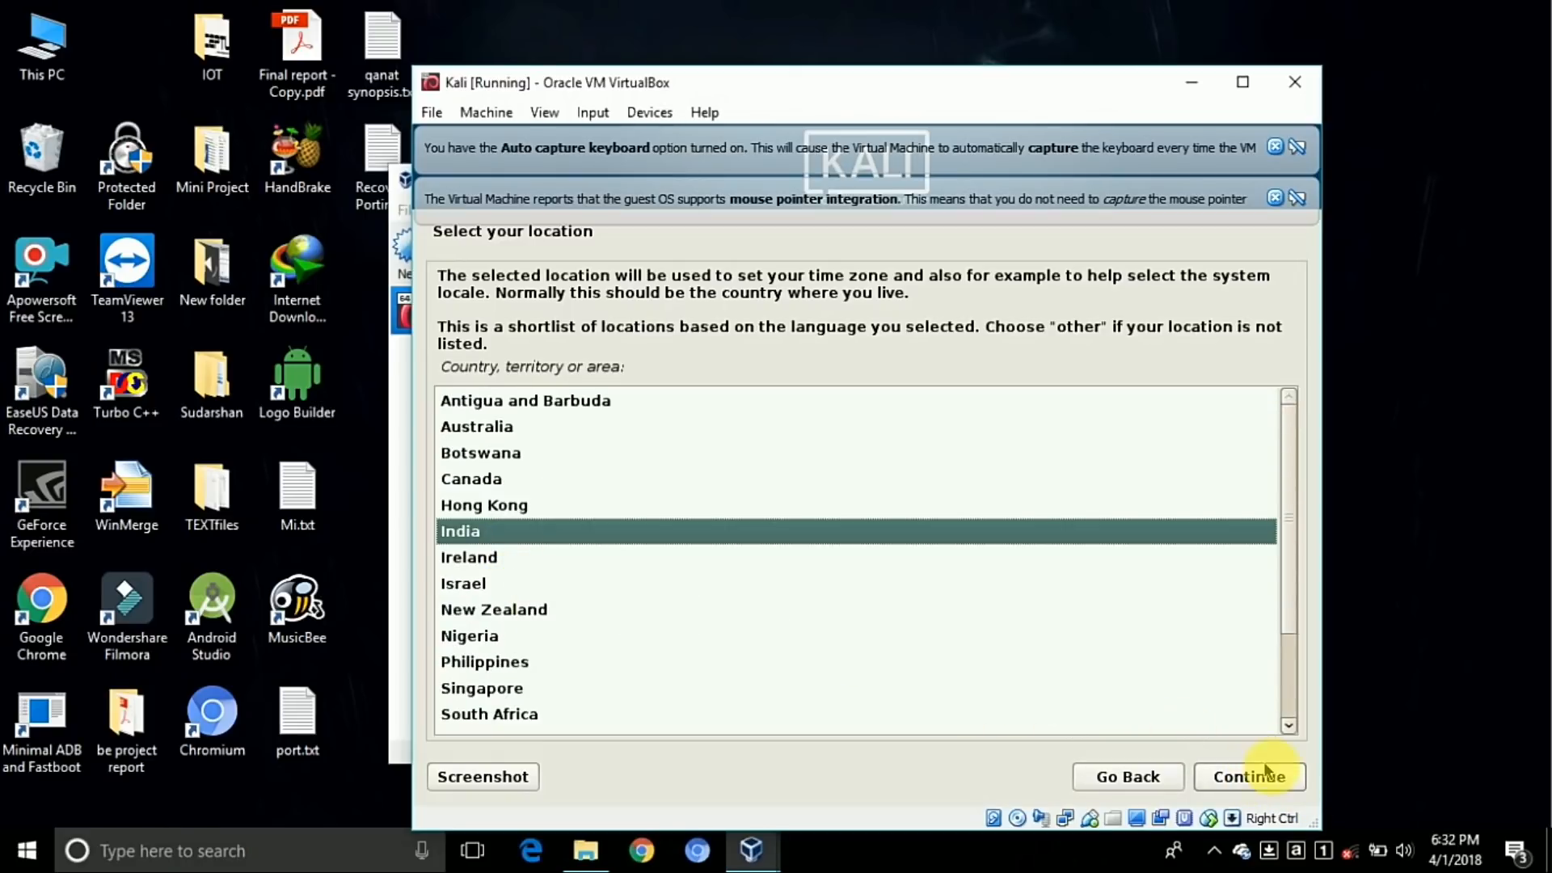
left_click(1249, 776)
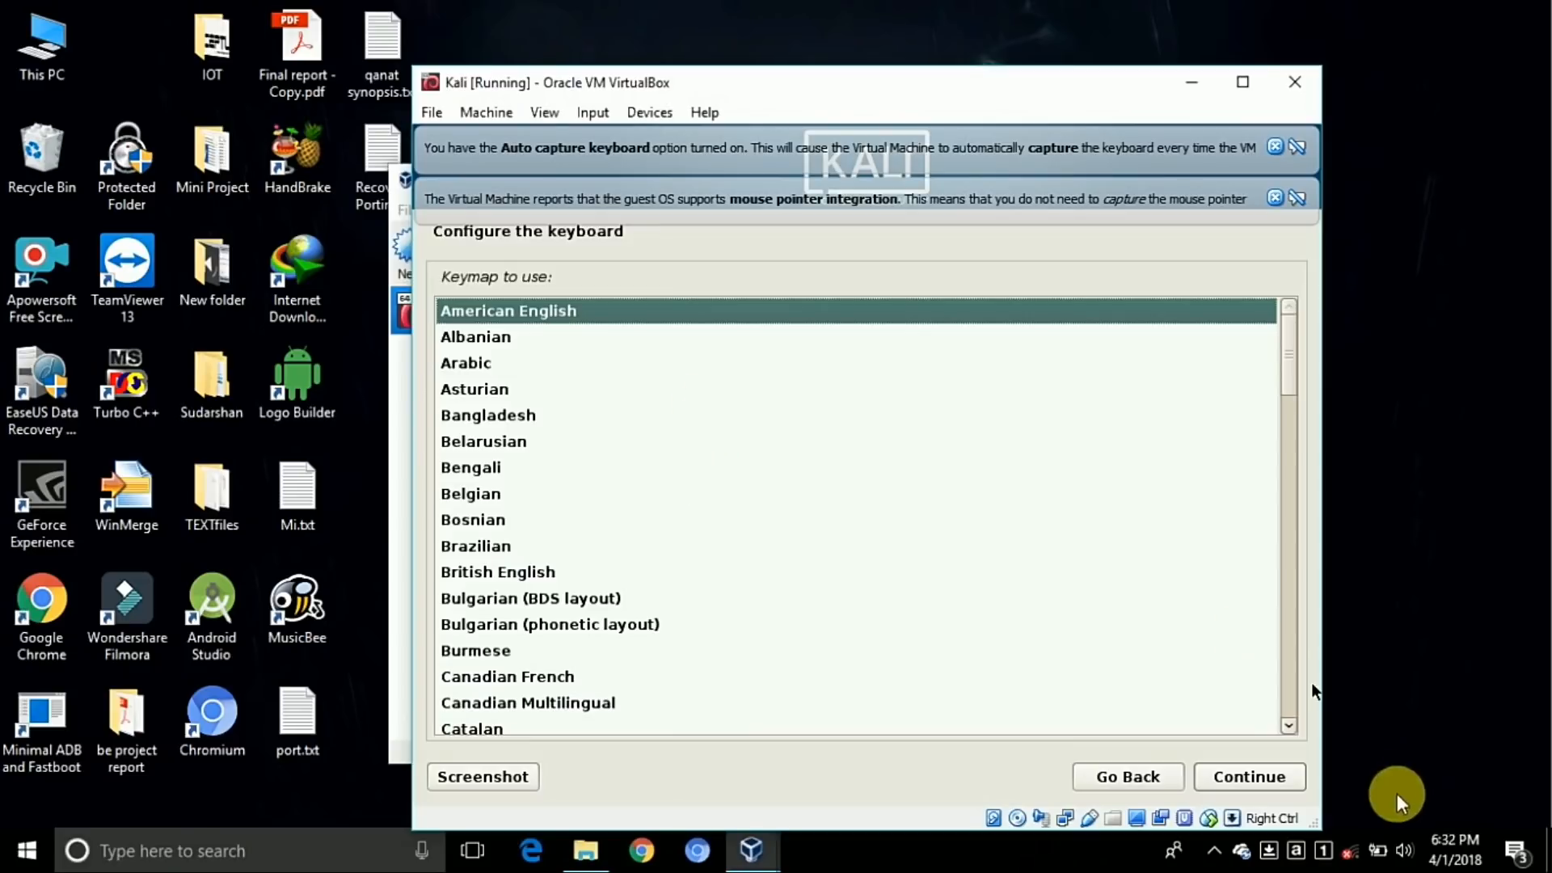
left_click(1249, 776)
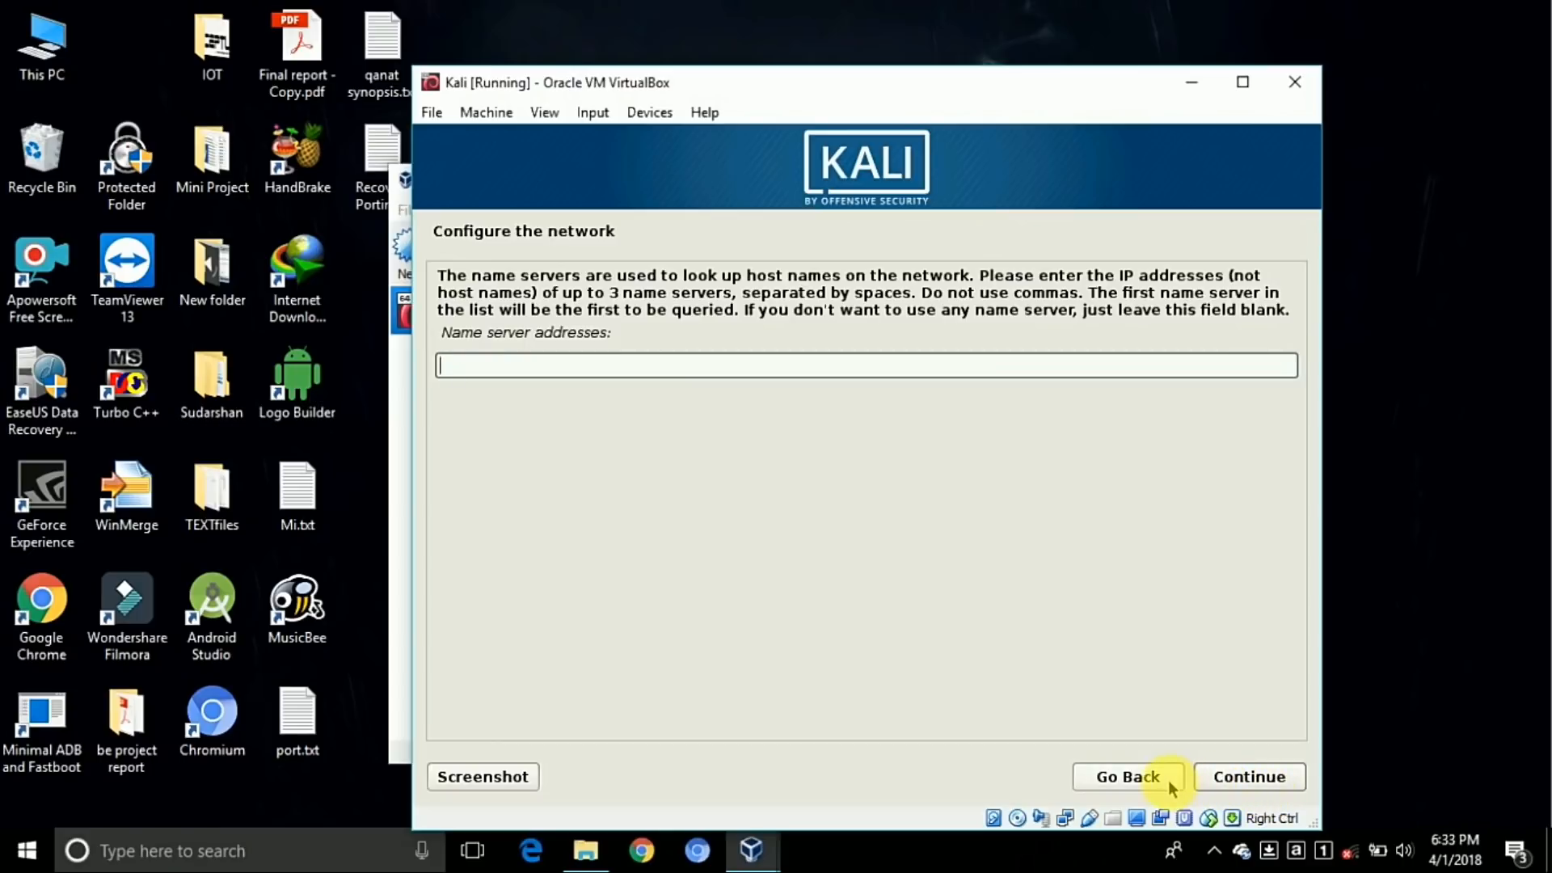
left_click(1248, 776)
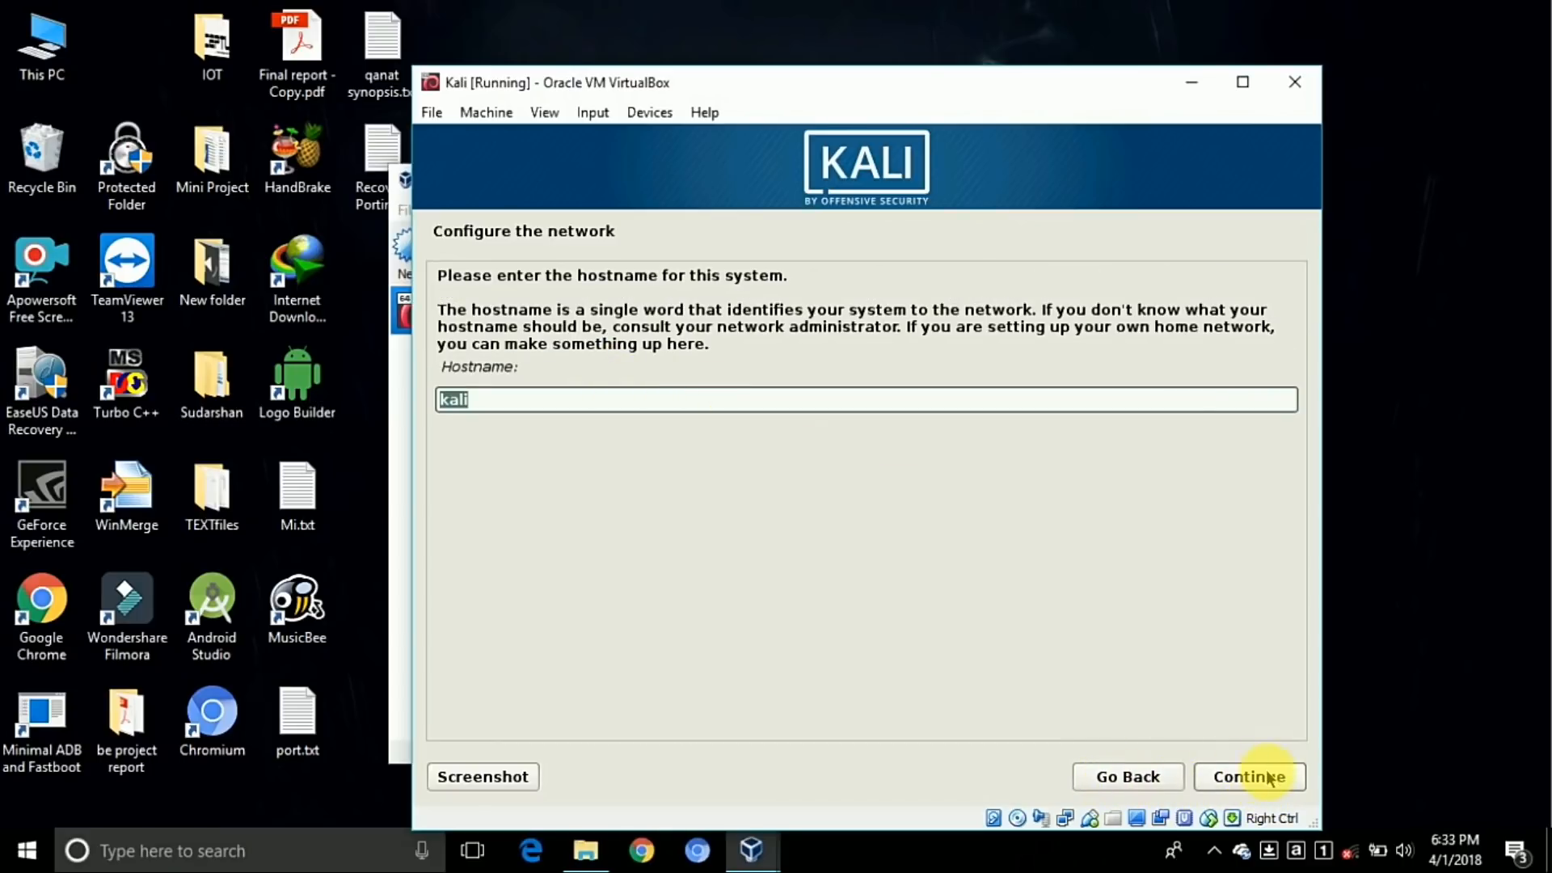
left_click(1248, 776)
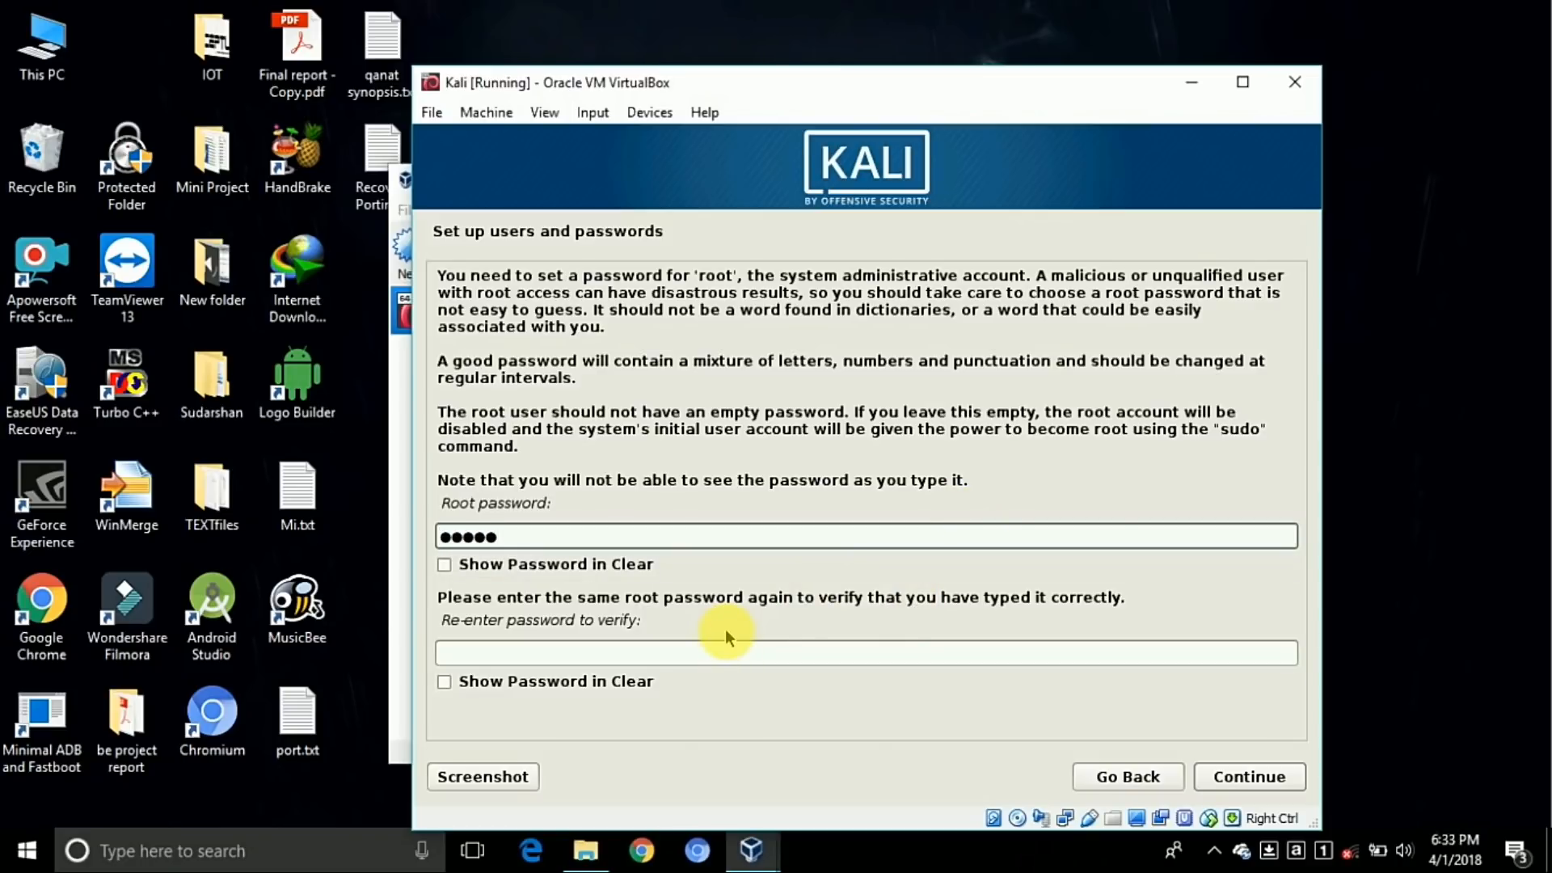
Enter and verify the root password
left_click(733, 652)
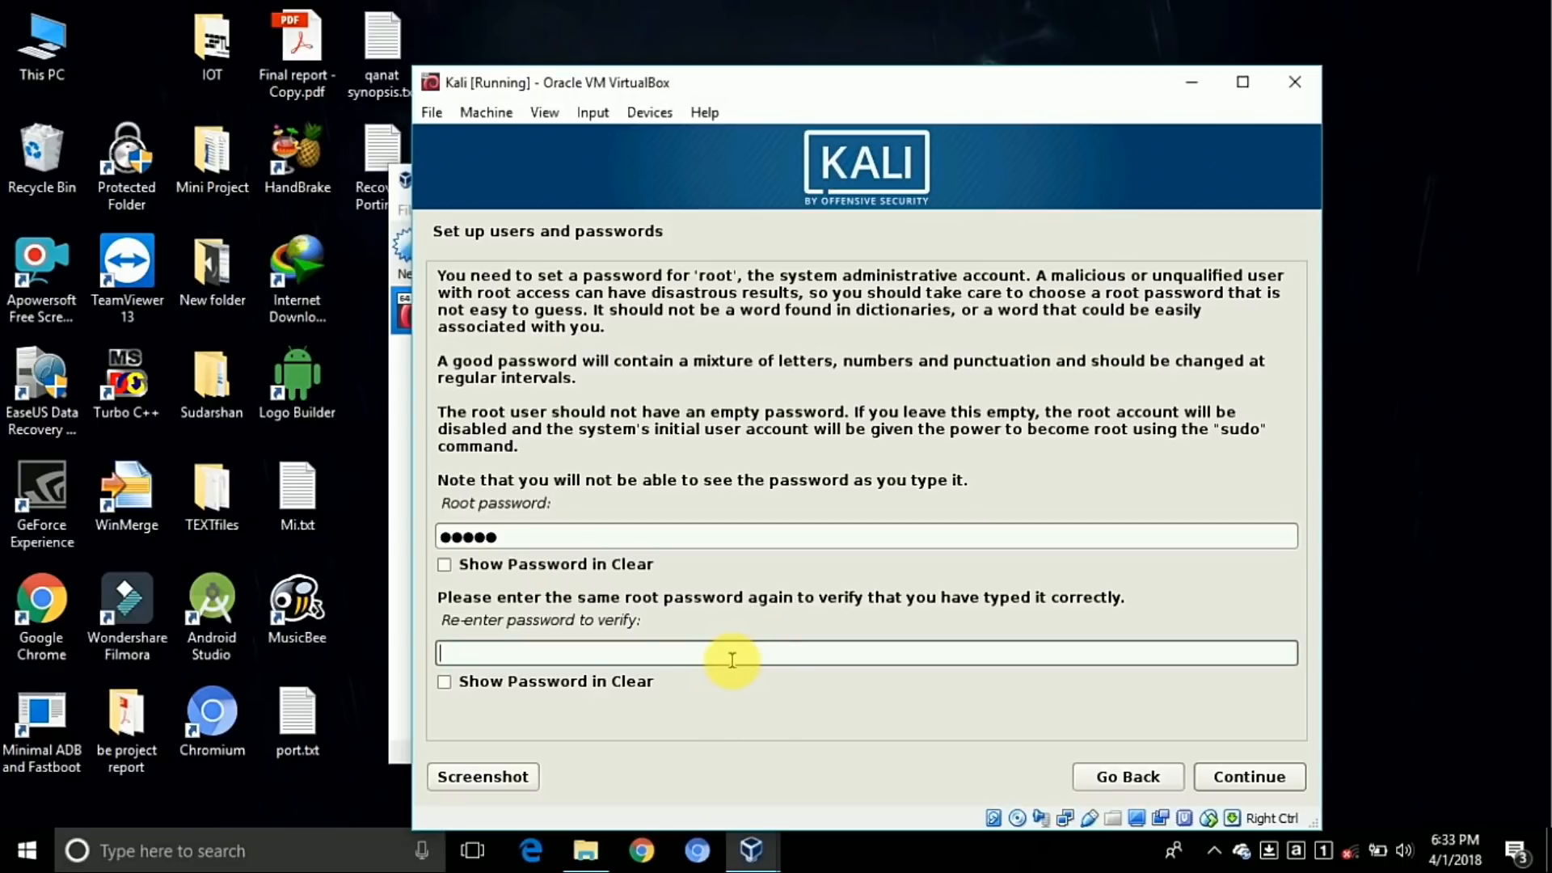
type("•••••")
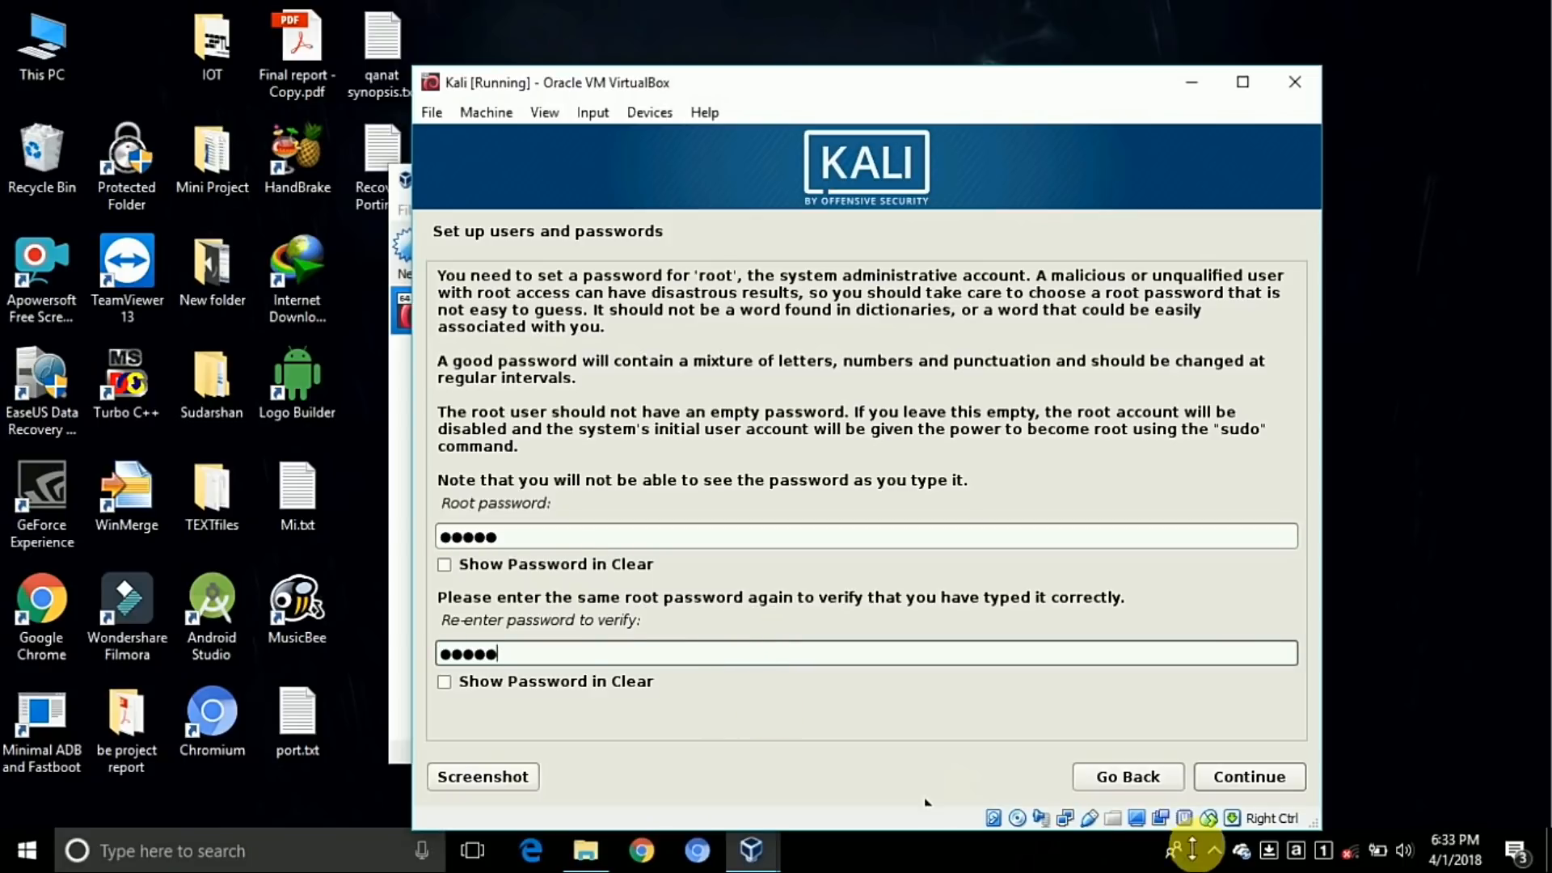
left_click(1248, 776)
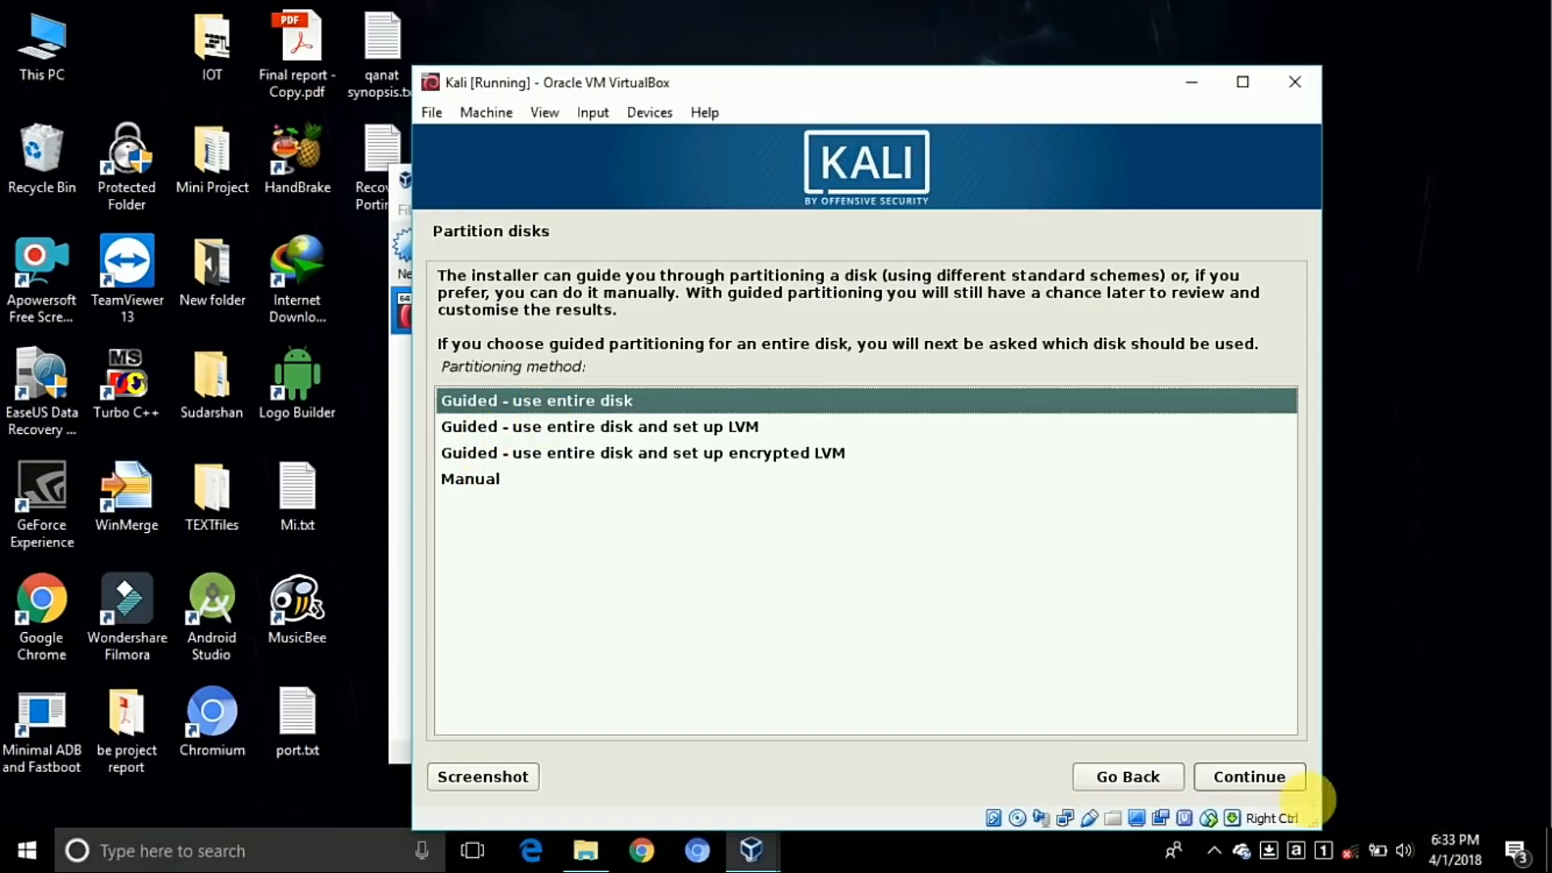
Guided-partition the 21.5 GB VBOX HARDDISK with all files in one partition, writing changes
left_click(1248, 776)
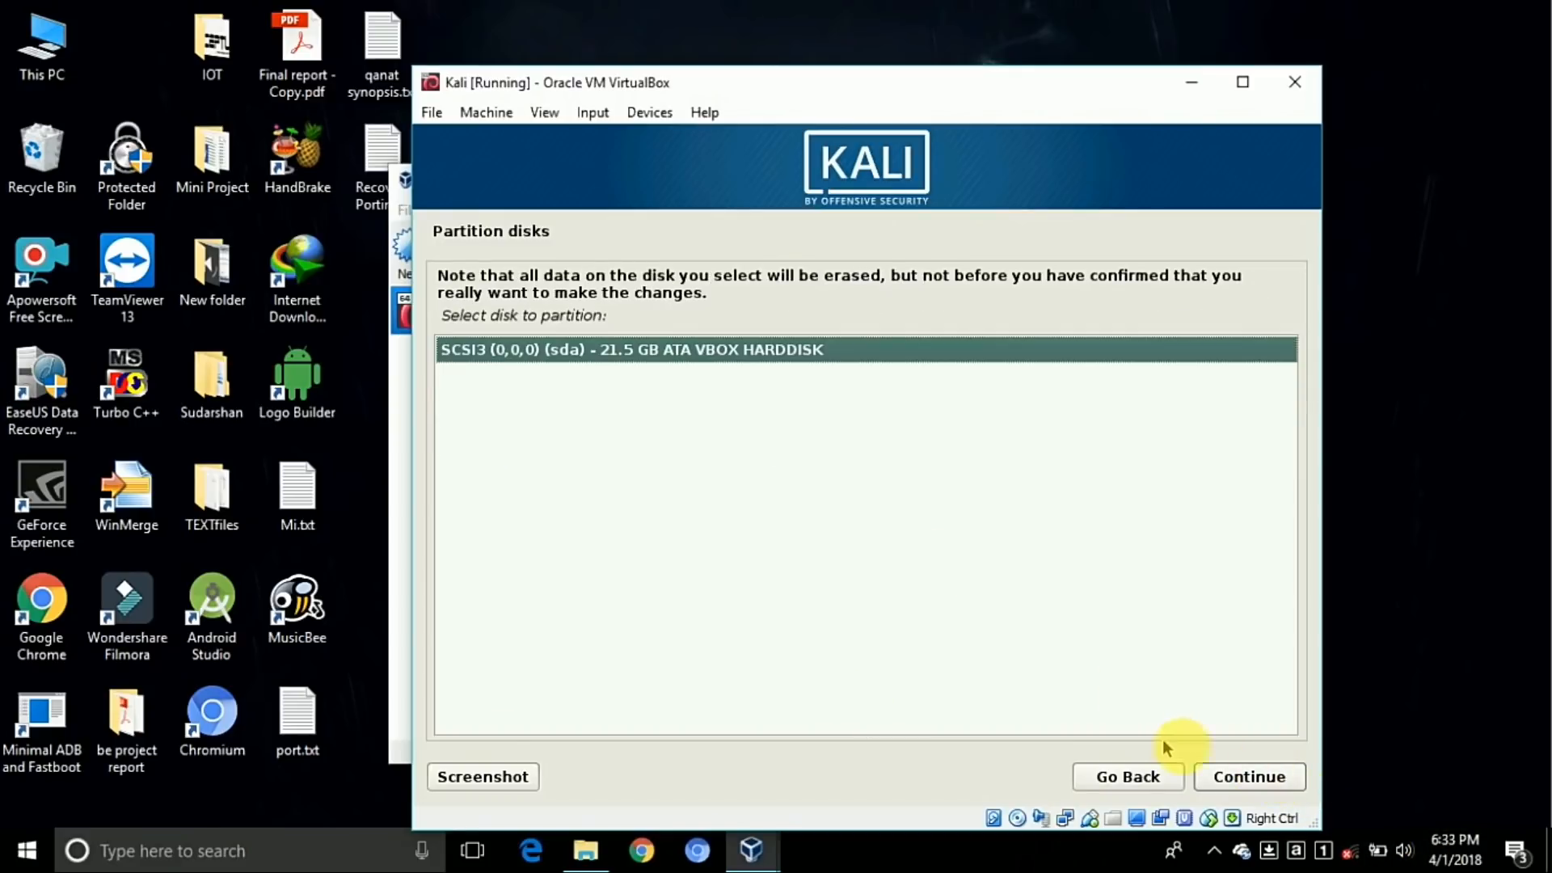
left_click(1248, 776)
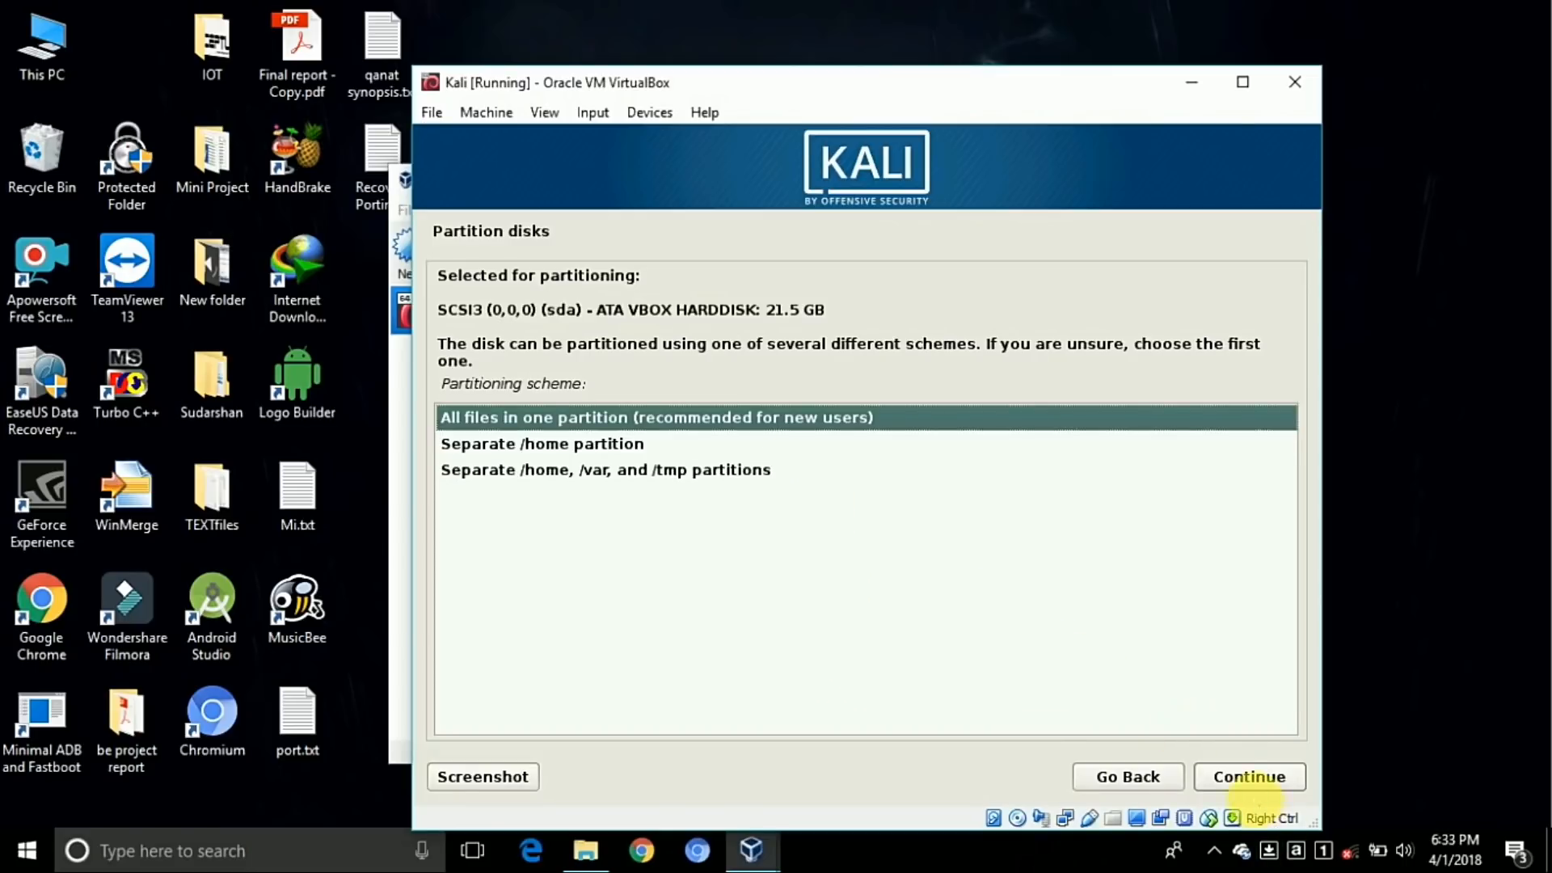
left_click(1249, 776)
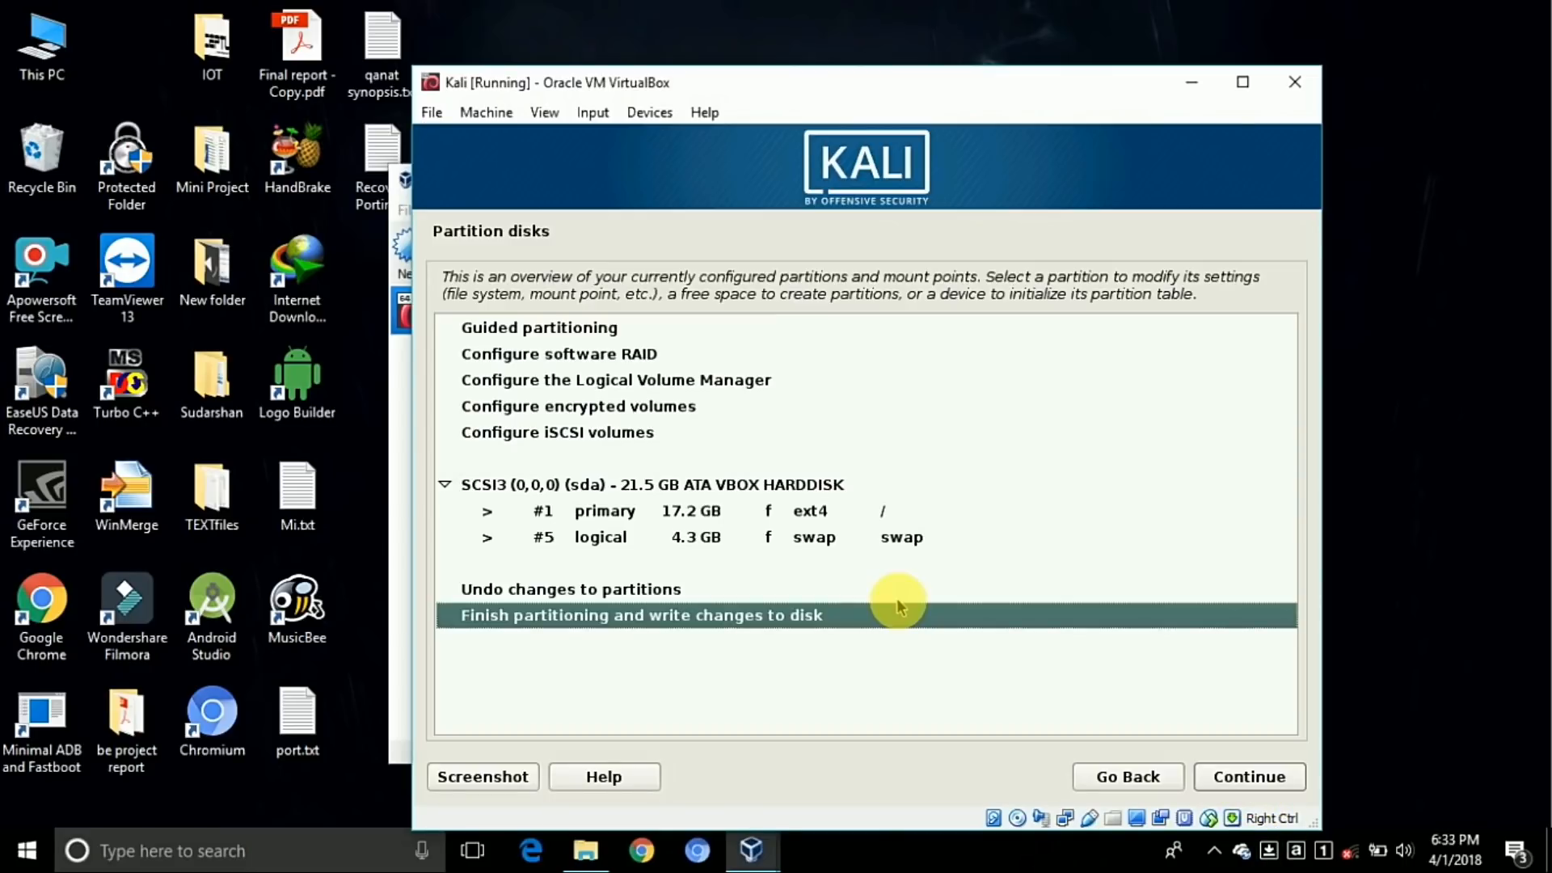
mouse_move(701, 675)
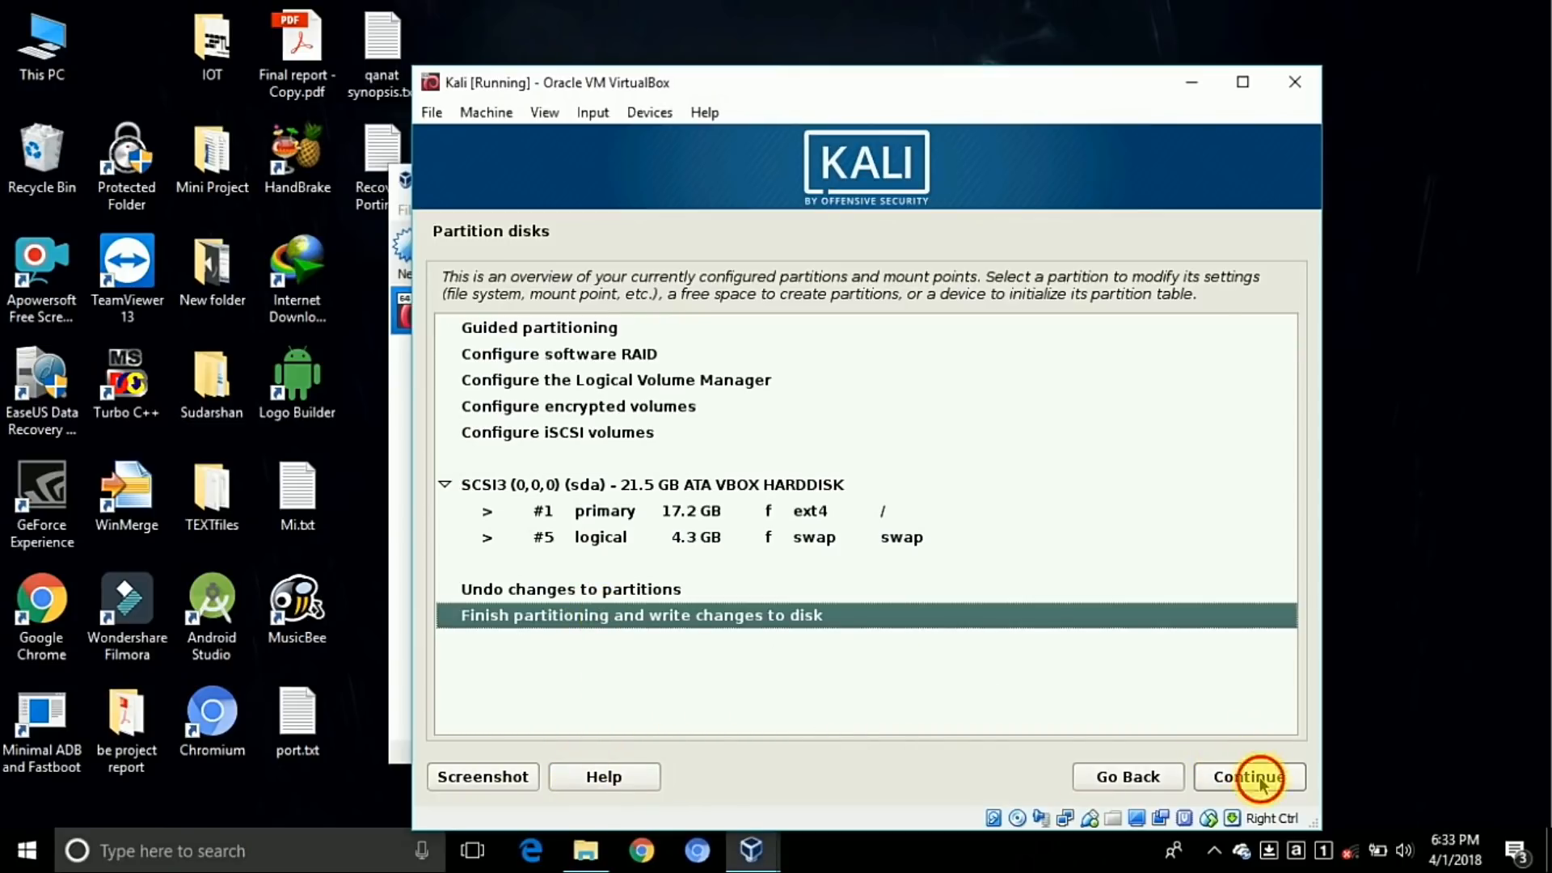
left_click(1249, 776)
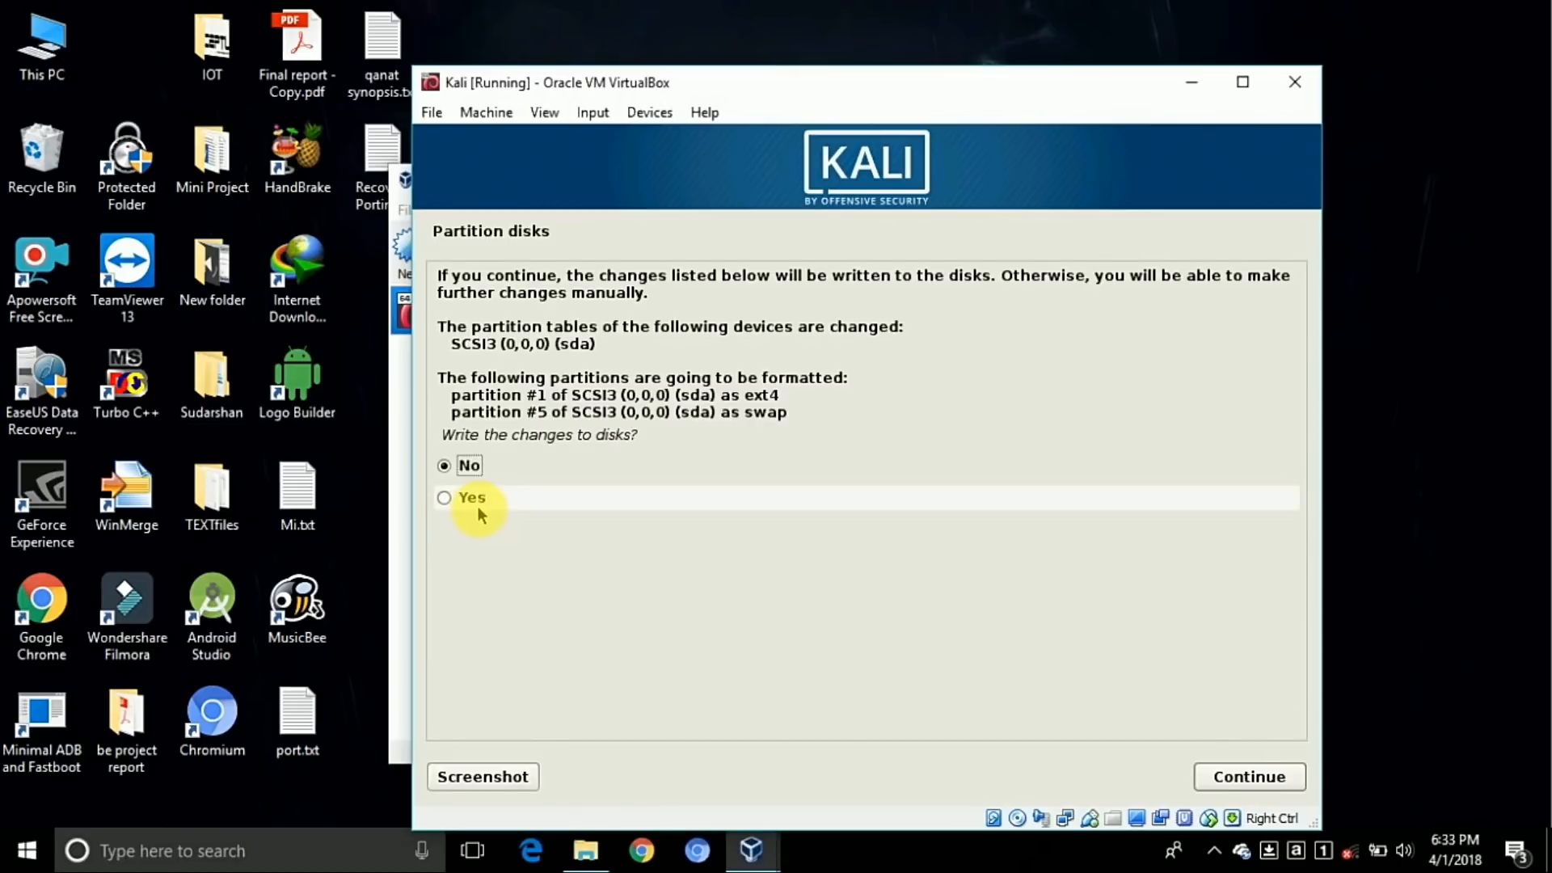
left_click(444, 498)
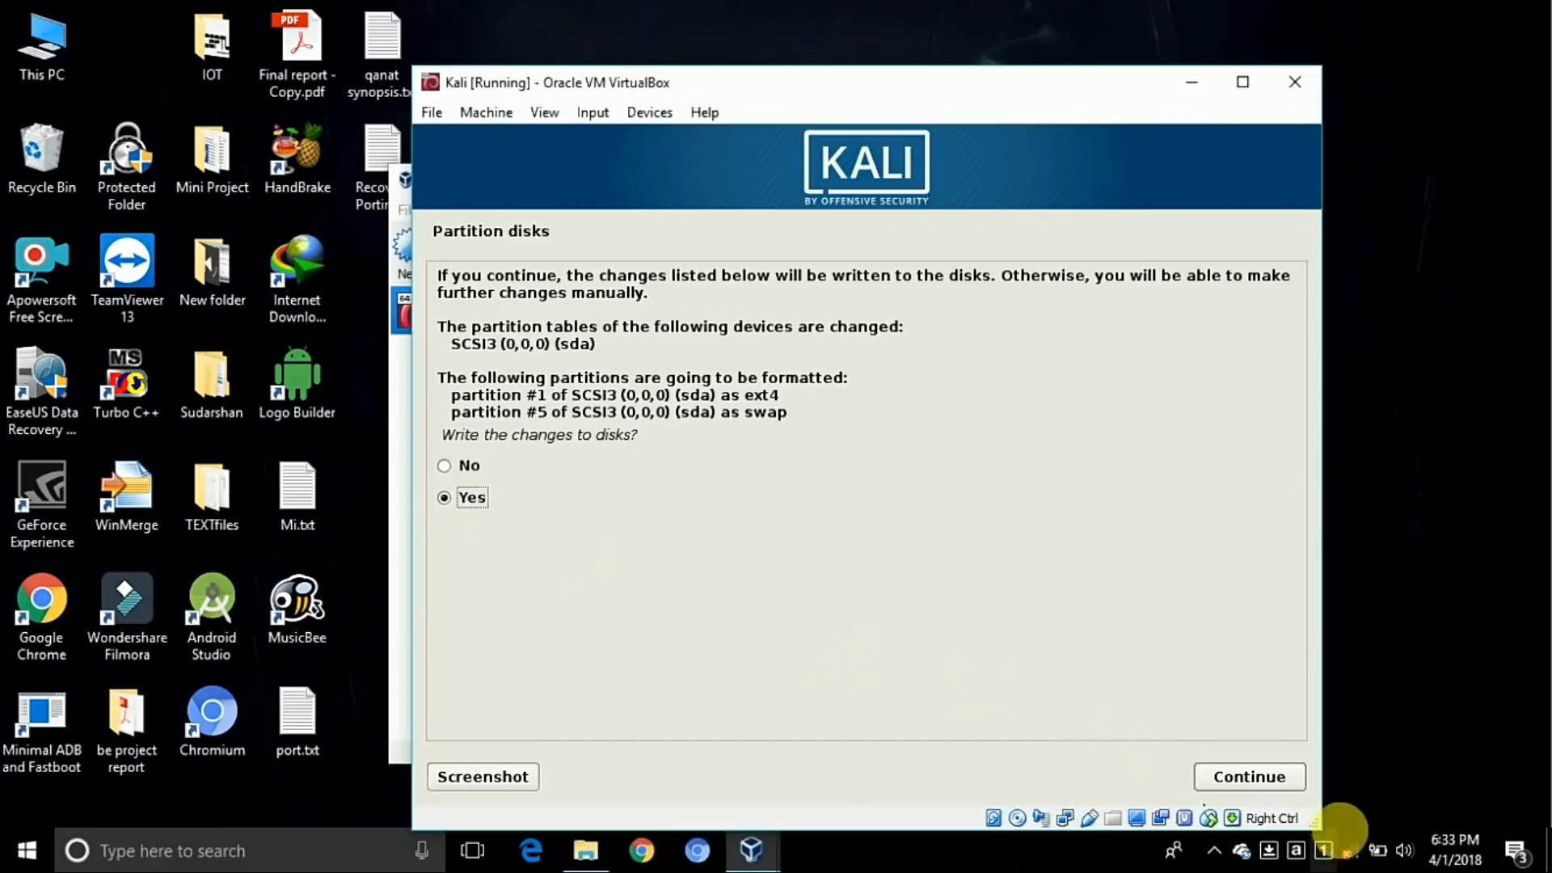
left_click(1248, 776)
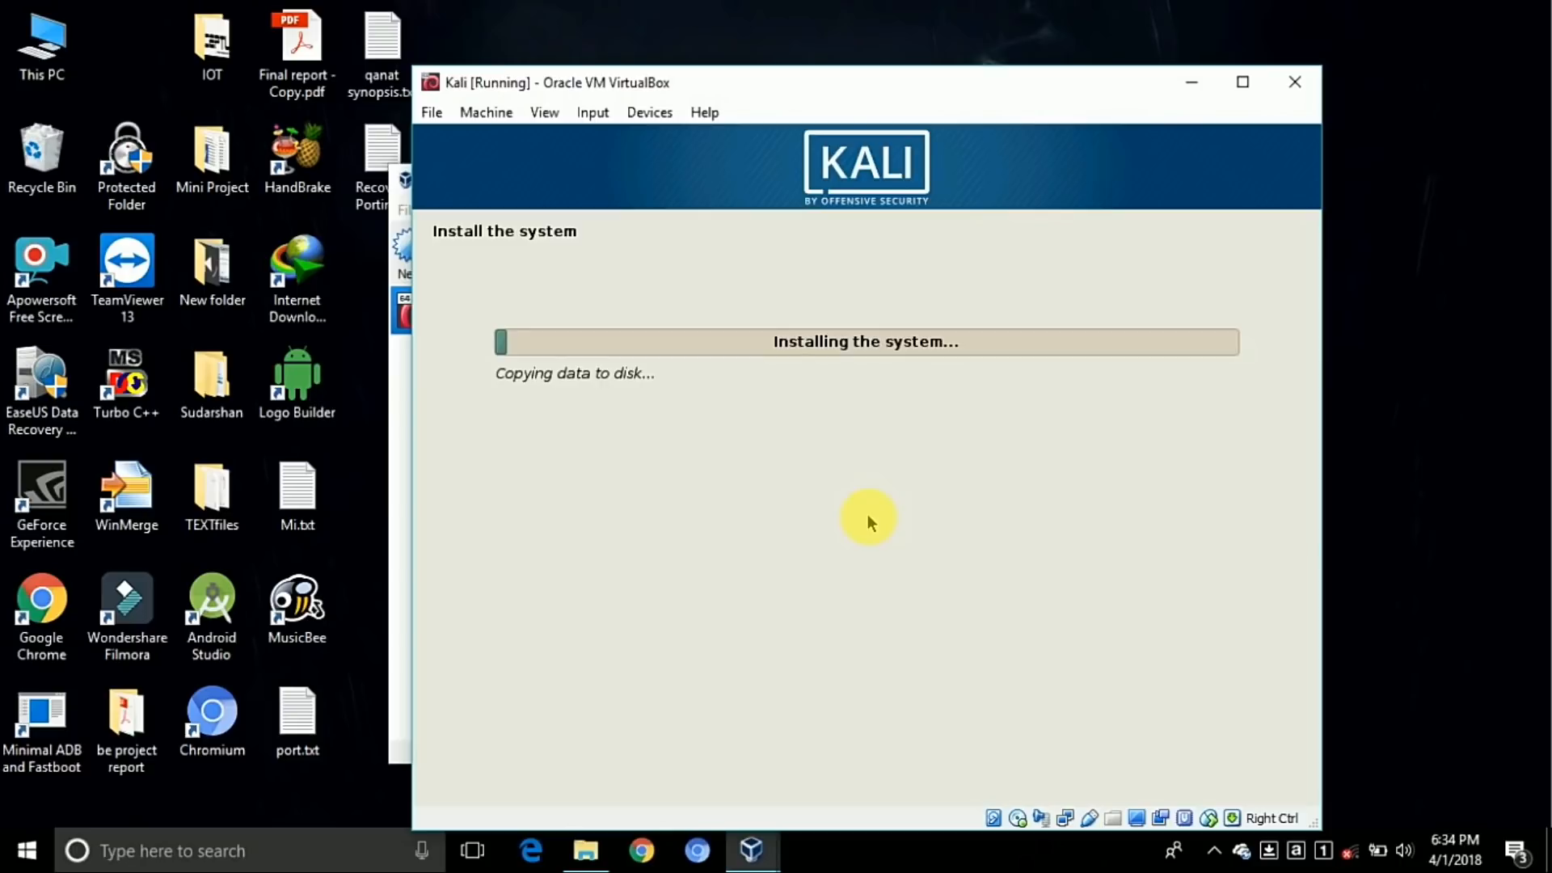
mouse_move(838, 574)
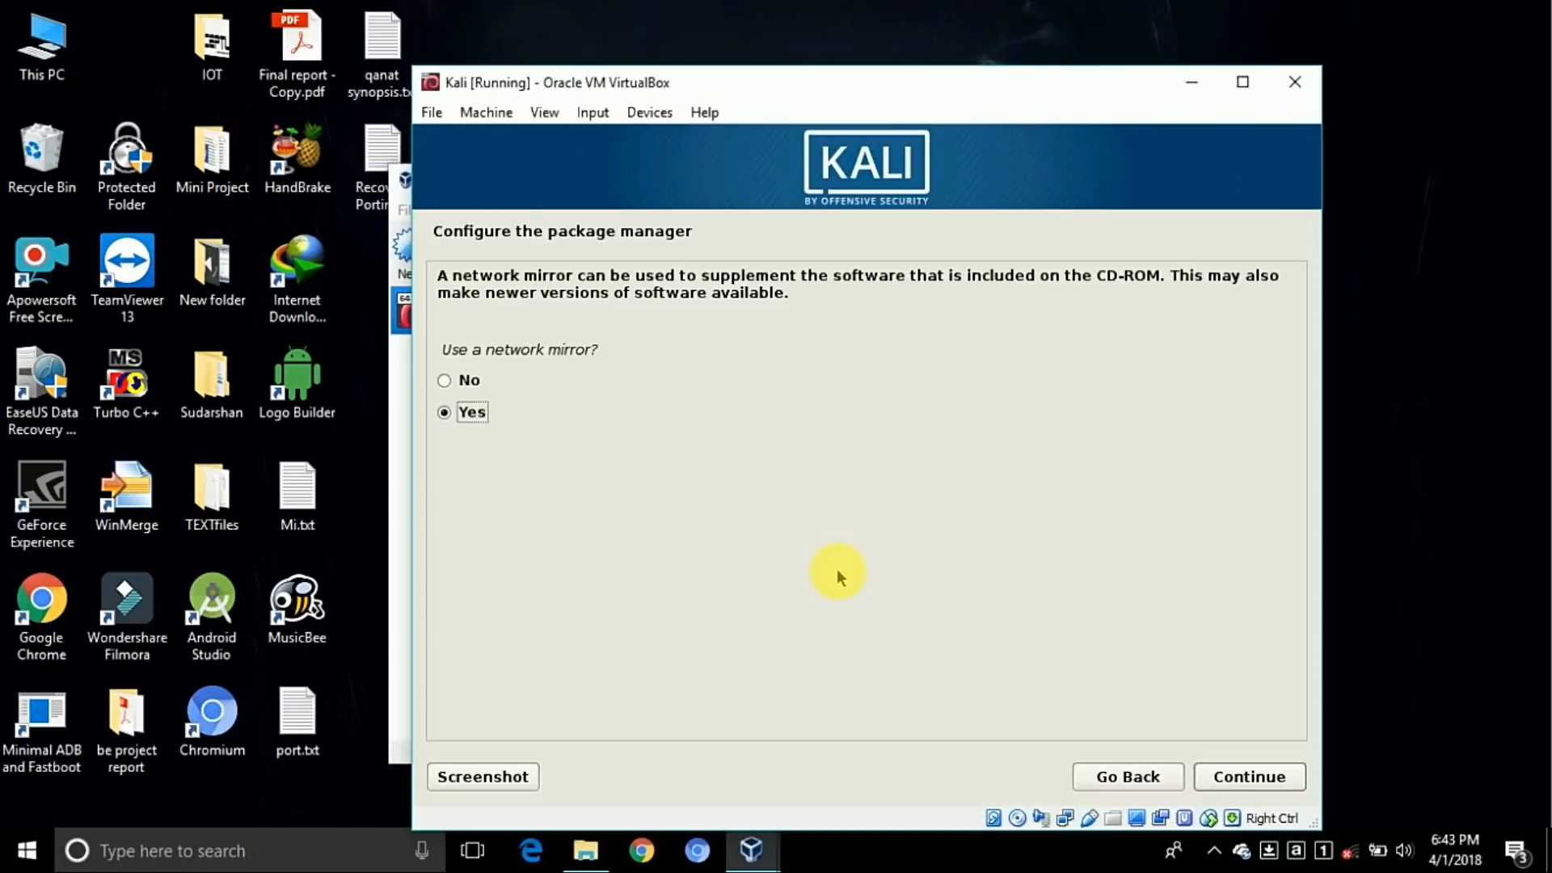
mouse_move(703, 606)
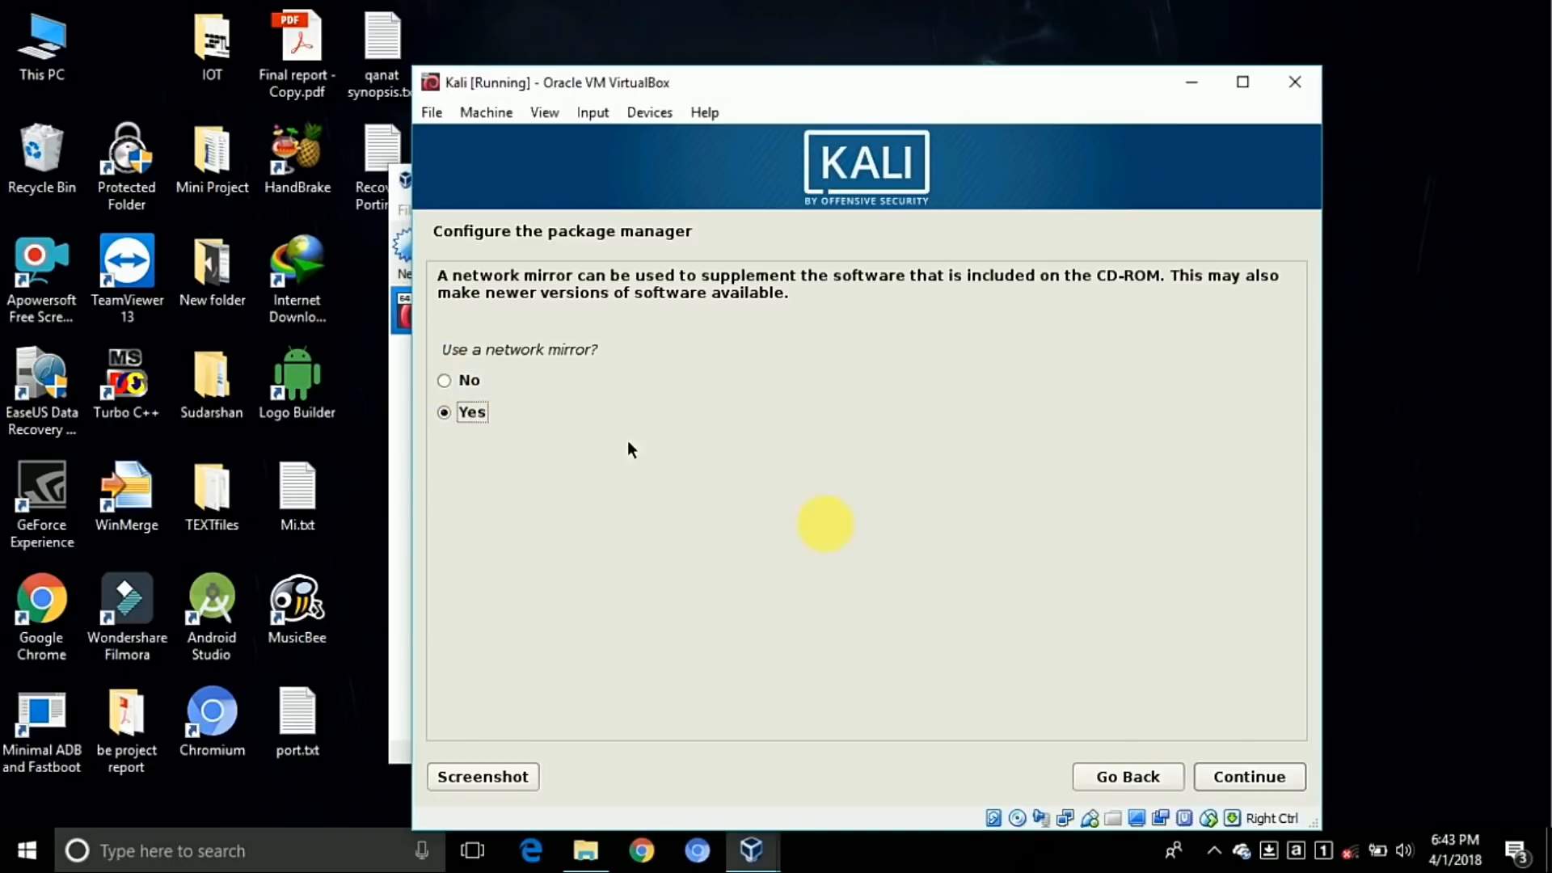
Answer No to 'Use a network mirror?' and continue
left_click(444, 380)
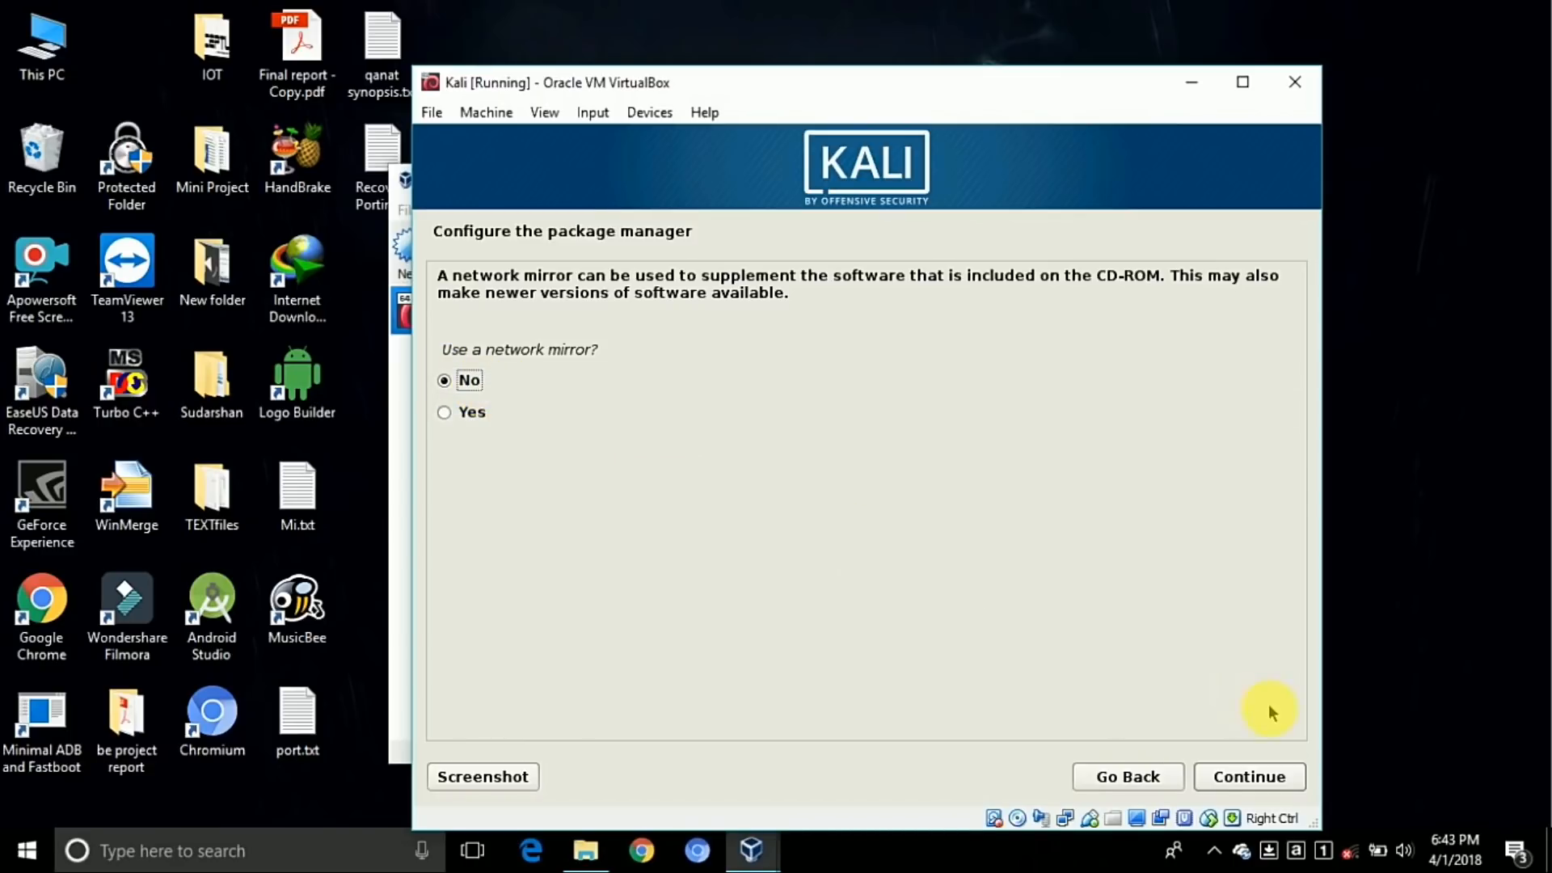
left_click(1248, 776)
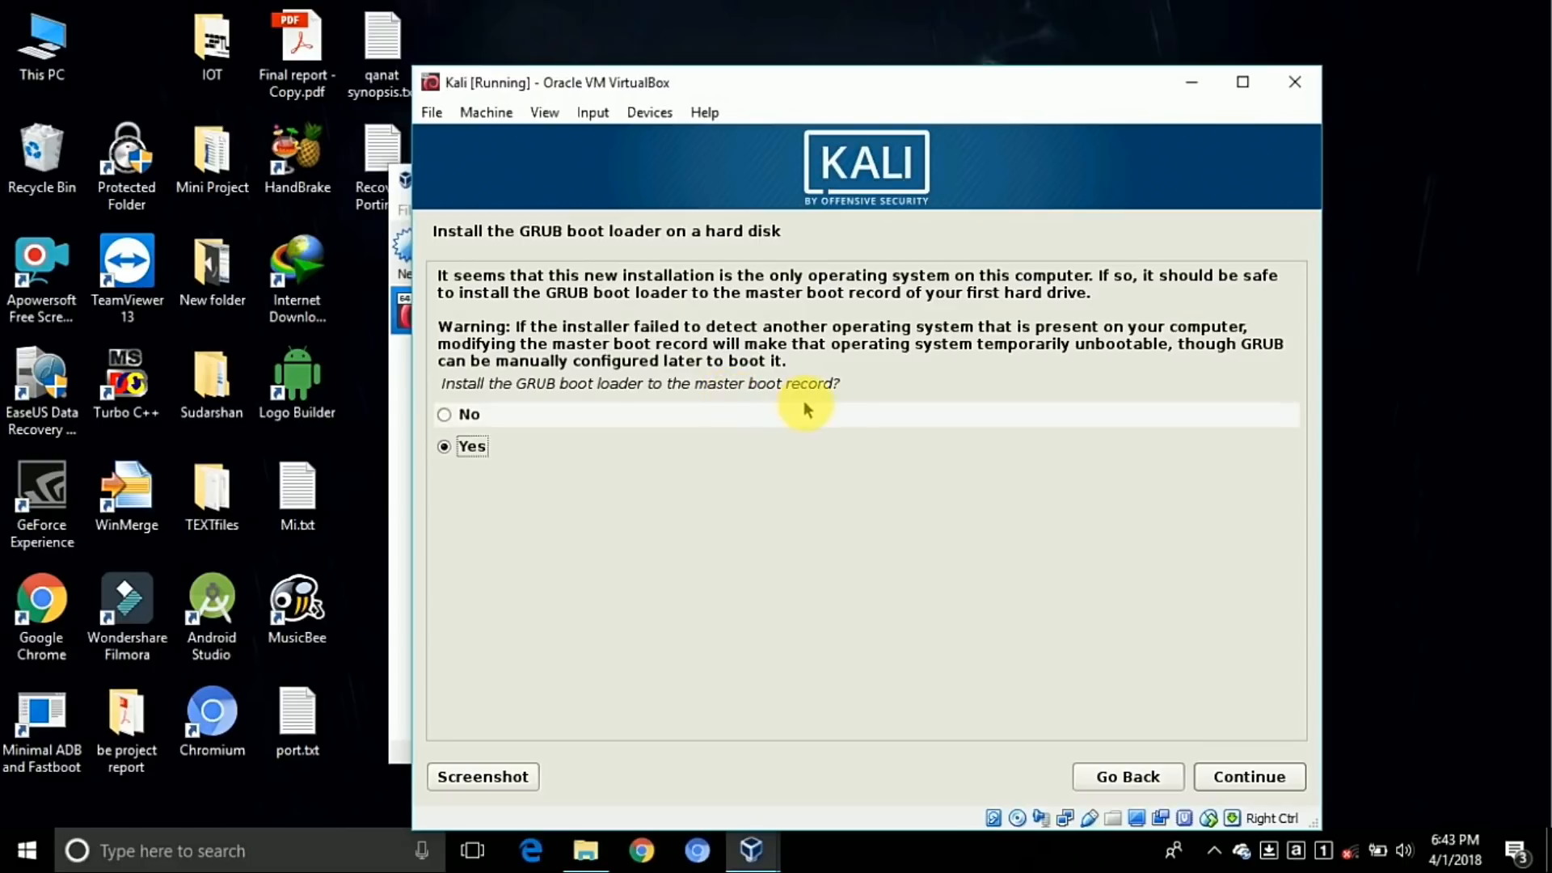
Install GRUB to the master boot record on /dev/sda
left_click(1249, 776)
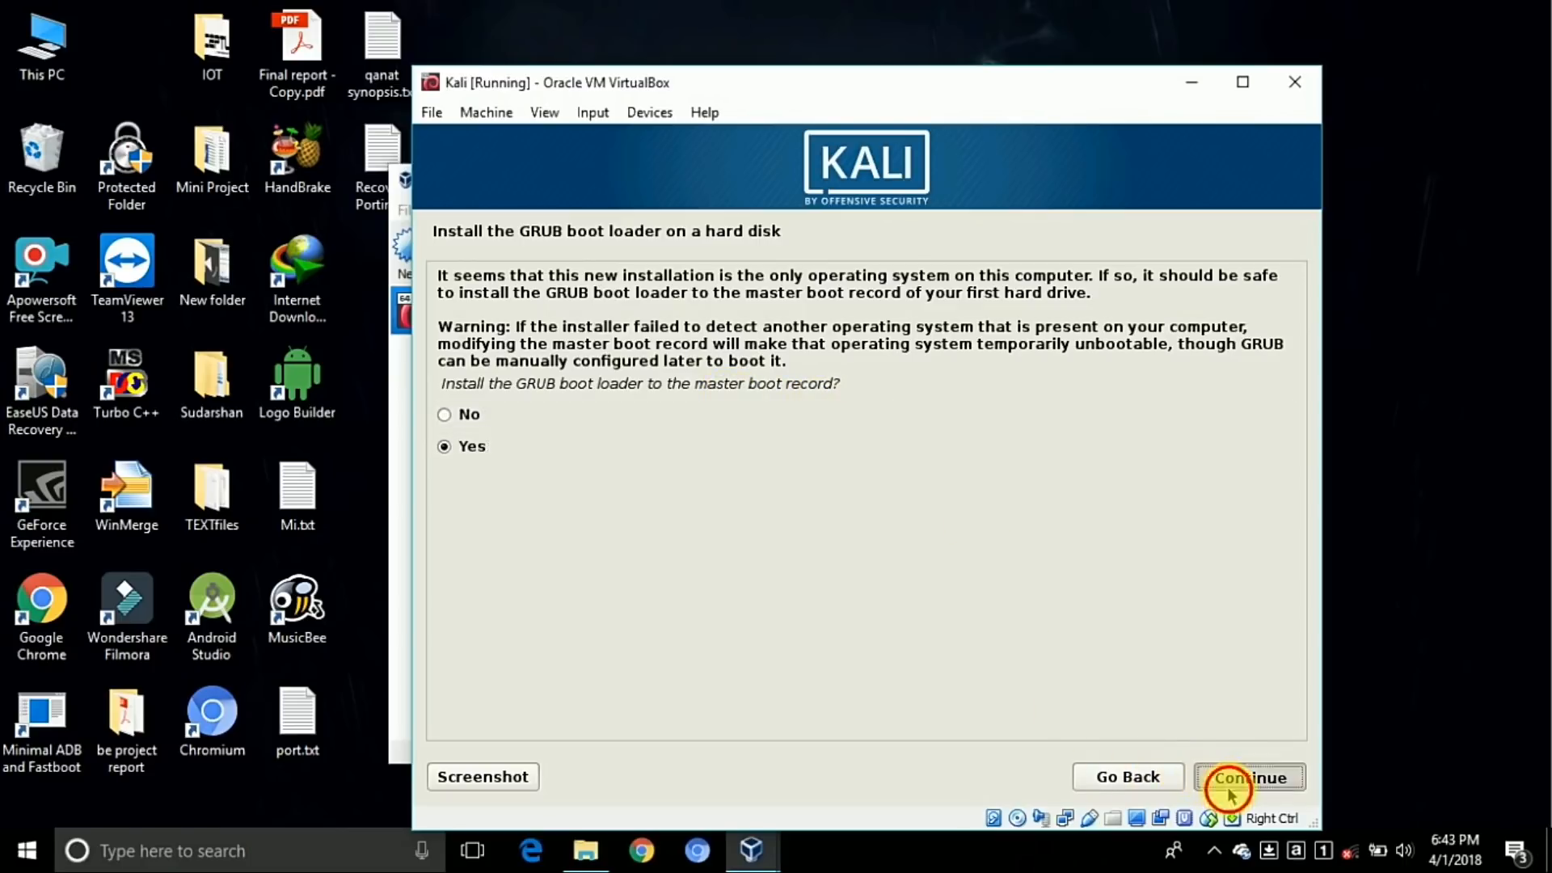
left_click(1247, 776)
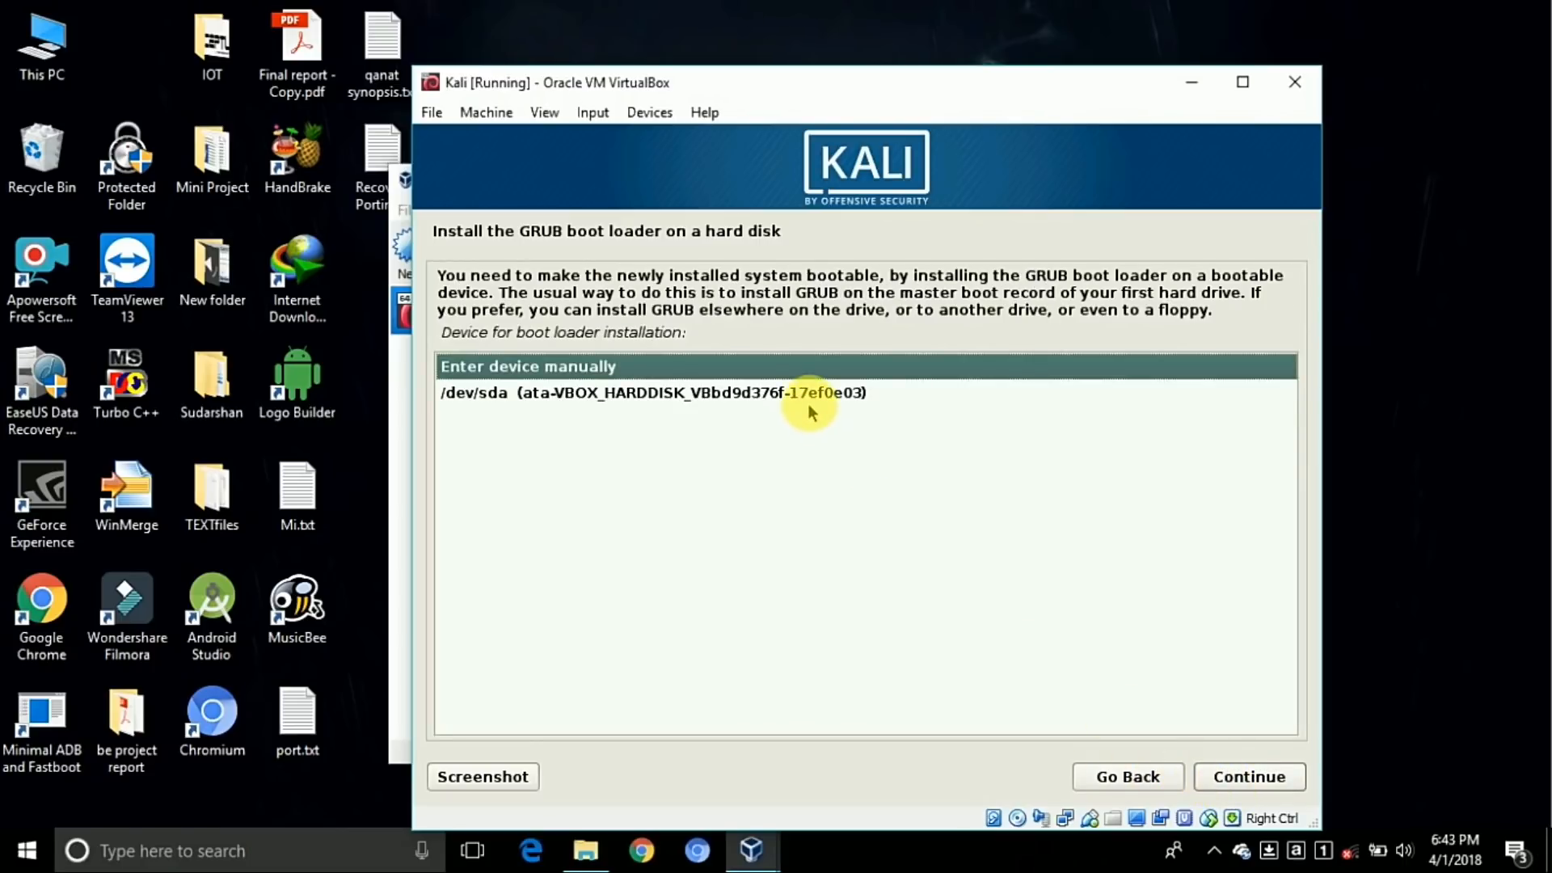
left_click(1248, 776)
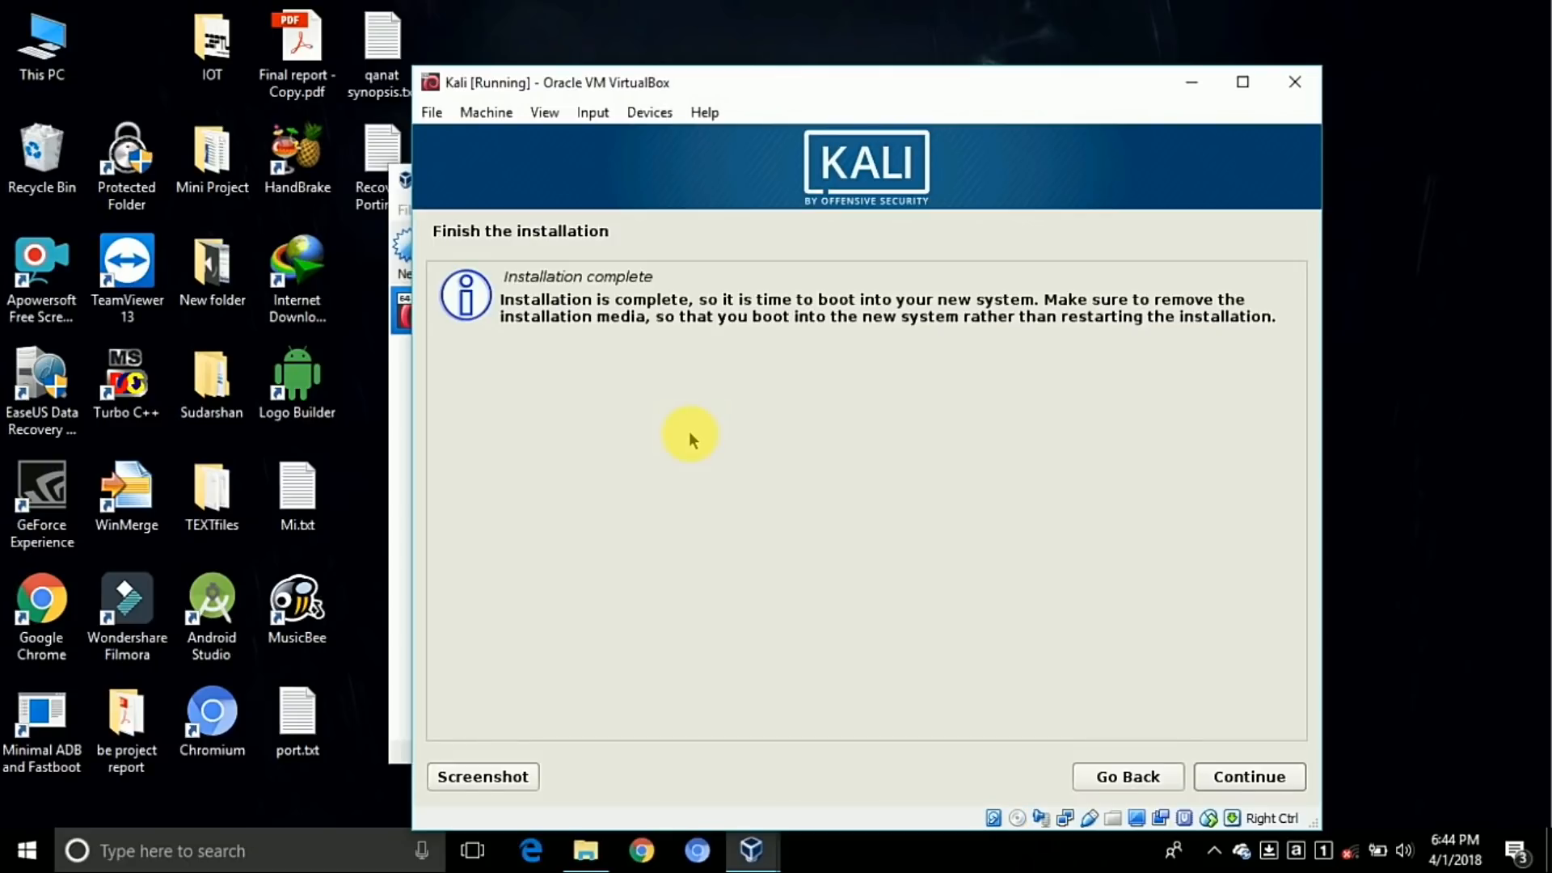
mouse_move(665, 294)
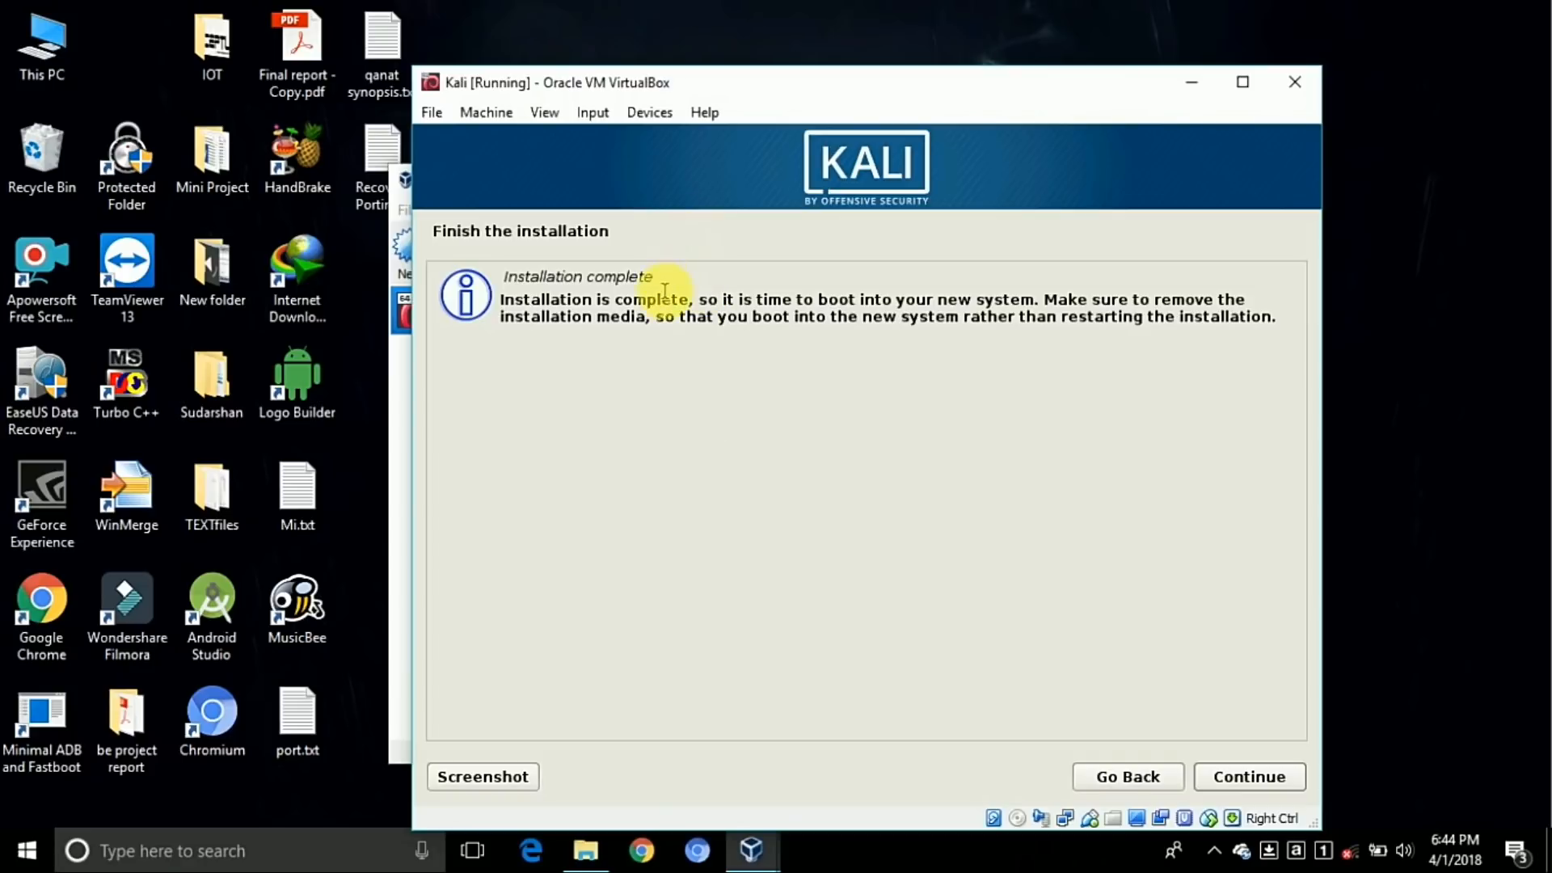
Finish the Kali installer from the 'Installation complete' screen so the VM reboots
double_click(577, 276)
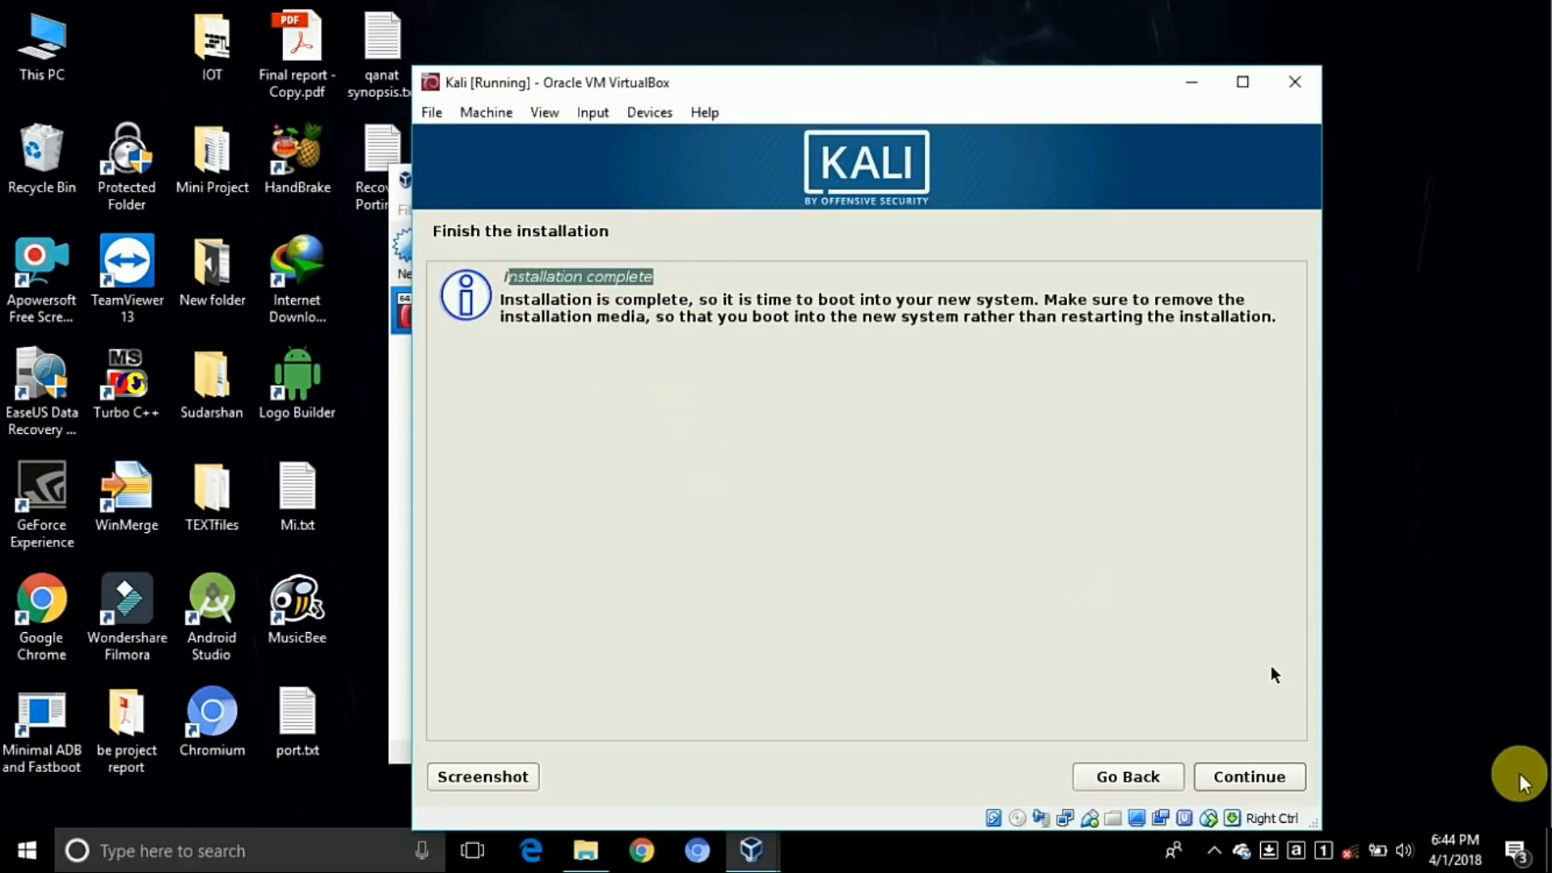
left_click(1248, 776)
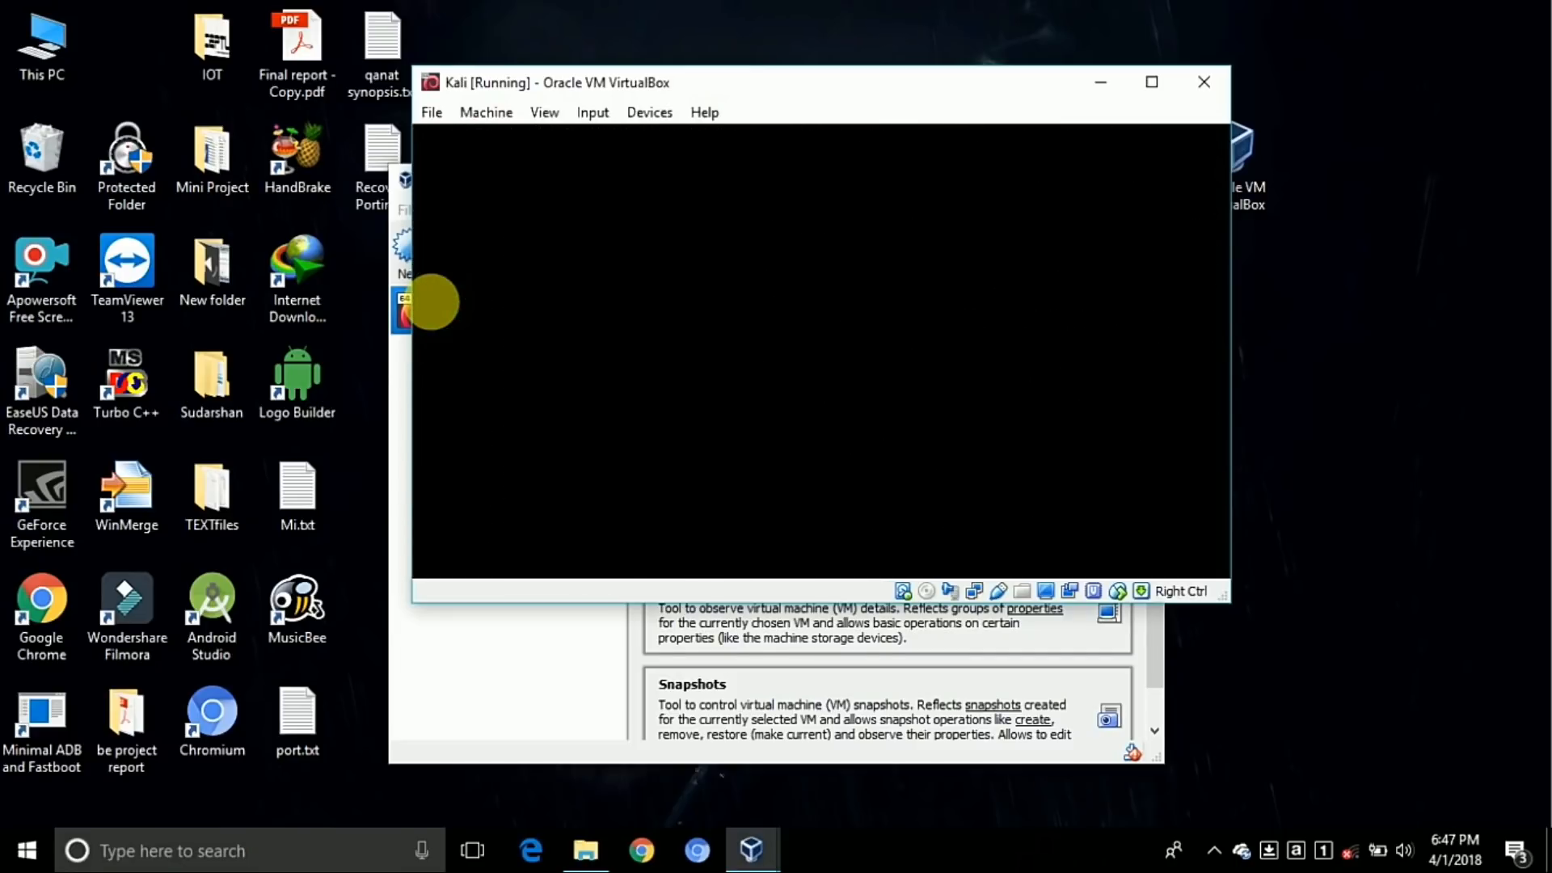
Sign in to Kali as user 'root' with its password to reach the desktop
left_click(1151, 83)
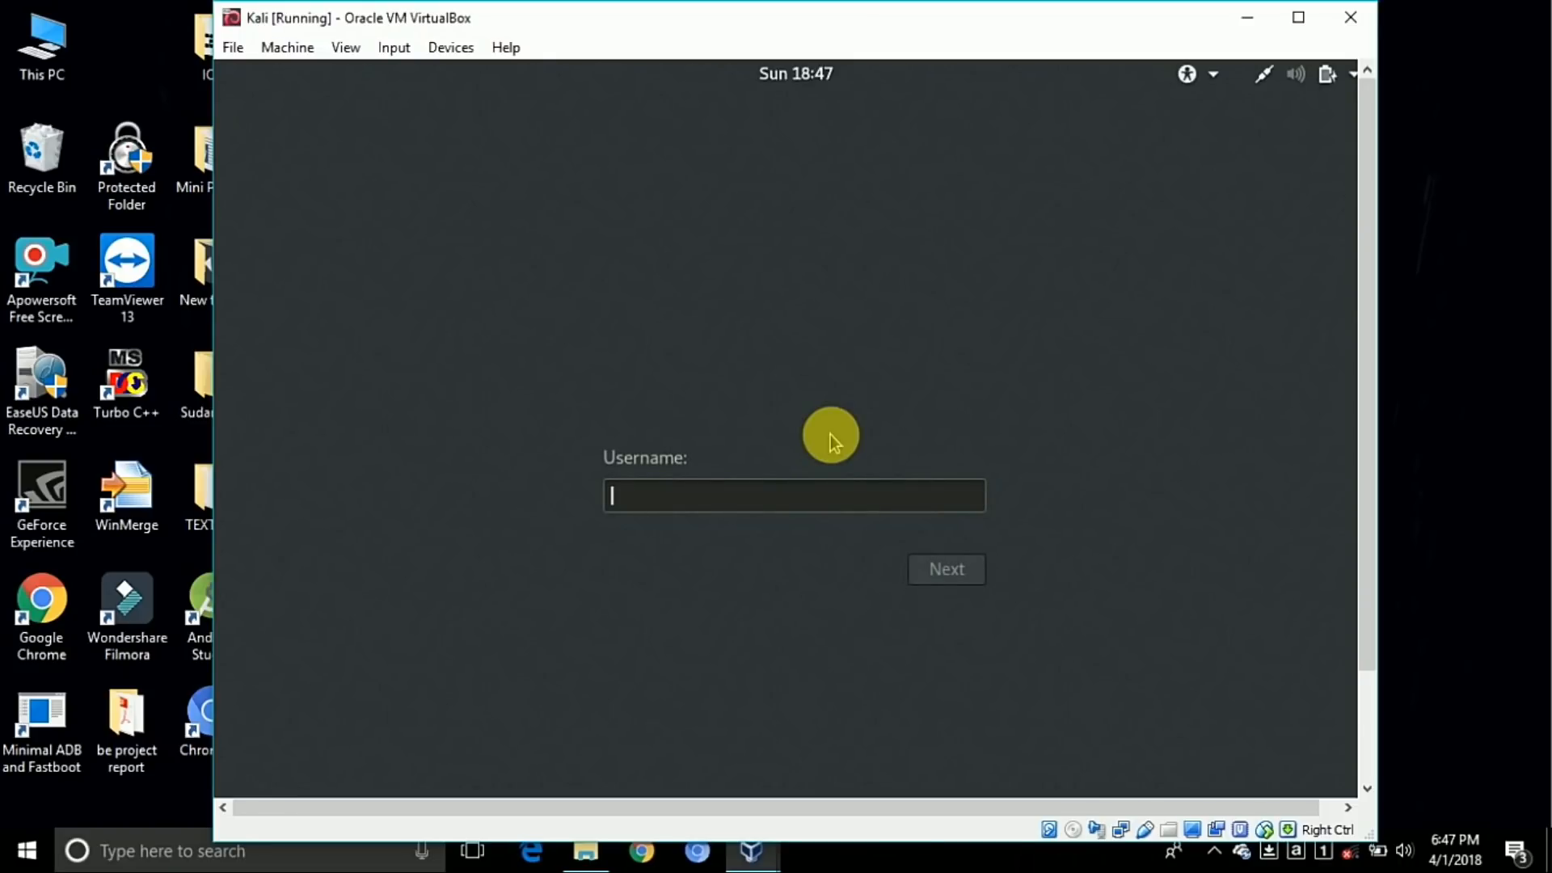
type("root")
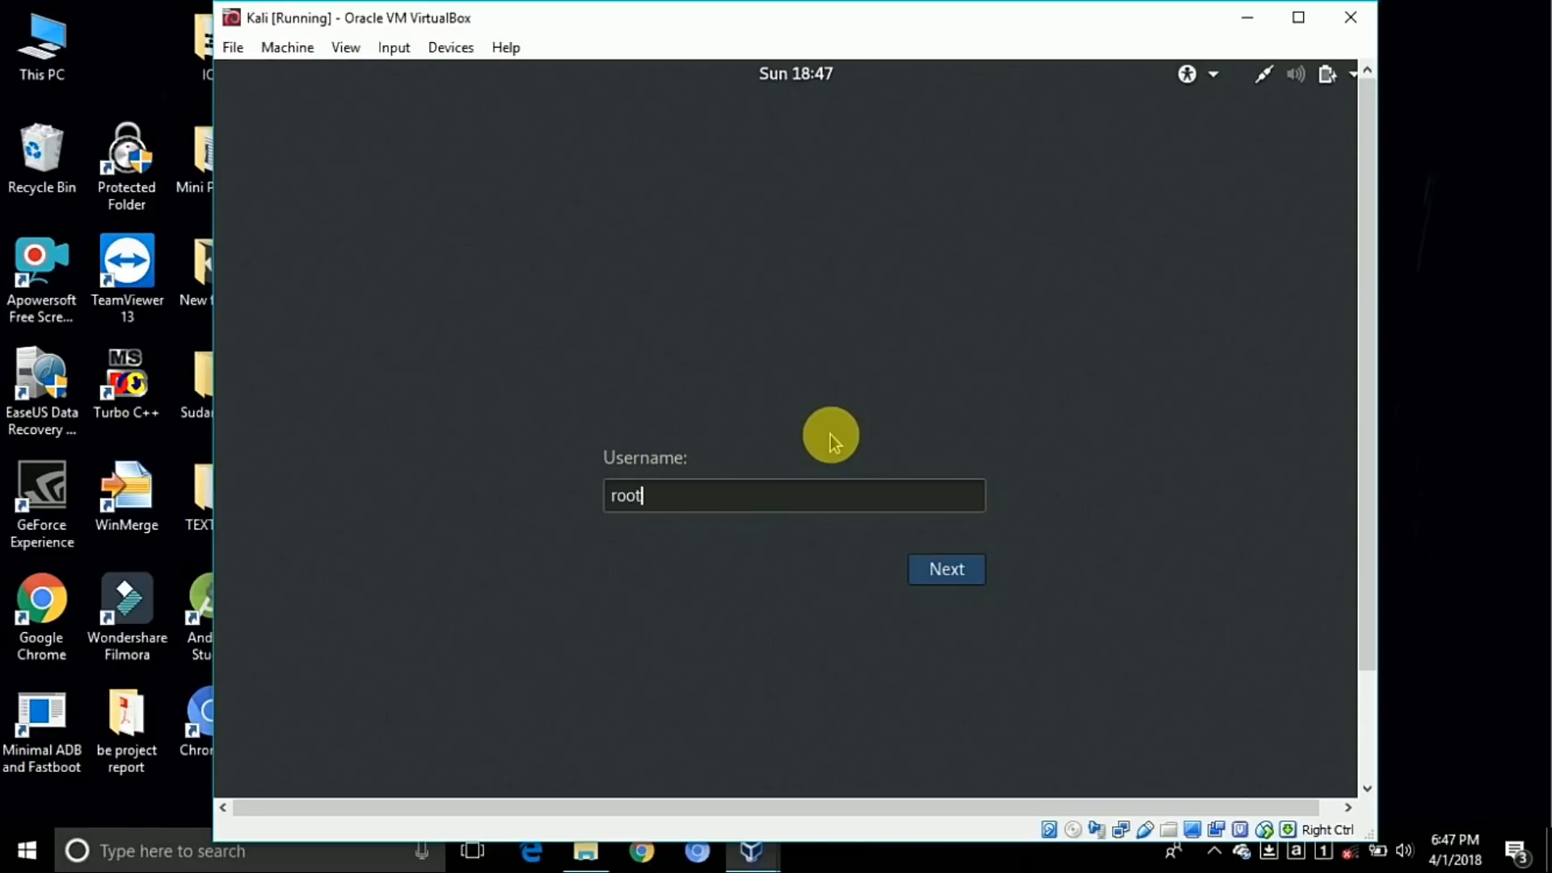
left_click(944, 569)
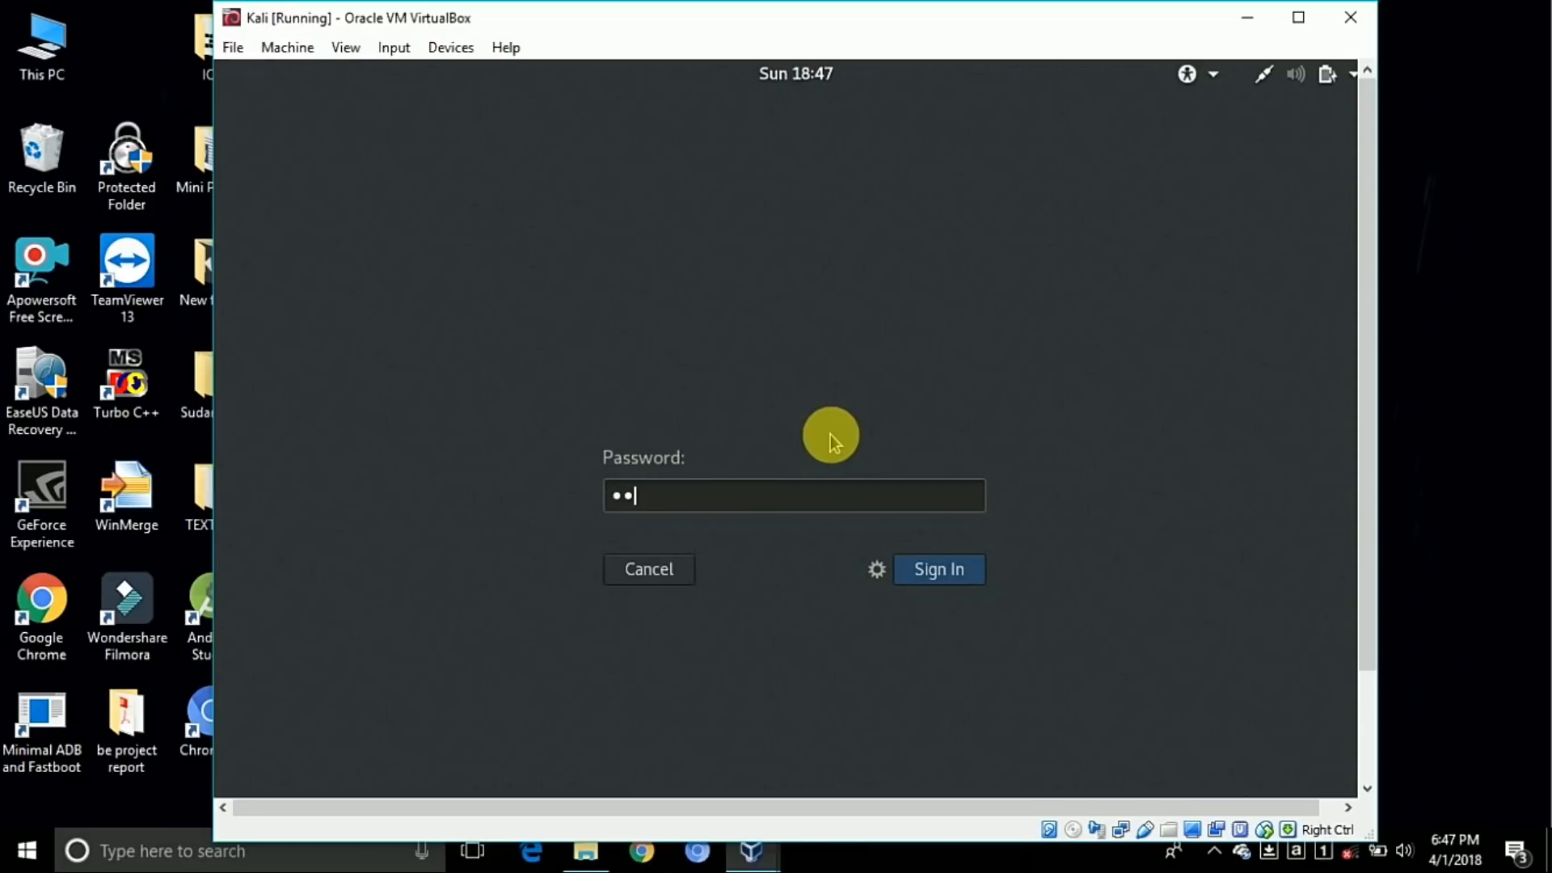
left_click(938, 569)
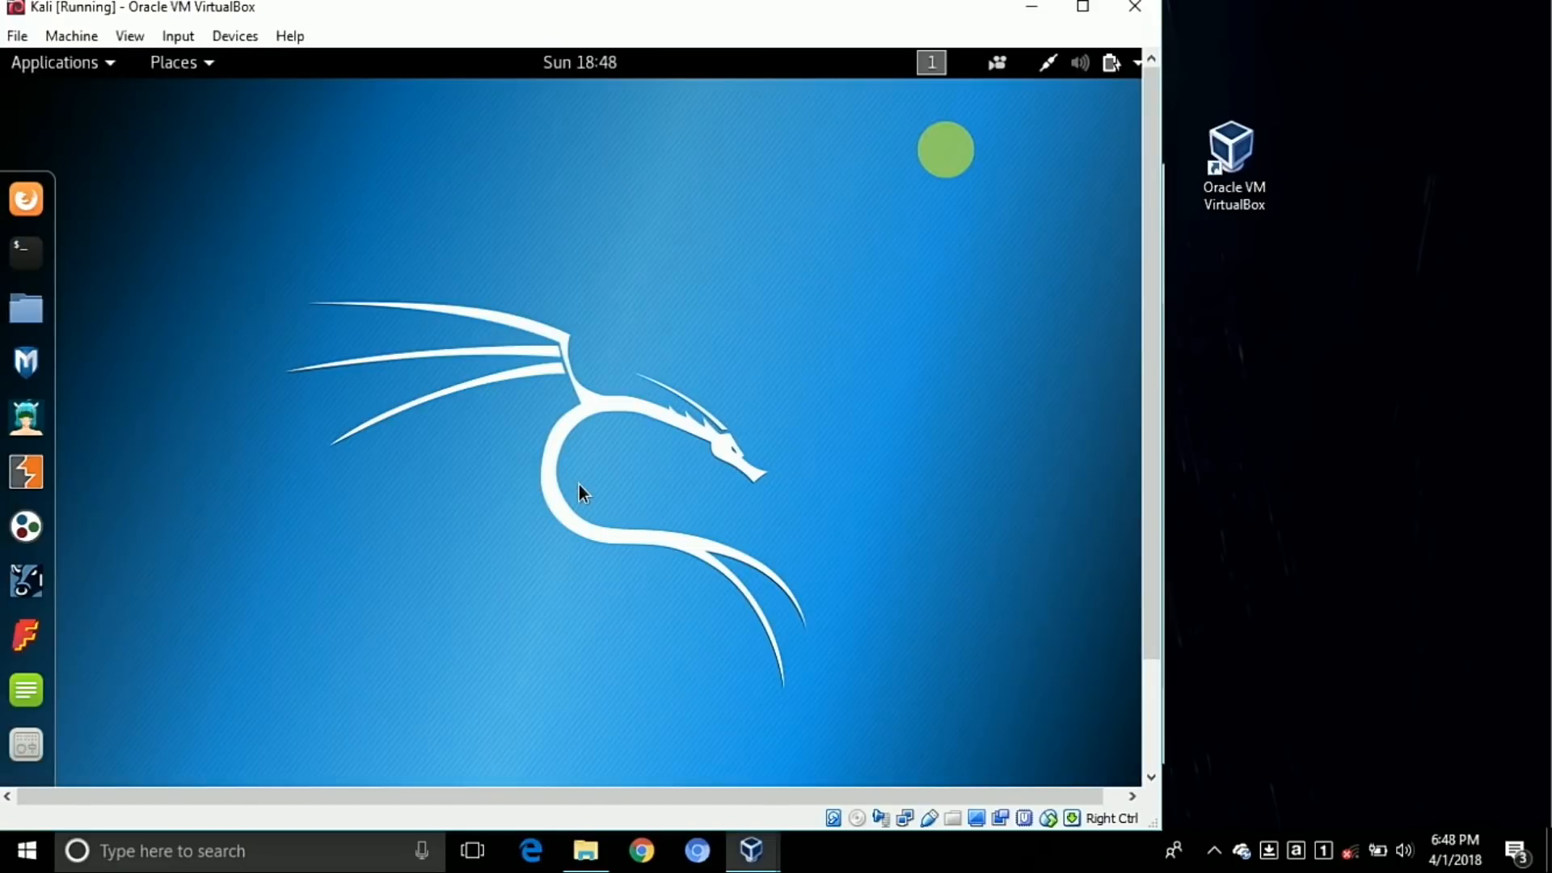
Reposition and maximize the Kali VM window to fill the screen
left_click_drag(579, 8, 990, 38)
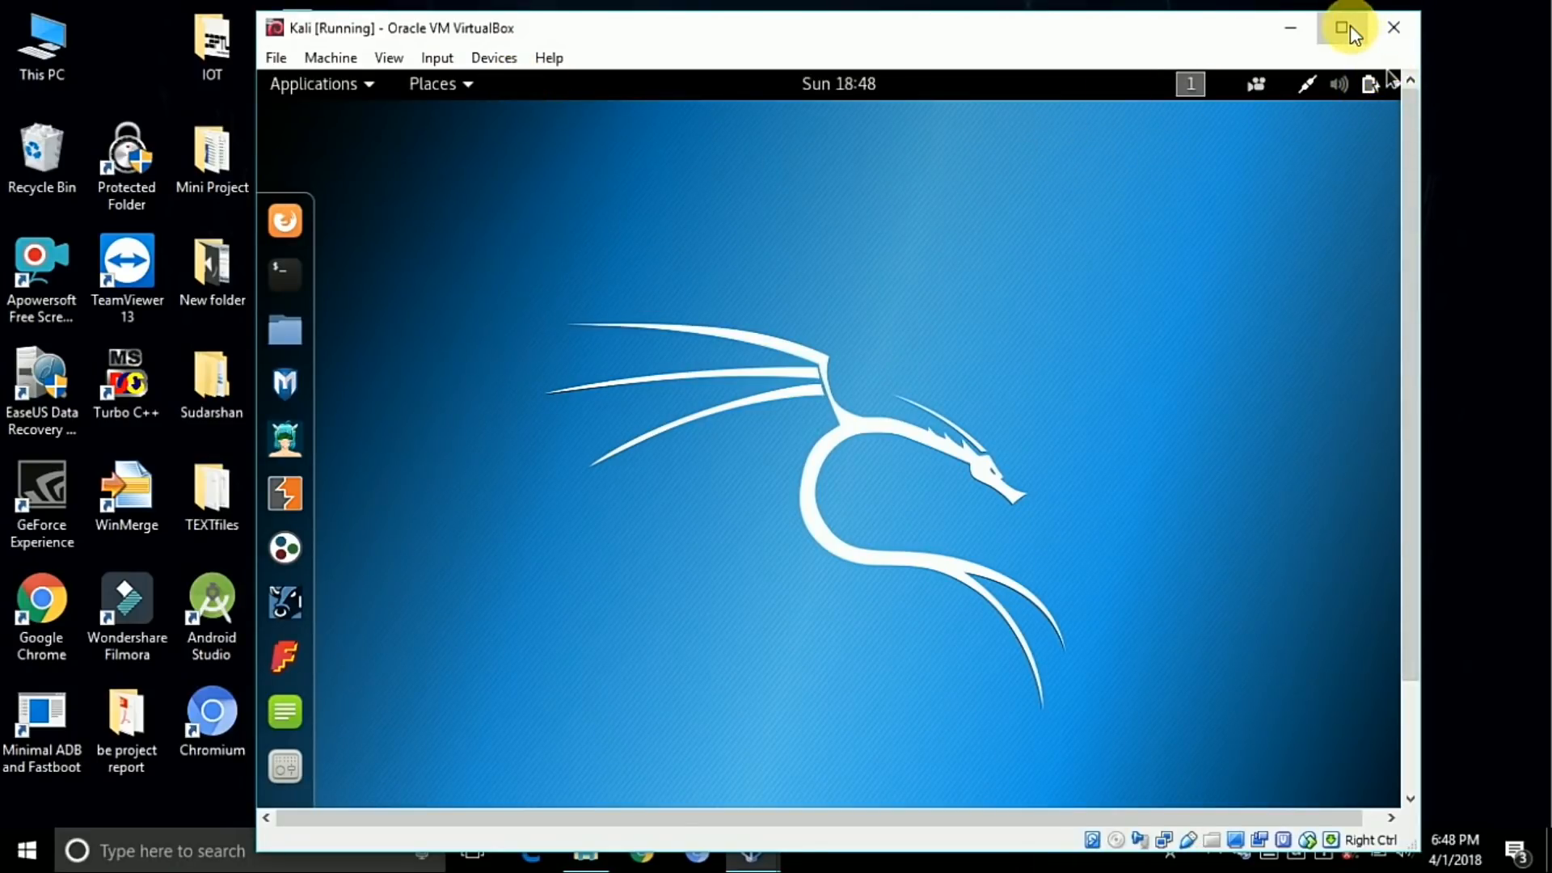
left_click(1348, 26)
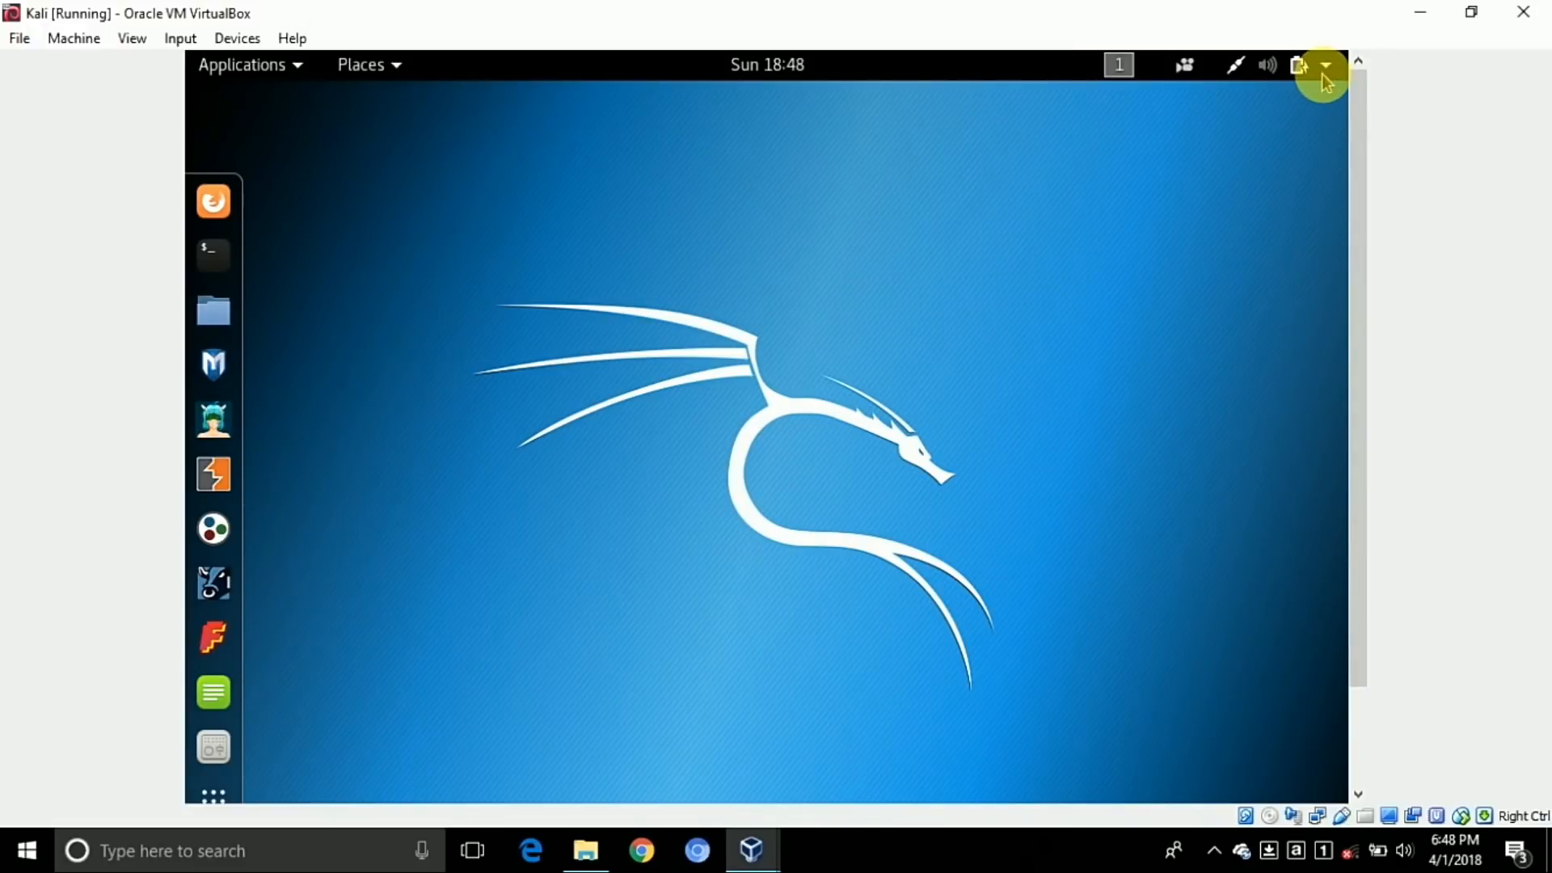
left_click(1324, 65)
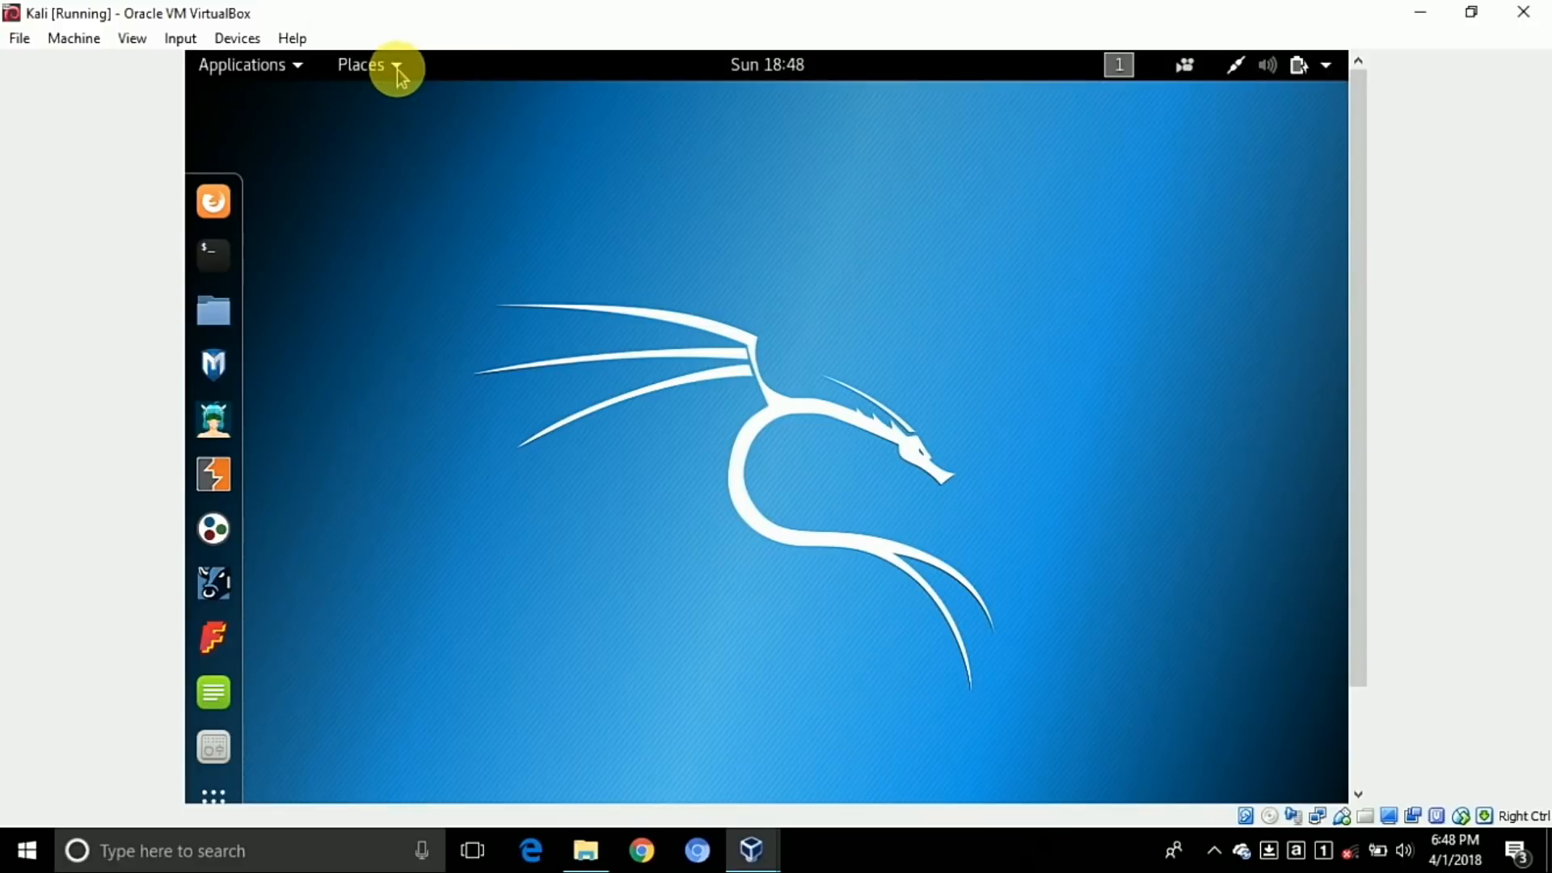
left_click(362, 65)
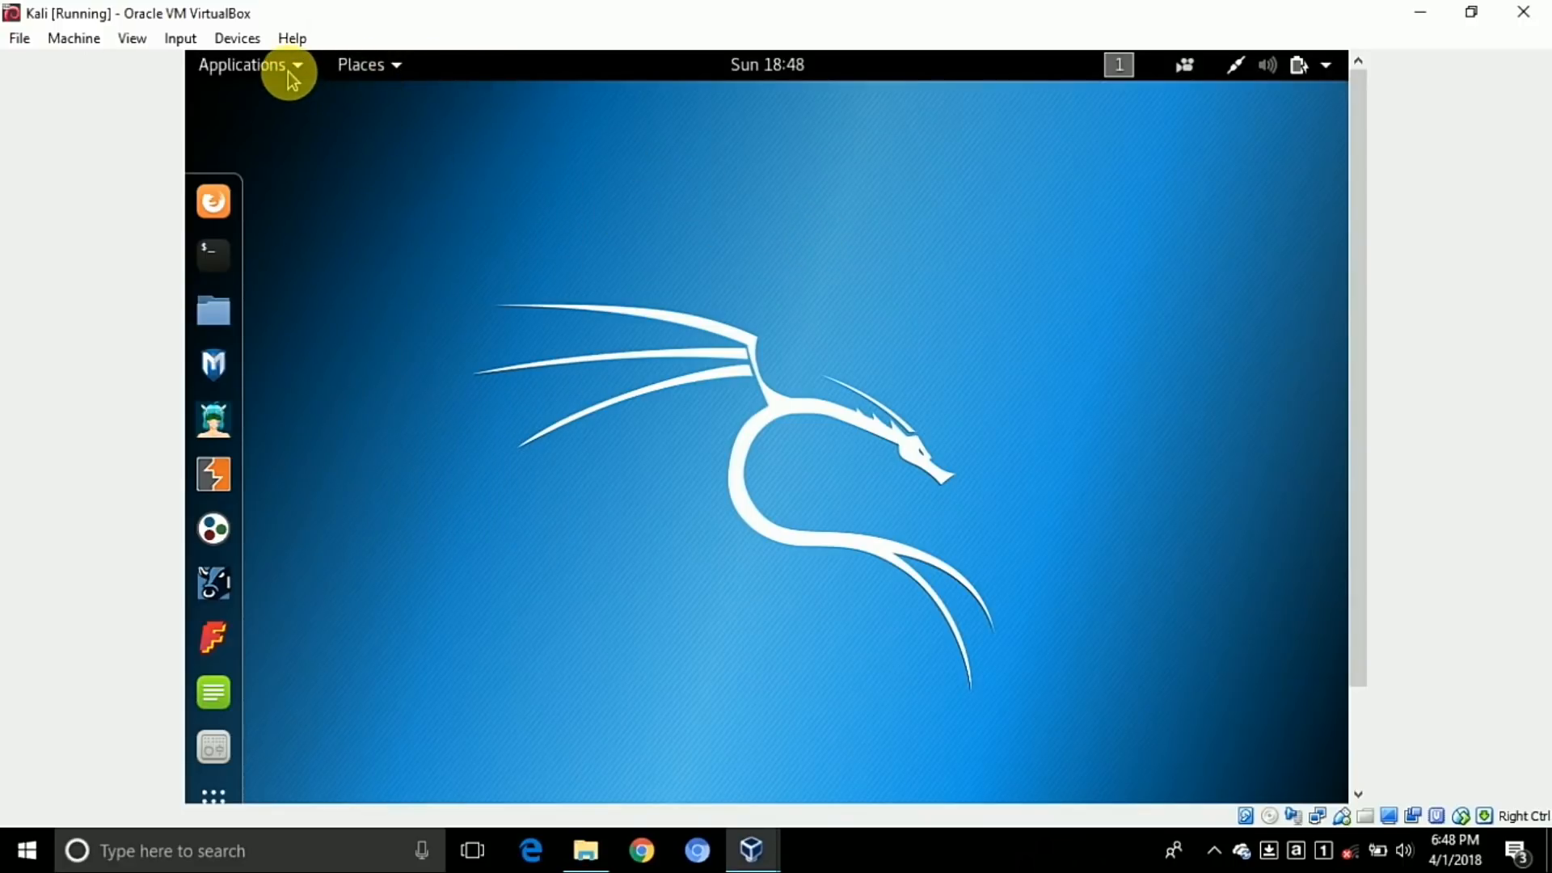
Browse the Kali Applications menu, then open and close a root terminal
left_click(243, 64)
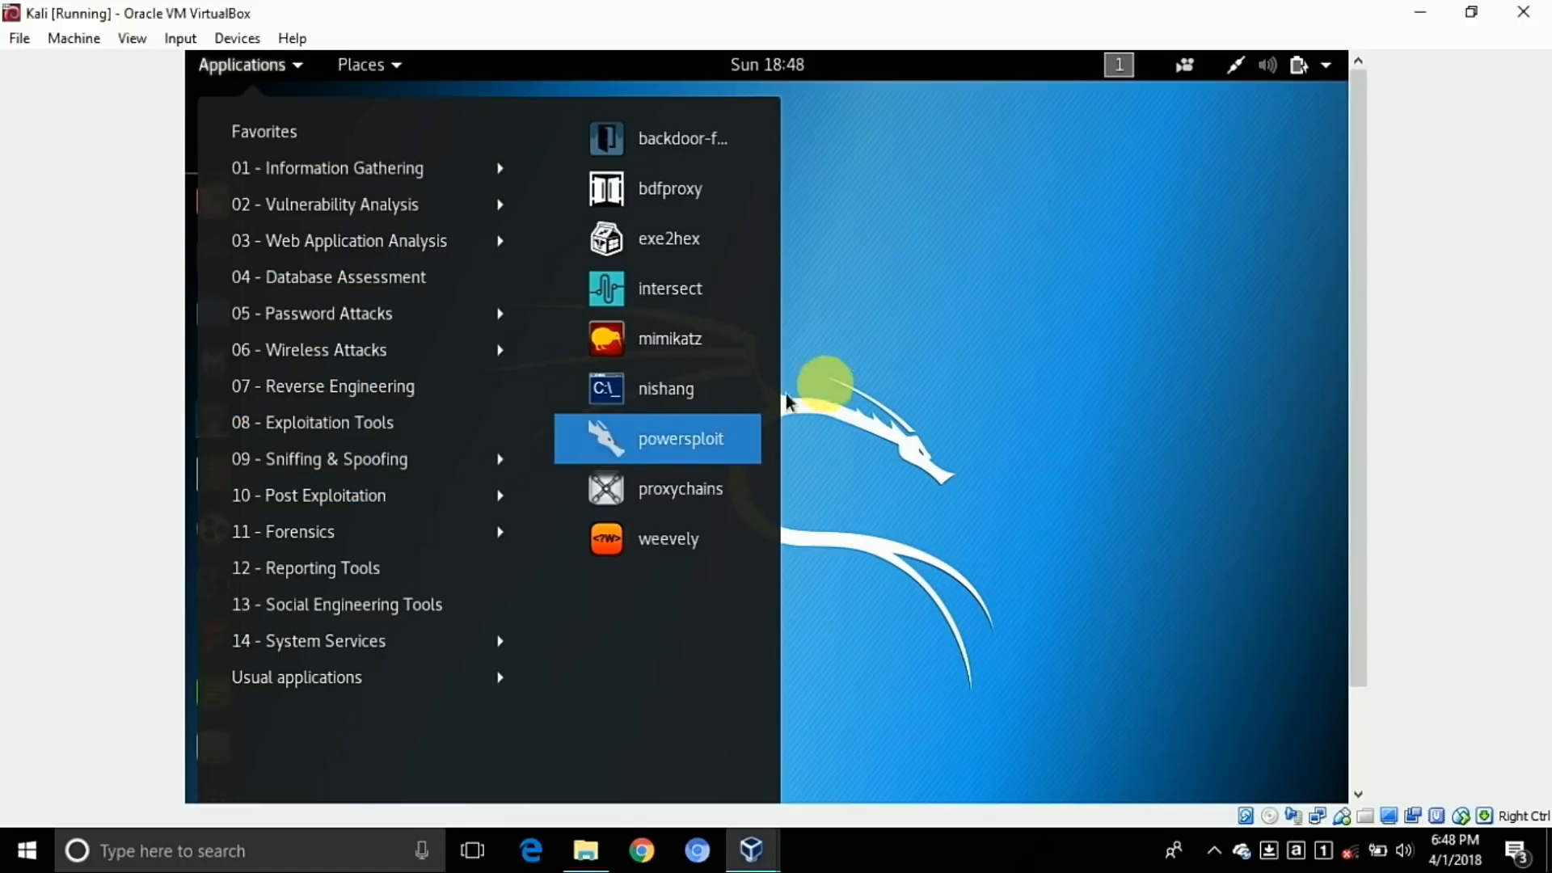
mouse_move(327, 386)
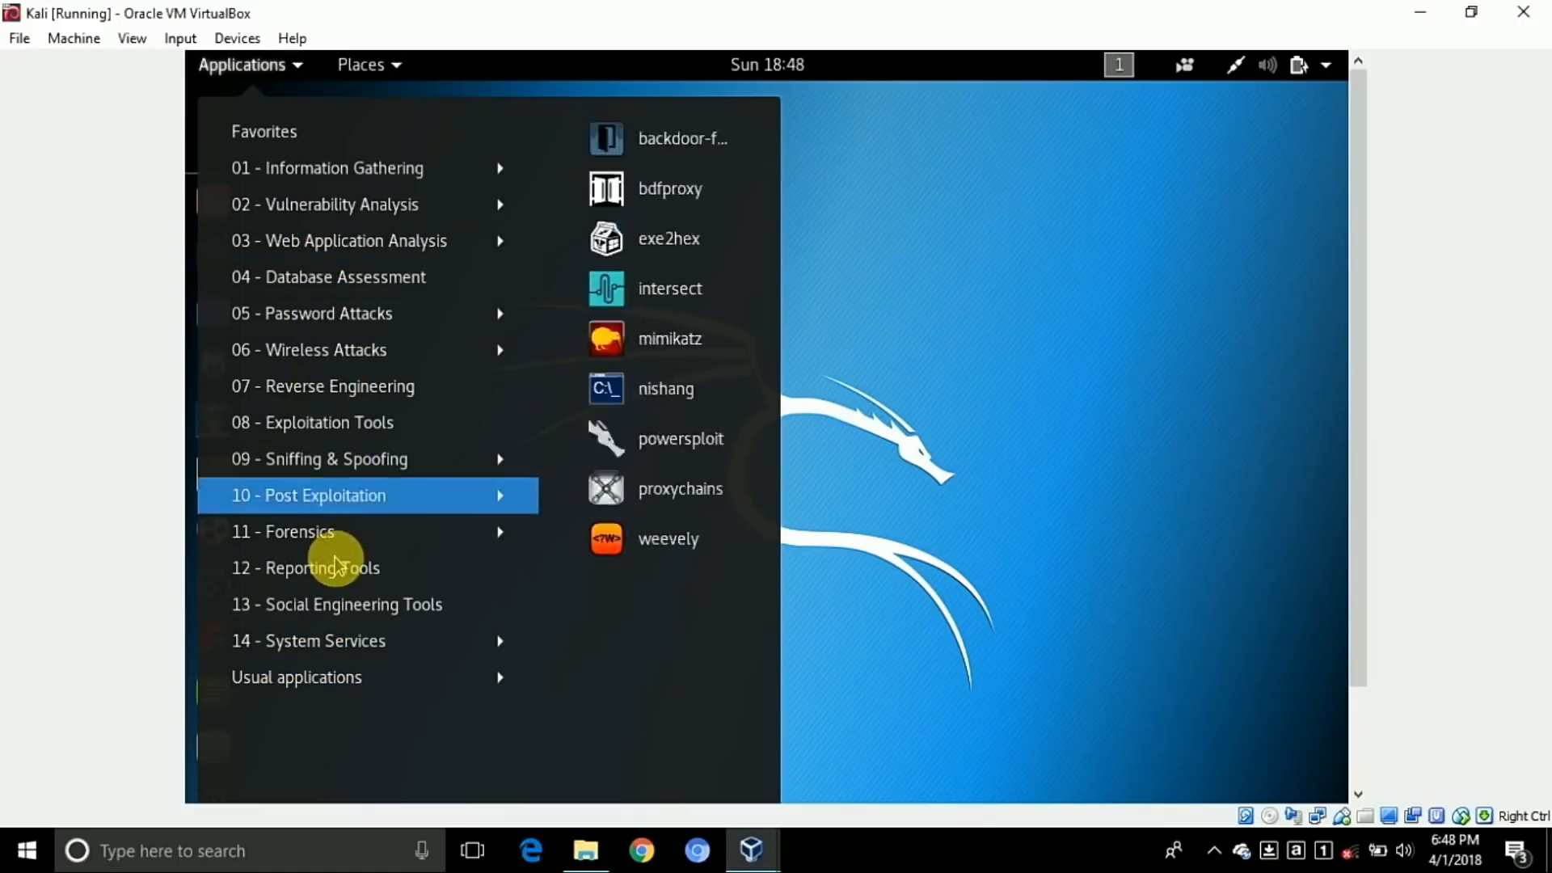
left_click(519, 485)
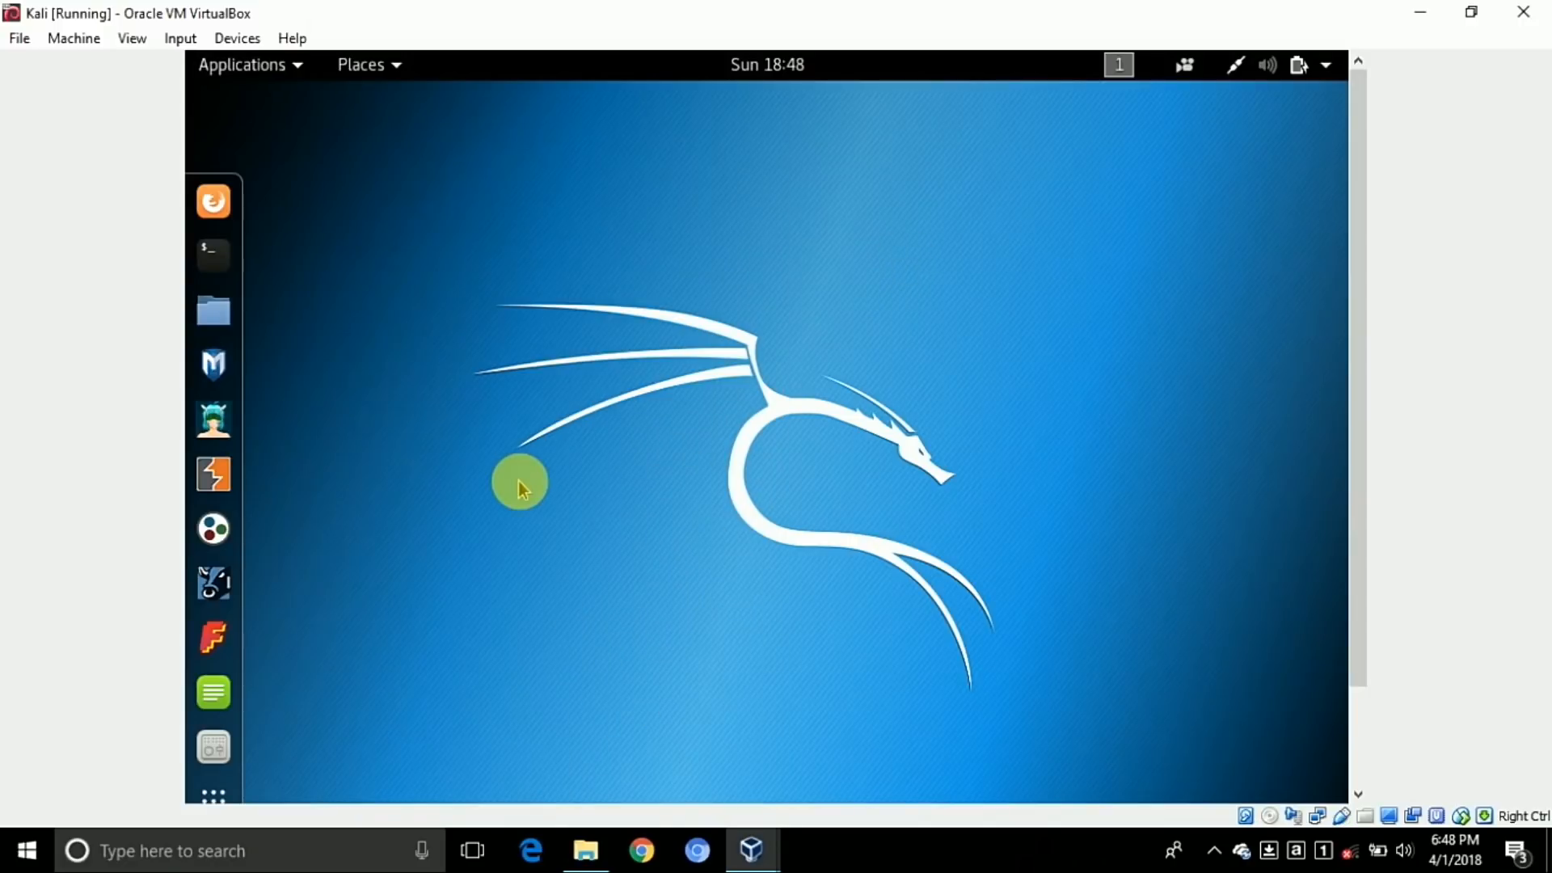
mouse_move(578, 448)
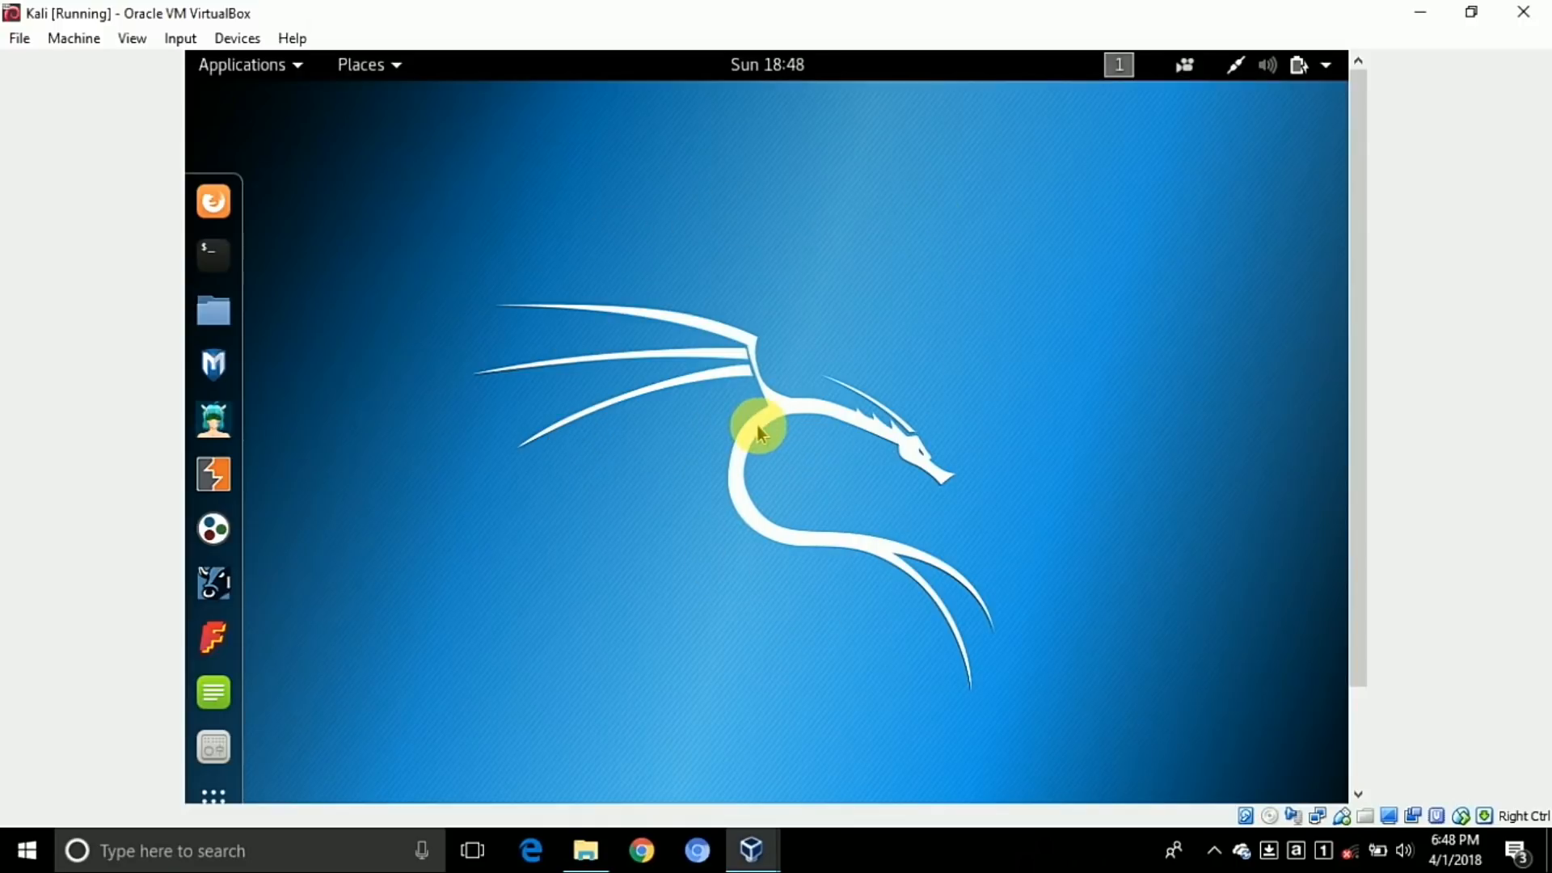
mouse_move(212, 255)
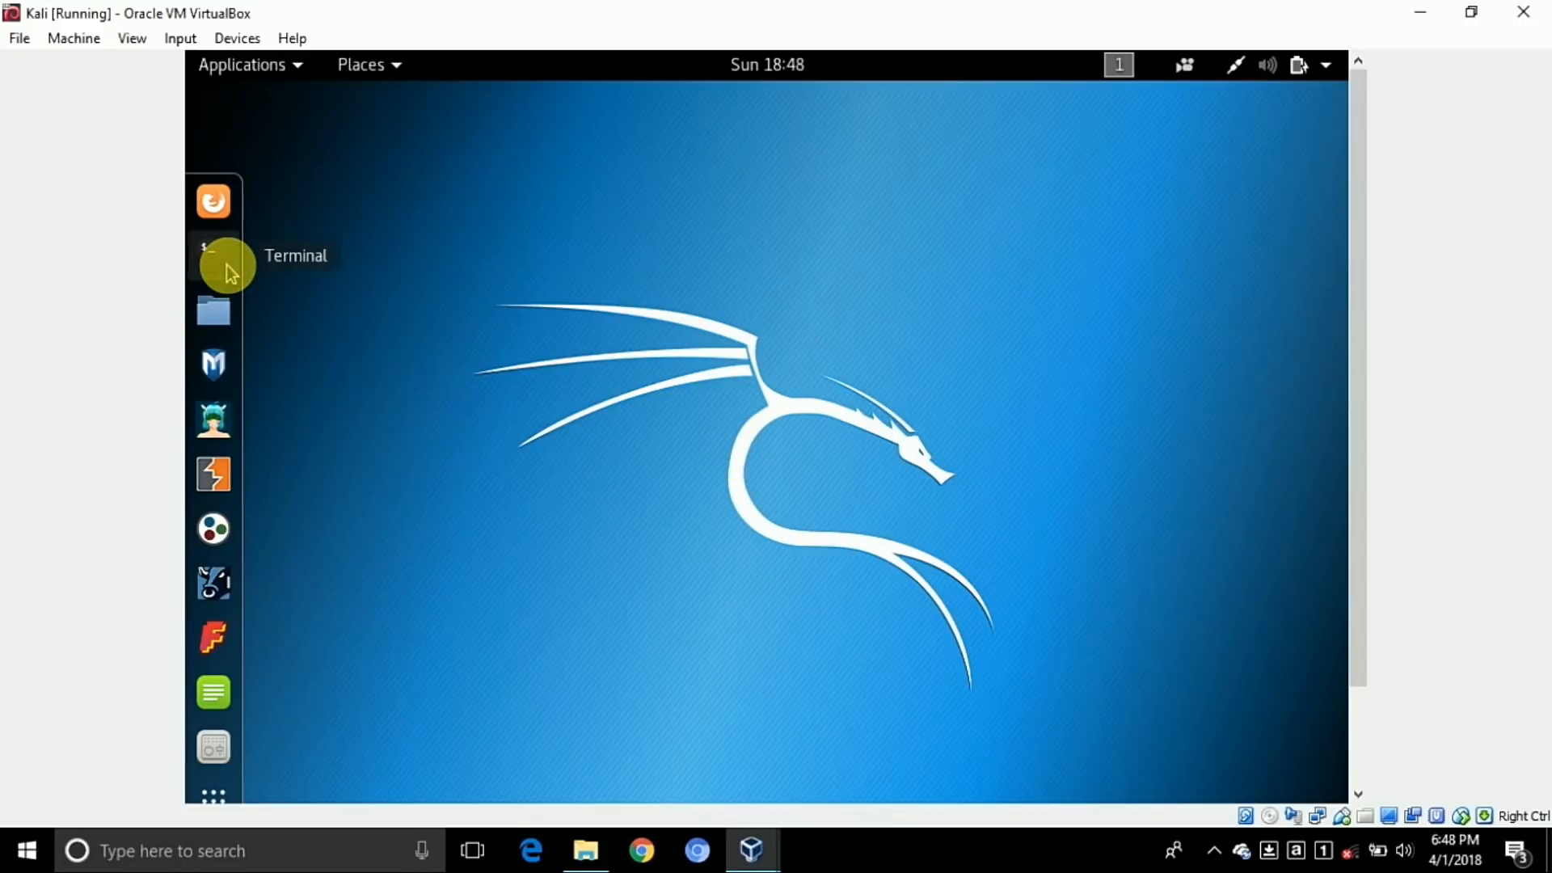
left_click(212, 254)
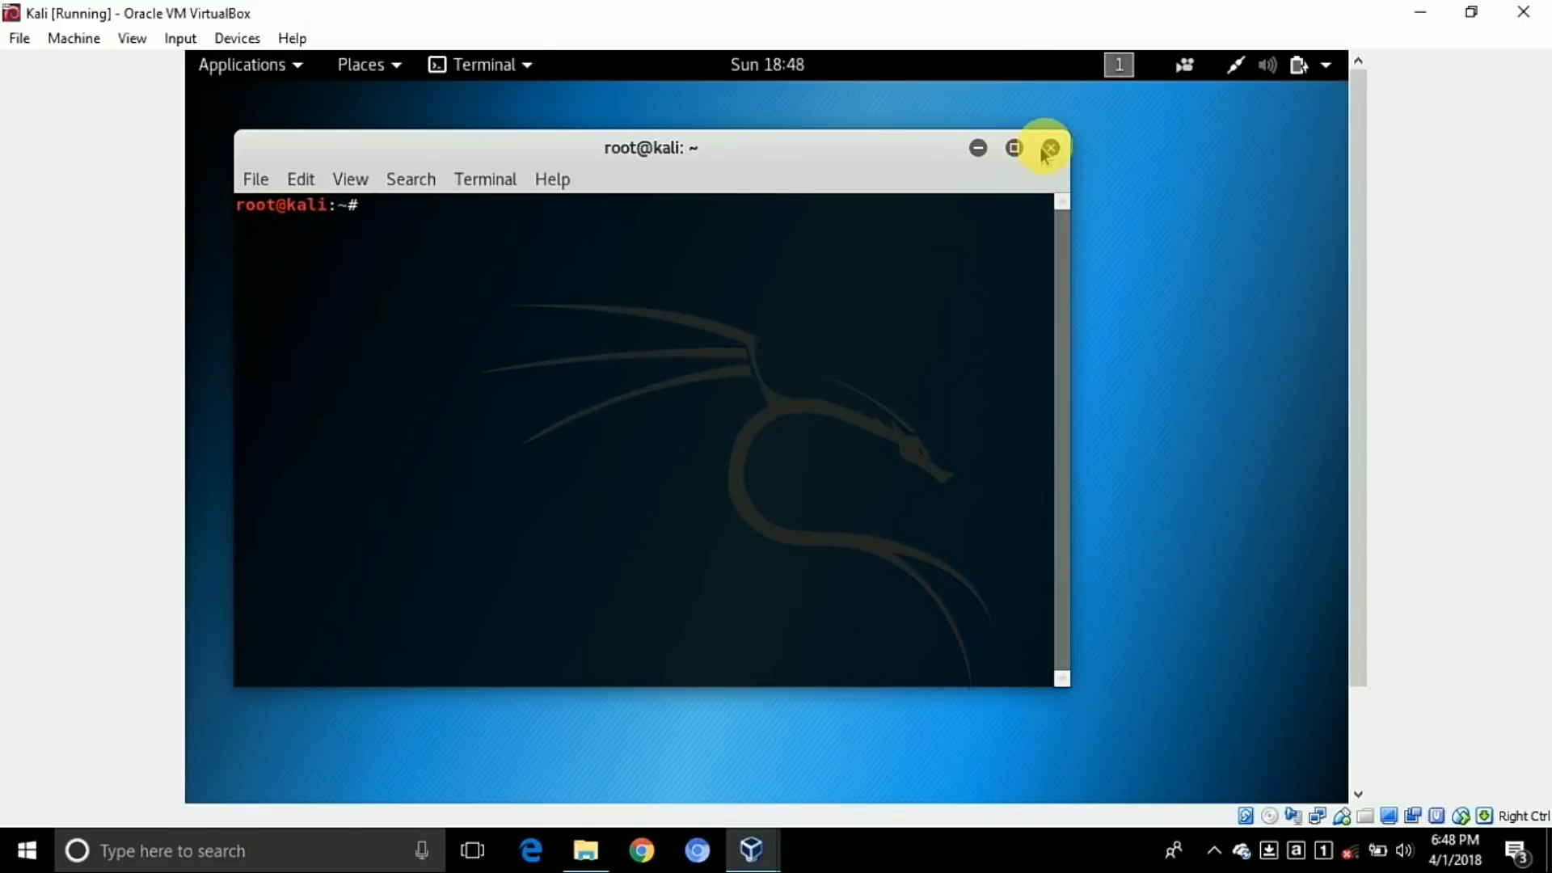
left_click(1050, 149)
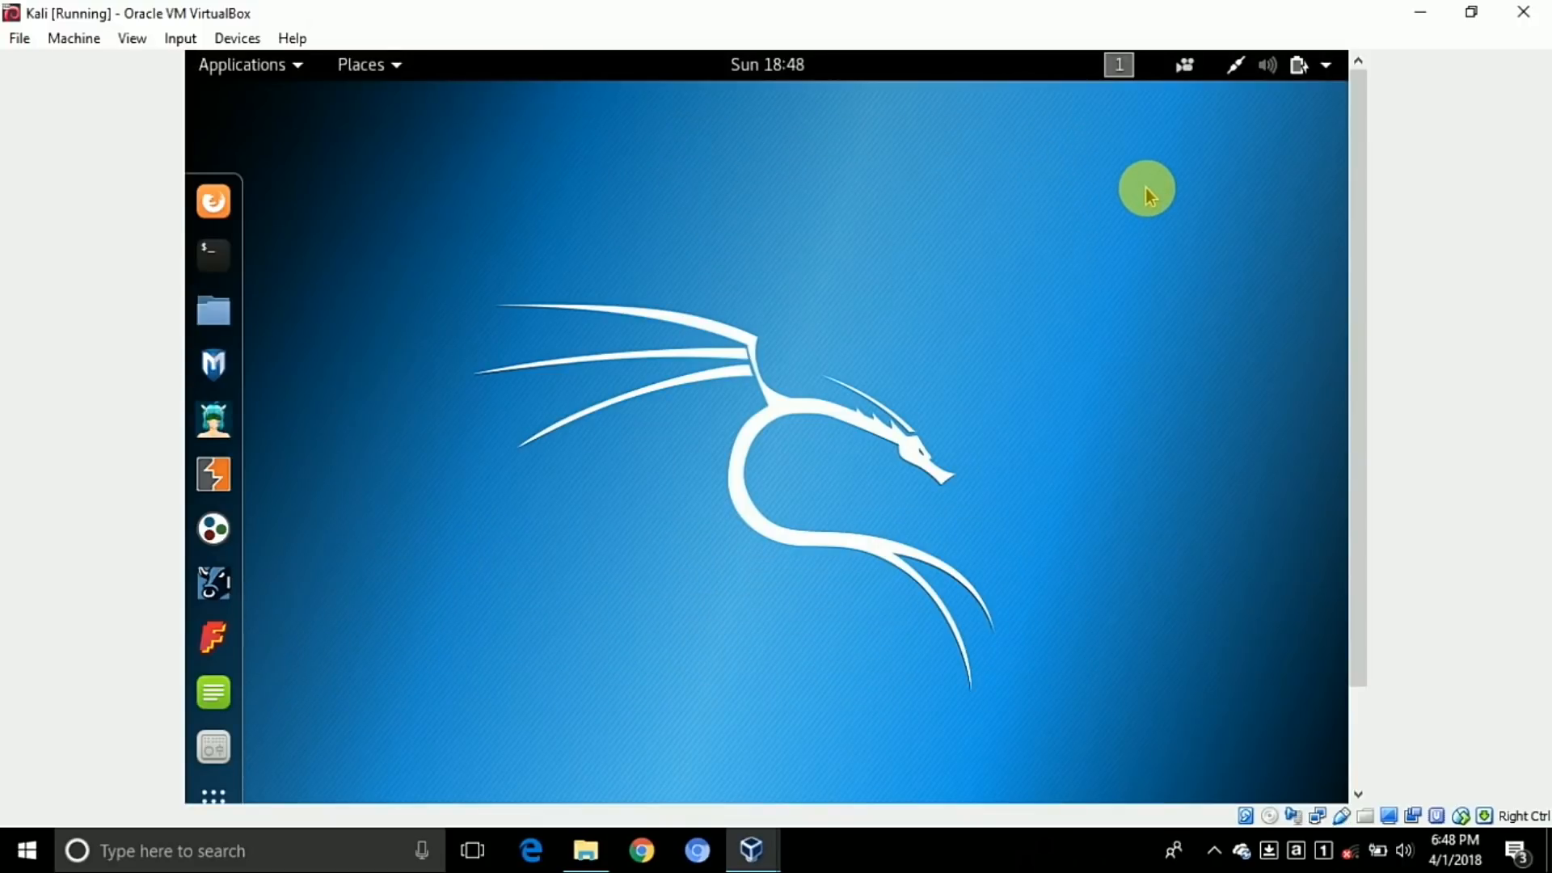
mouse_move(1154, 158)
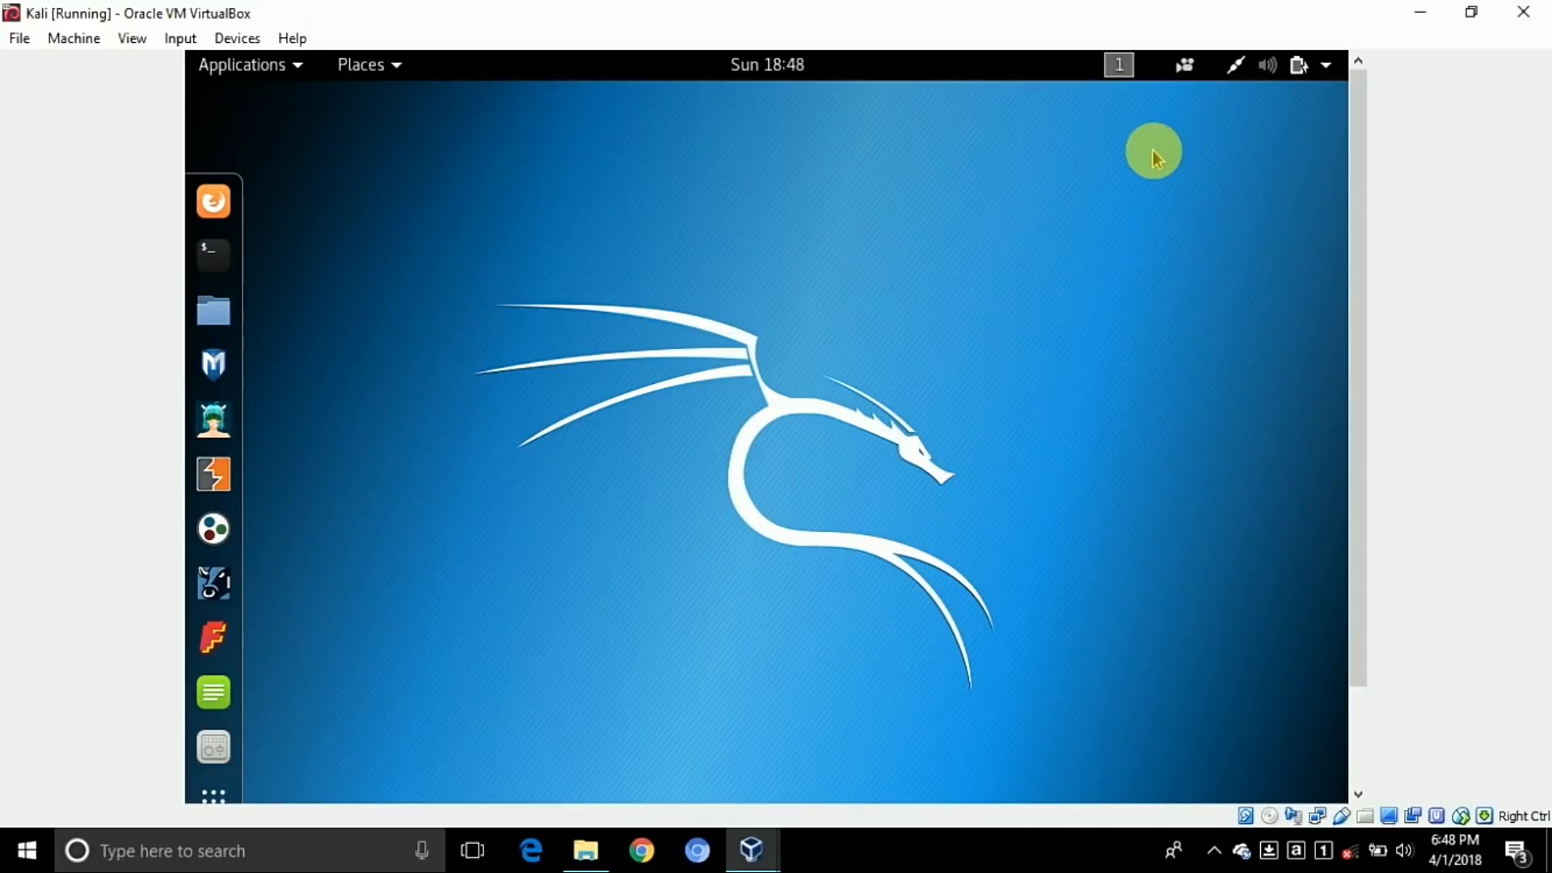